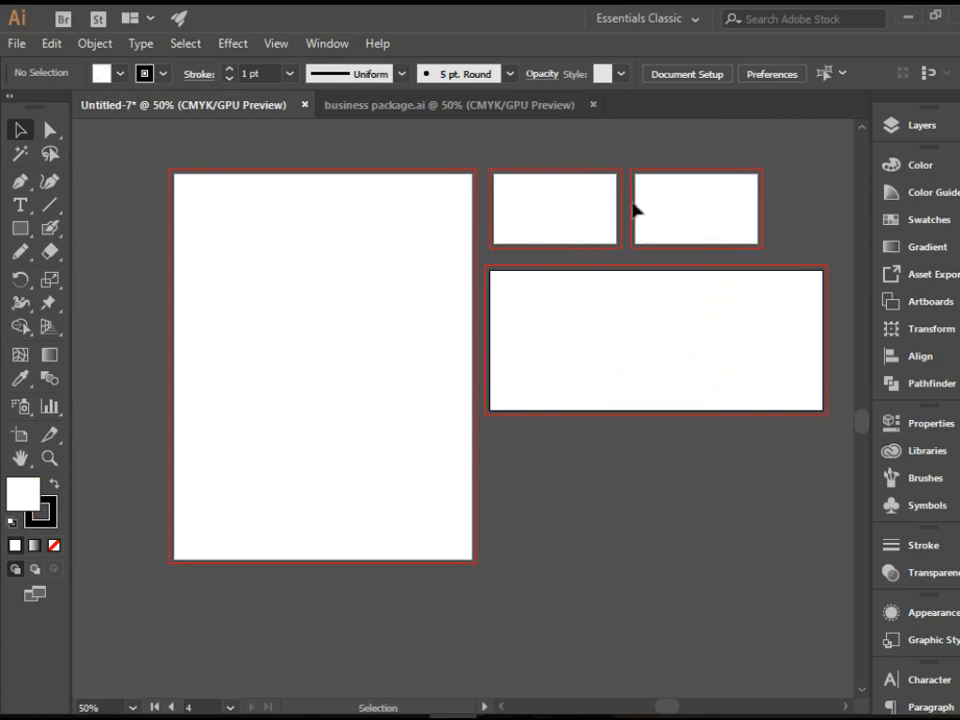
{"action": "mouse_move", "coordinate": [728, 218]}
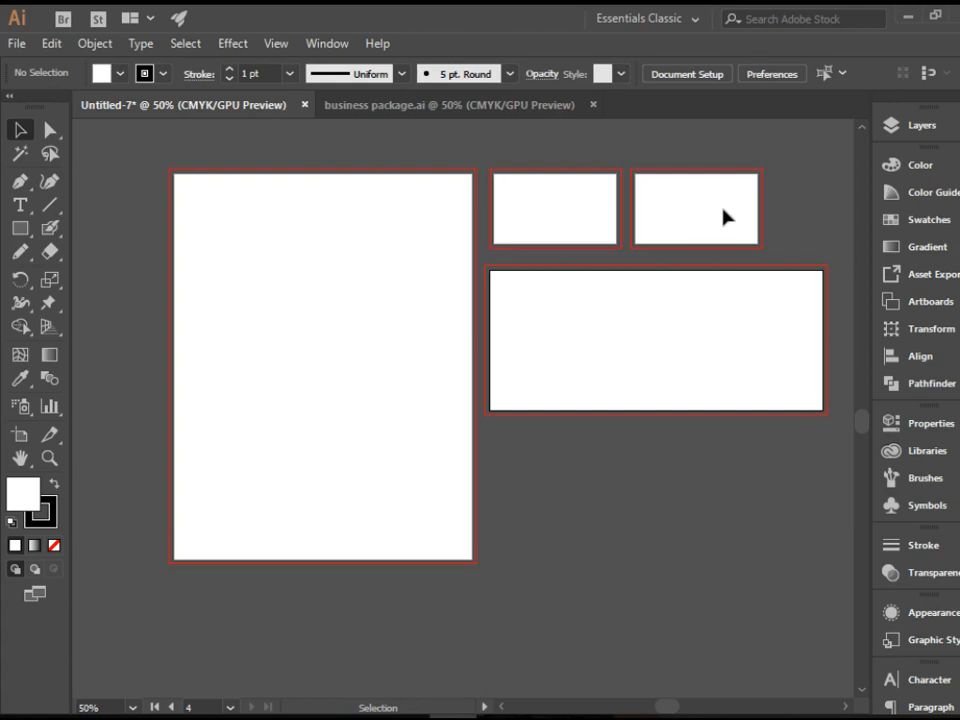
- Switch to the finished business package.ai document to view the completed stationery
{"action": "left_click", "coordinate": [450, 104]}
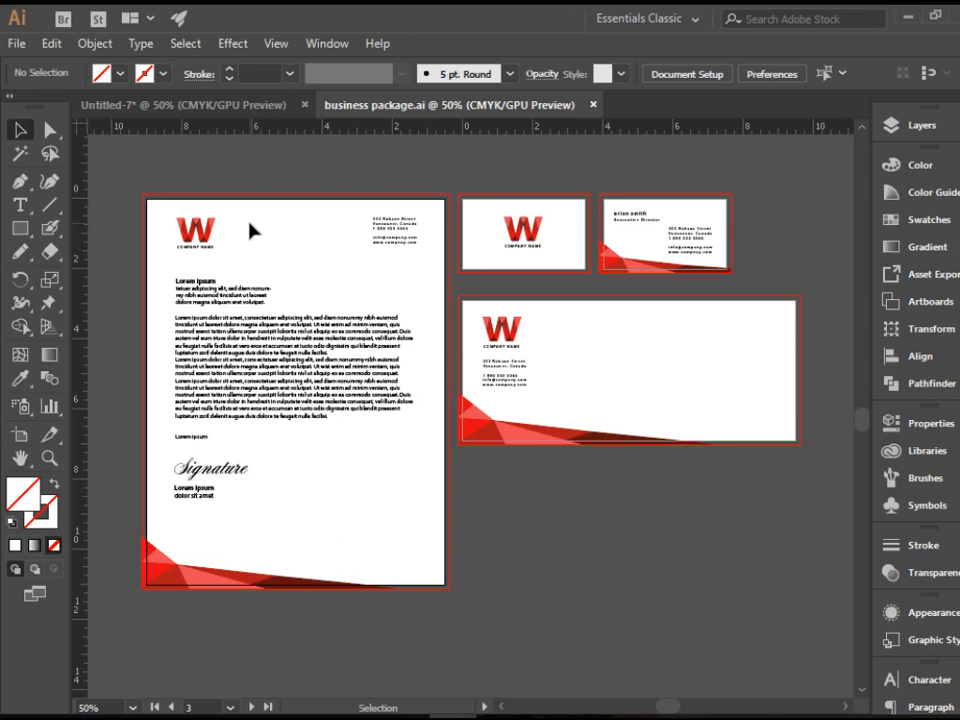
{"action": "mouse_move", "coordinate": [298, 250]}
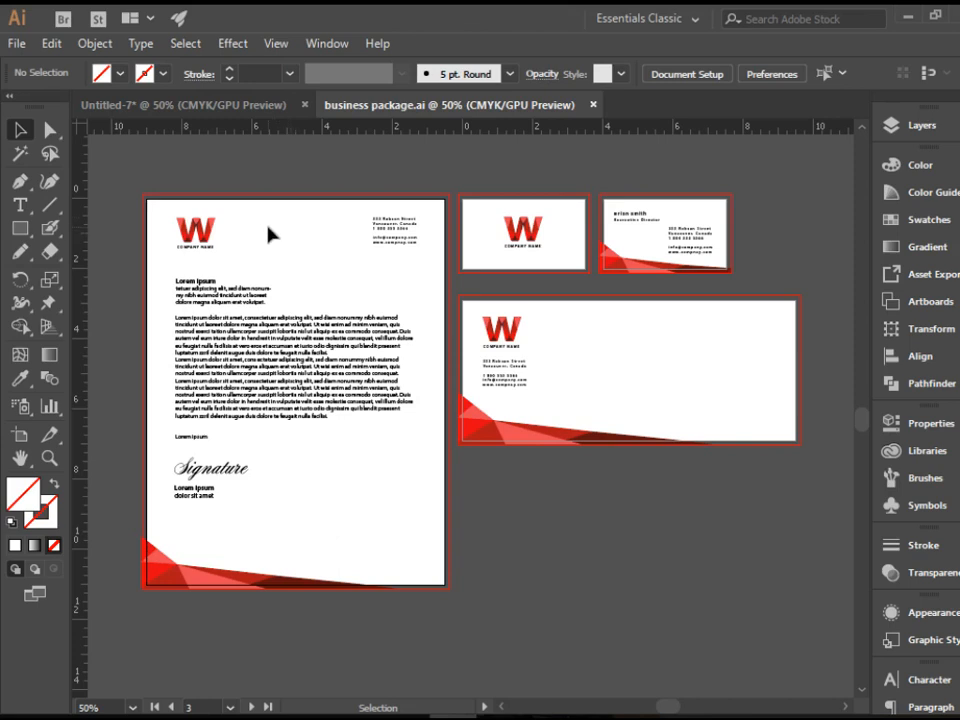
- Magnify the example letterhead with the Zoom tool so its logo and text are readable
{"action": "left_click", "coordinate": [48, 458]}
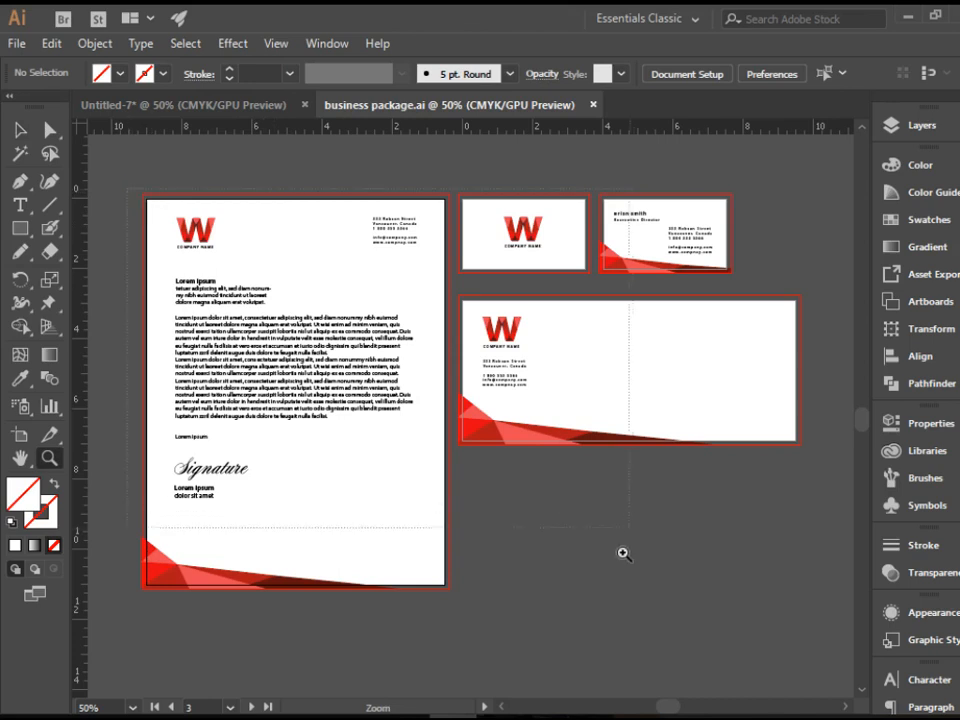
{"action": "left_click", "coordinate": [278, 328]}
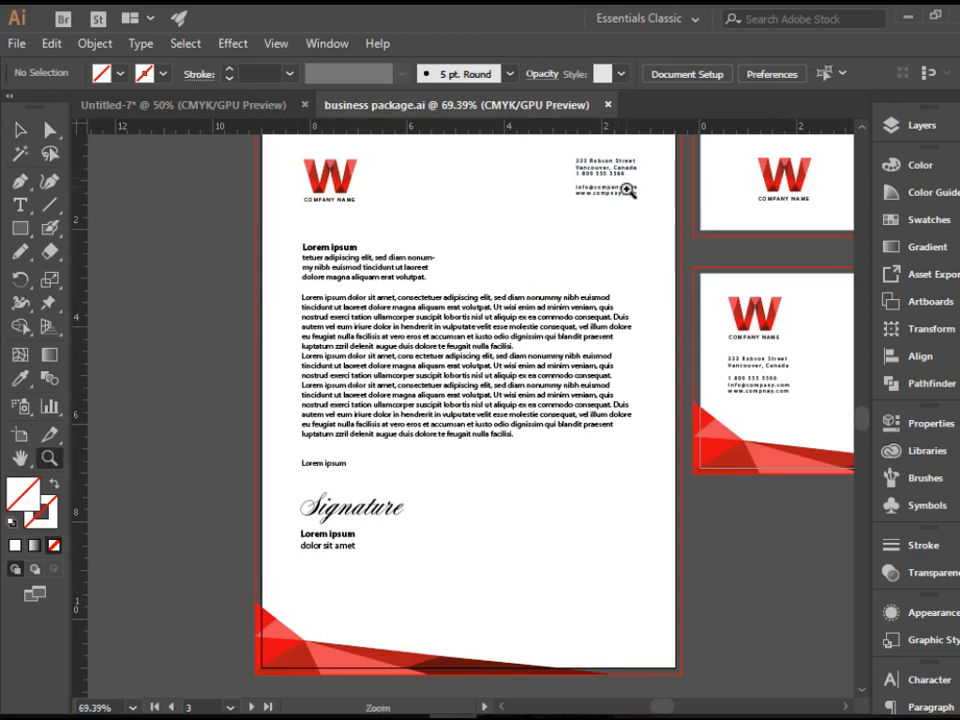
{"action": "mouse_move", "coordinate": [396, 376]}
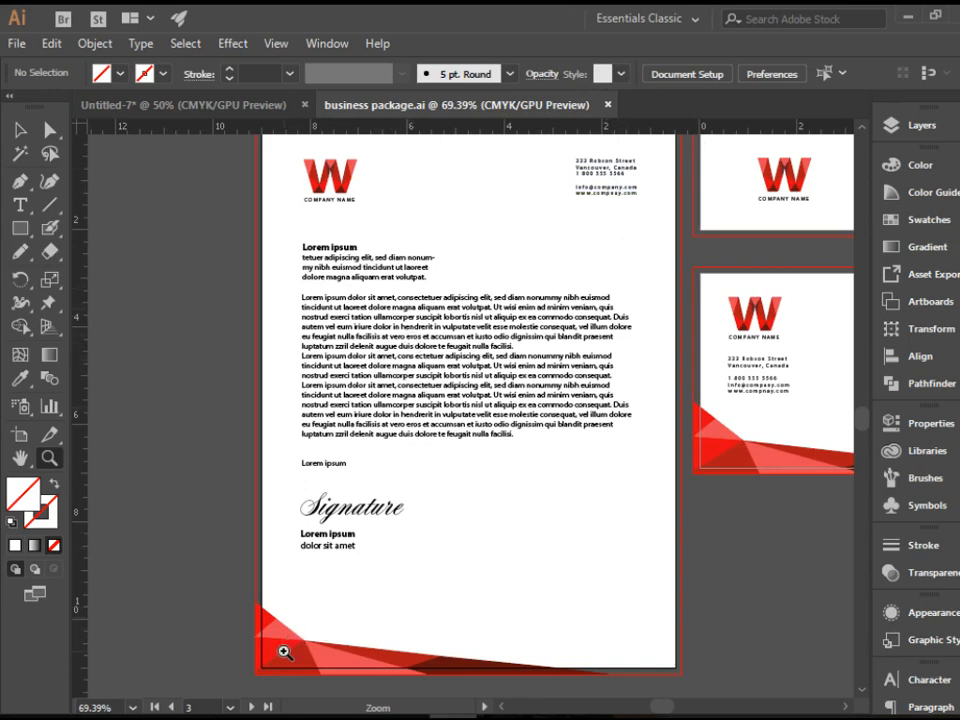
{"action": "mouse_move", "coordinate": [476, 654]}
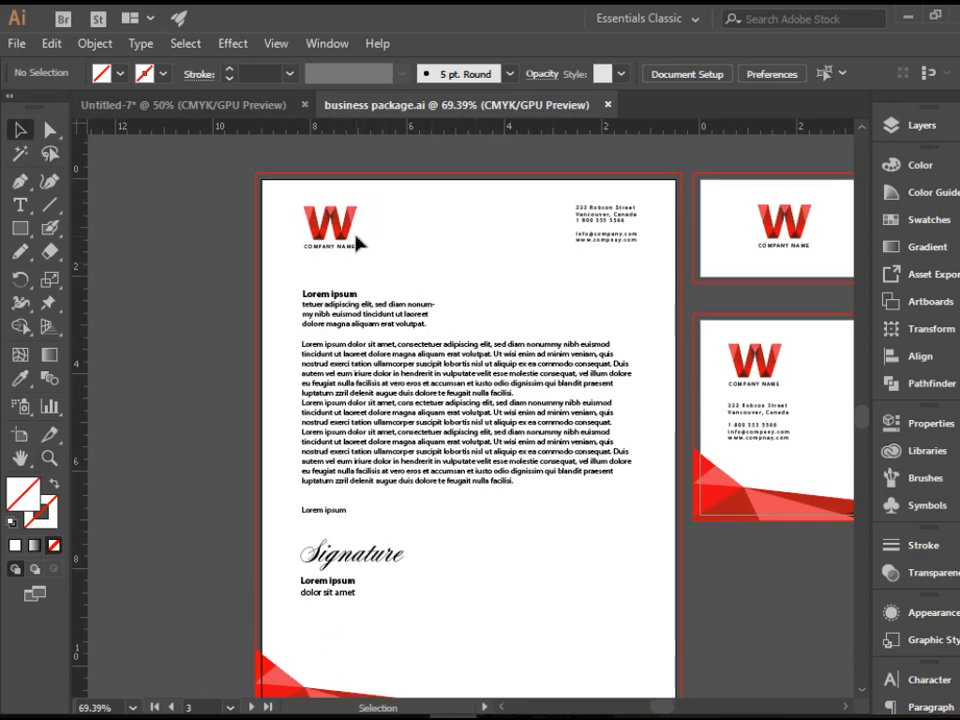
{"action": "mouse_move", "coordinate": [390, 248]}
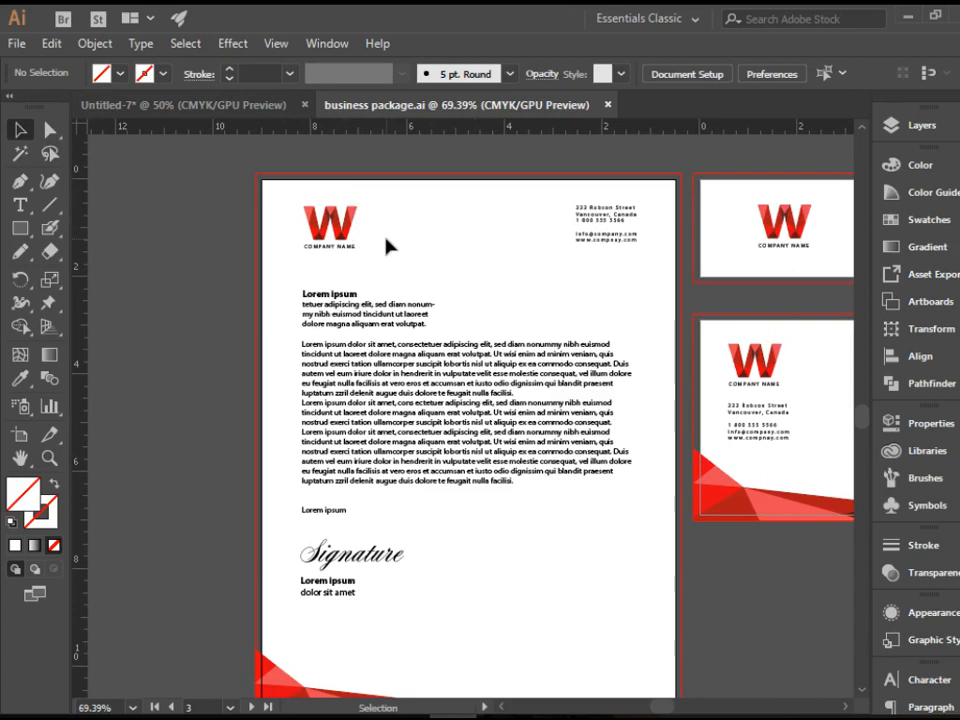
{"action": "mouse_move", "coordinate": [272, 188]}
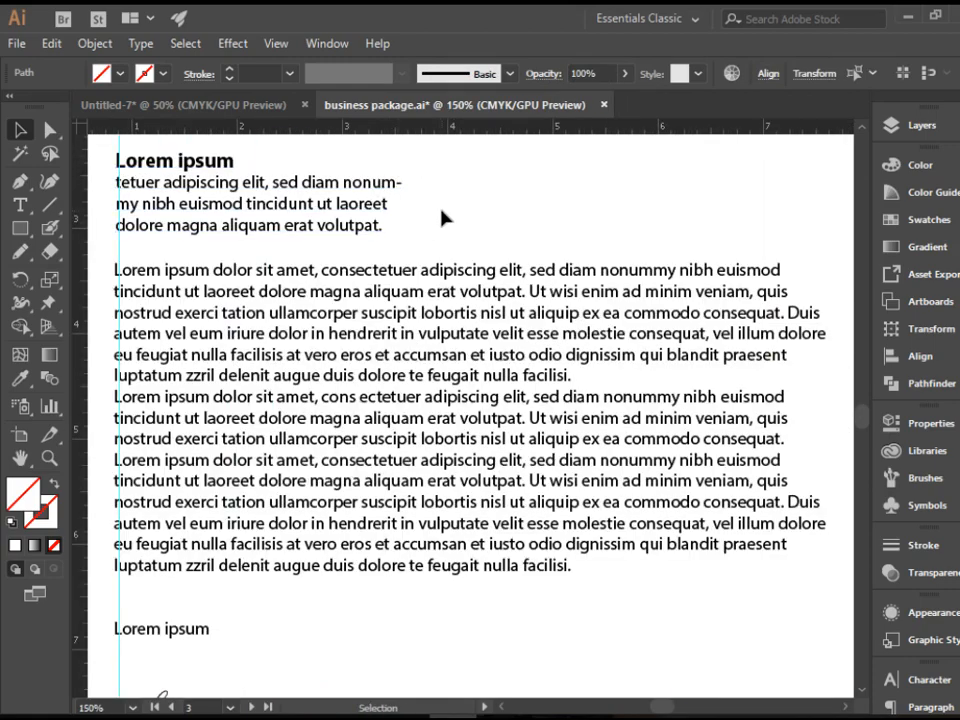
- Zoom back out on the example and return to the blank Untitled-7 document
{"action": "scroll", "scroll_direction": "up", "scroll_amount": 3}
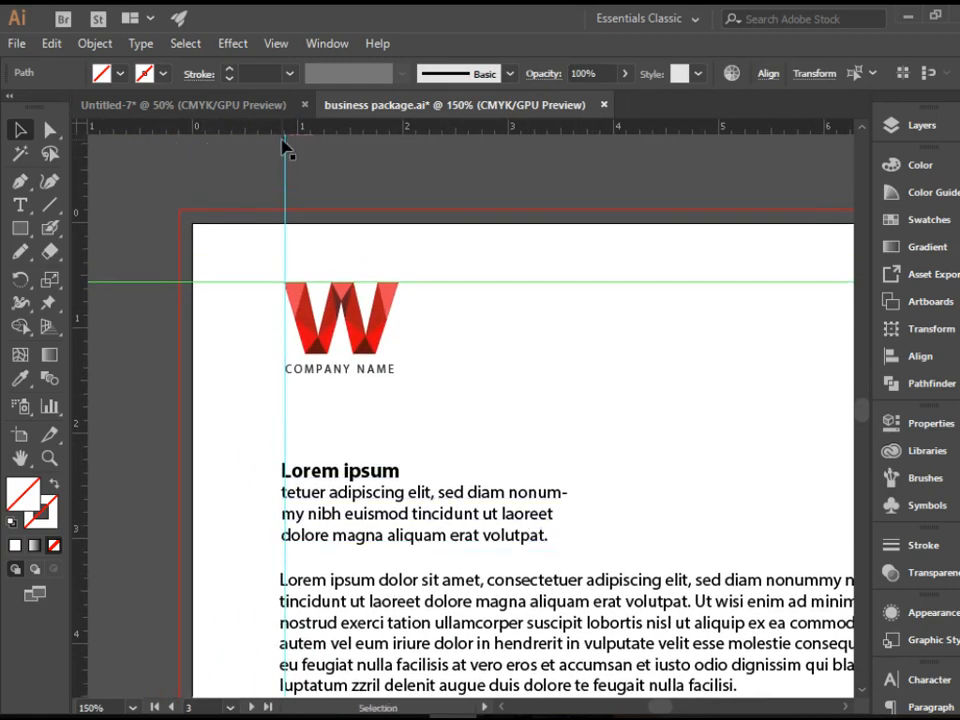
{"action": "mouse_move", "coordinate": [268, 136]}
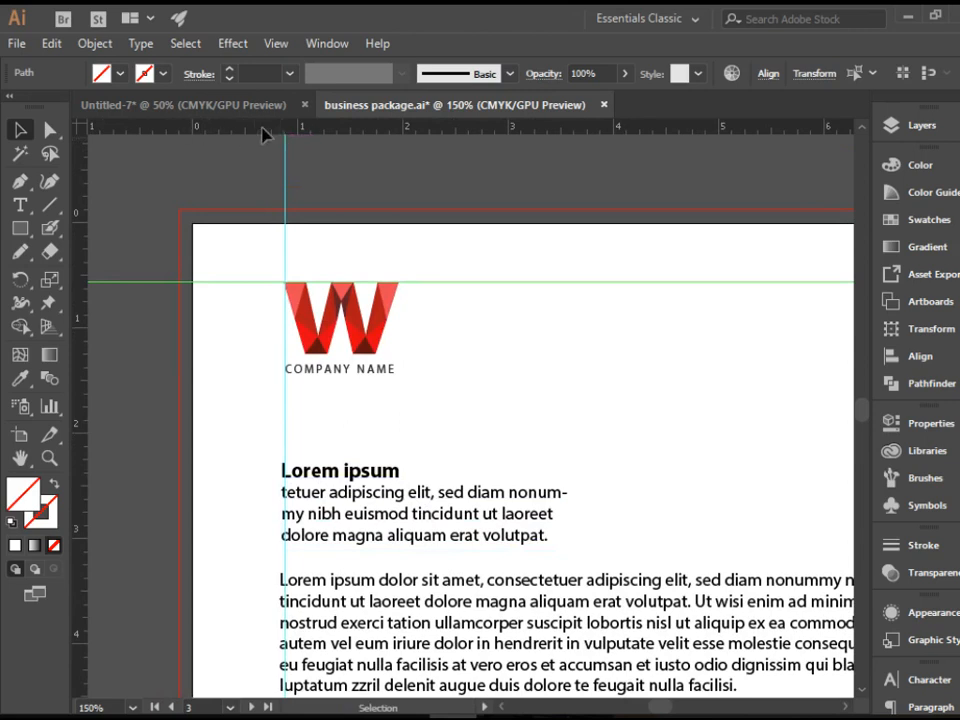
{"action": "mouse_move", "coordinate": [256, 270]}
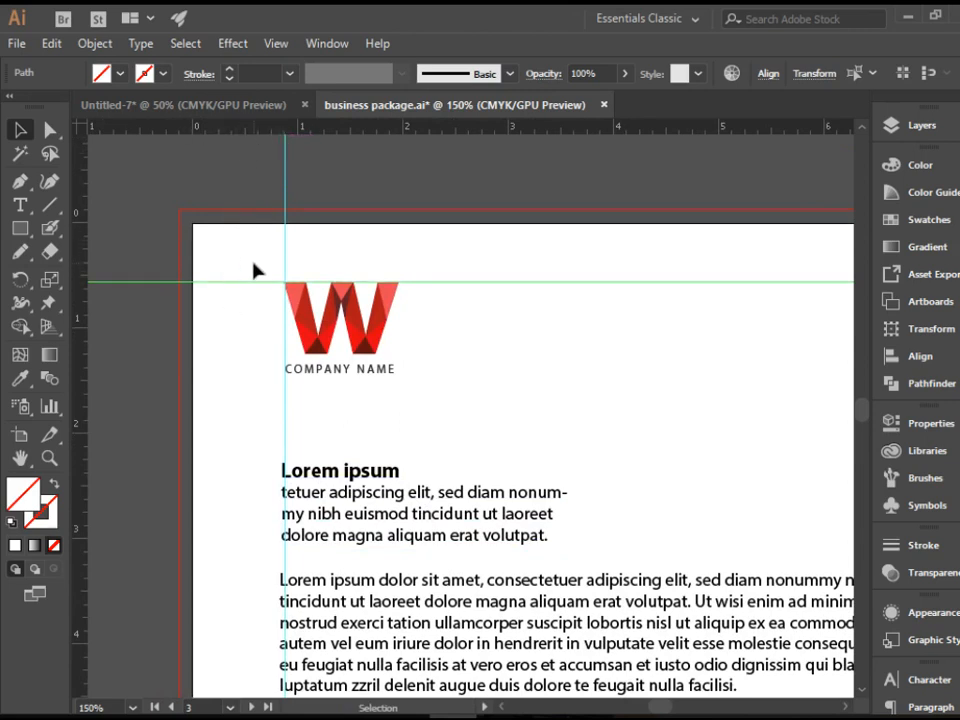
{"action": "left_click", "coordinate": [340, 324]}
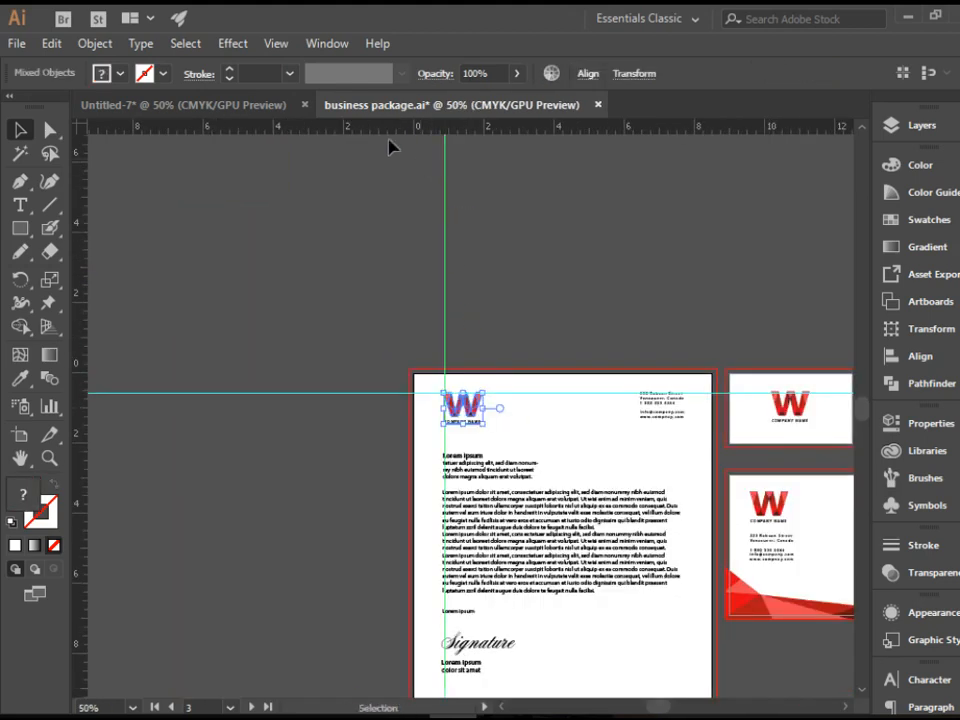
{"action": "left_click", "coordinate": [184, 104]}
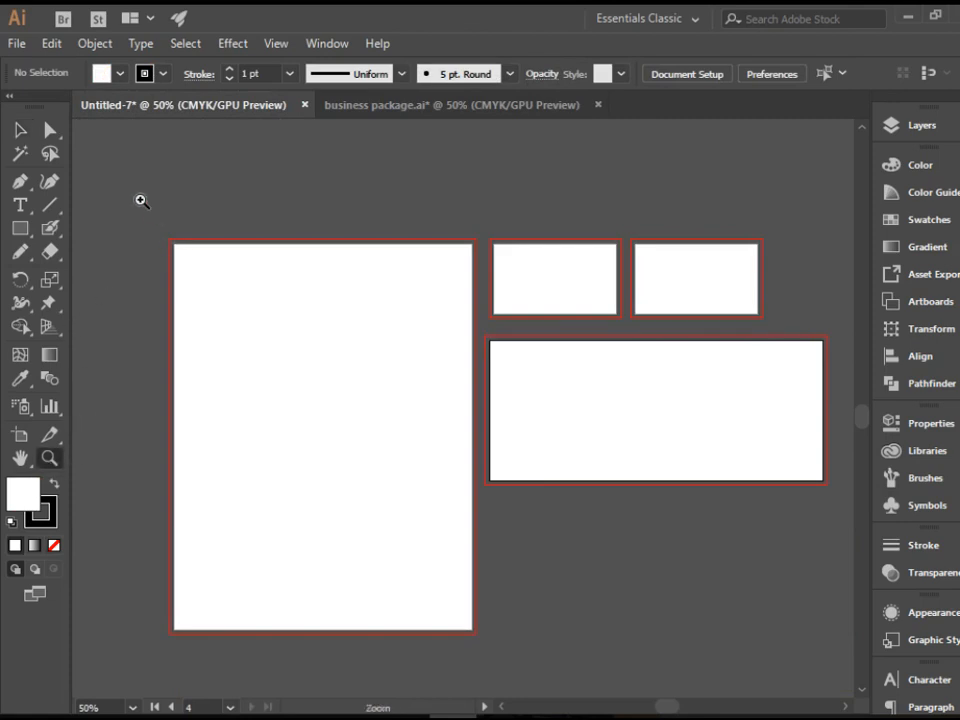
- Rename the blank document's only layer to Letterhead in the Layers panel
{"action": "left_click", "coordinate": [142, 200]}
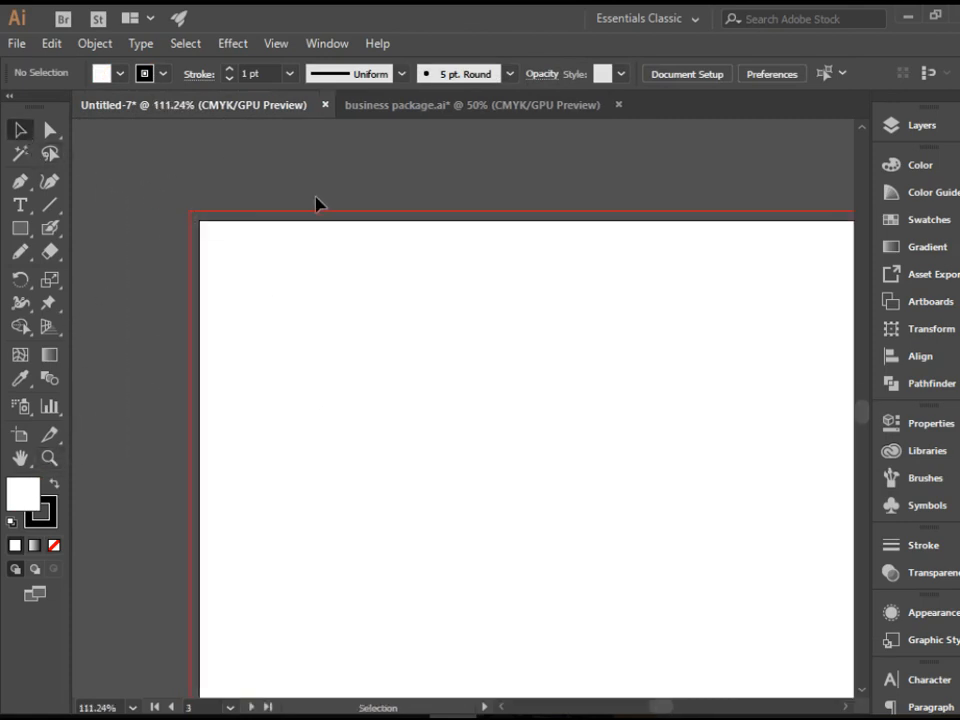
{"action": "mouse_move", "coordinate": [144, 228]}
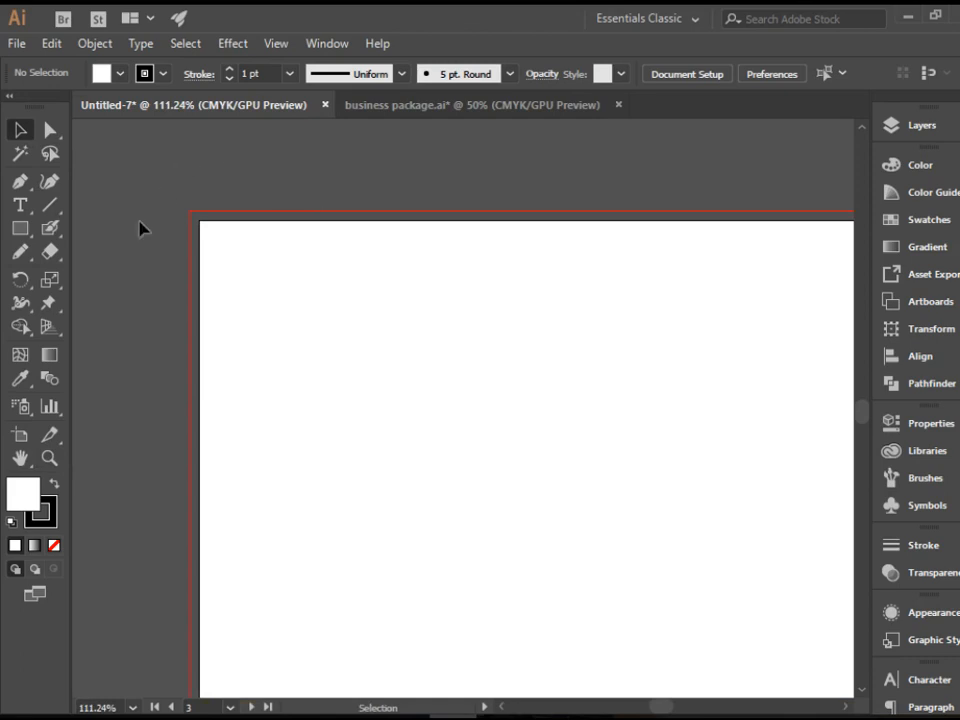
{"action": "mouse_move", "coordinate": [216, 164]}
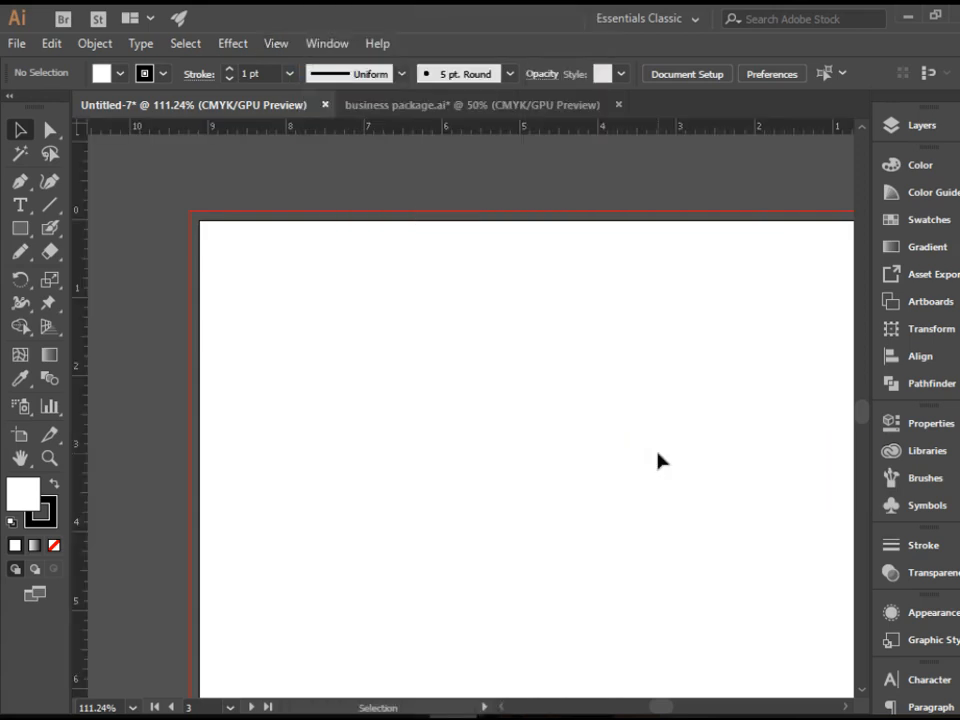
{"action": "mouse_move", "coordinate": [378, 300]}
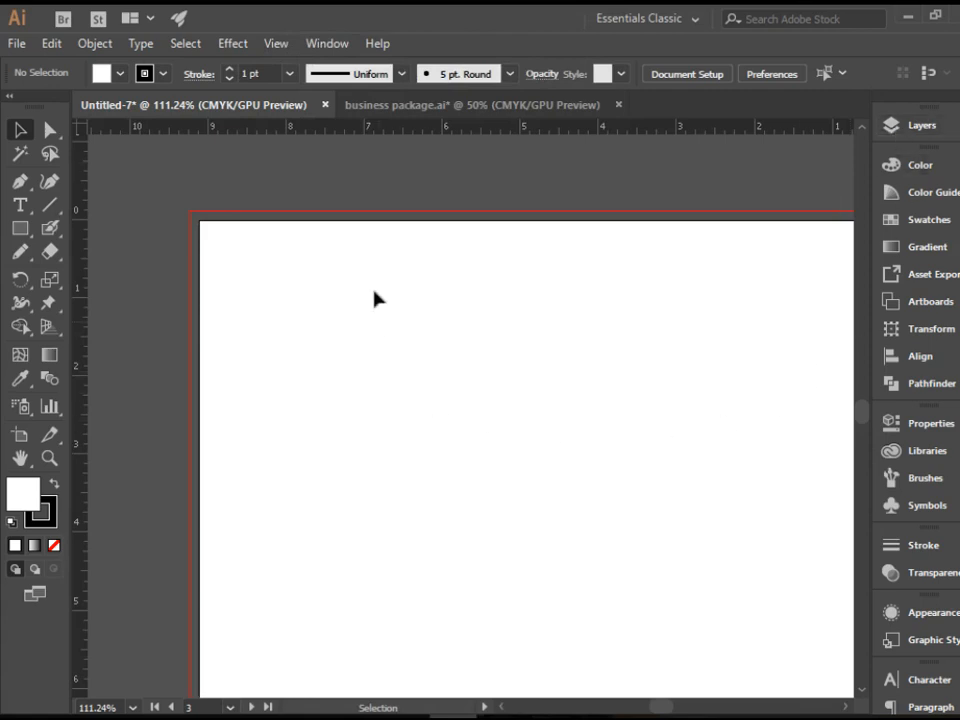
{"action": "mouse_move", "coordinate": [694, 352]}
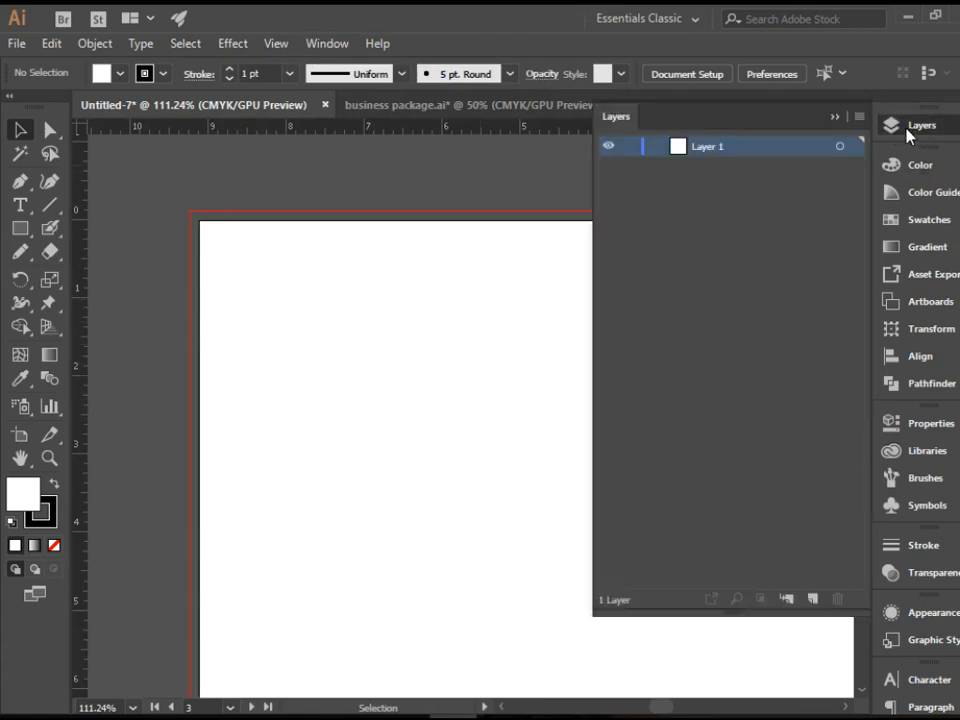
{"action": "double_click", "coordinate": [708, 146]}
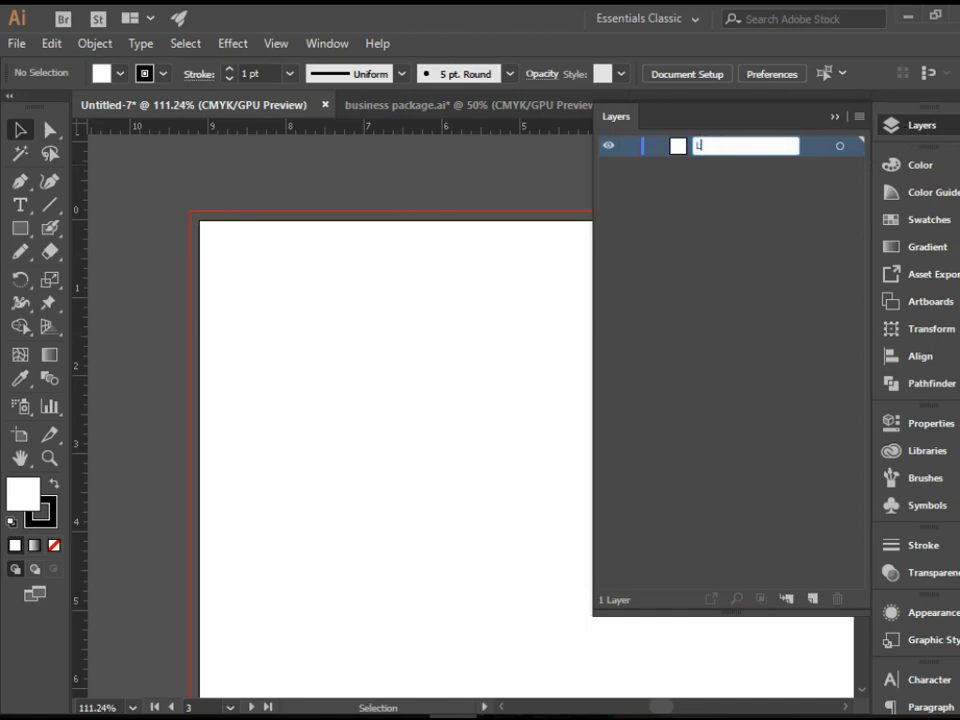
{"action": "type", "text": "Letterhead"}
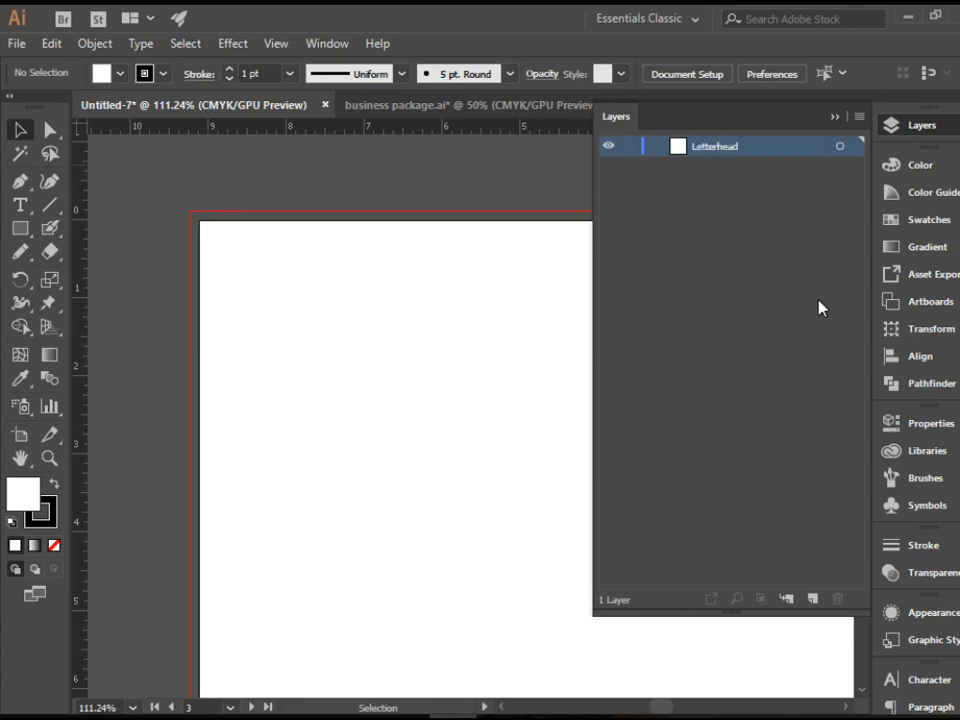
{"action": "left_click", "coordinate": [920, 124]}
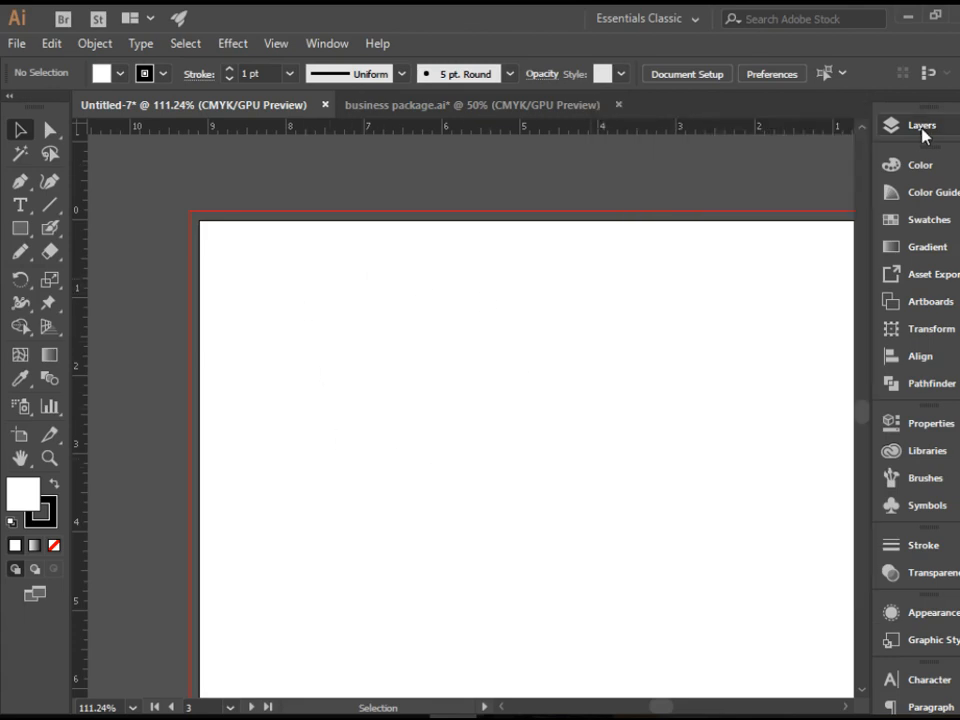
{"action": "mouse_move", "coordinate": [96, 192]}
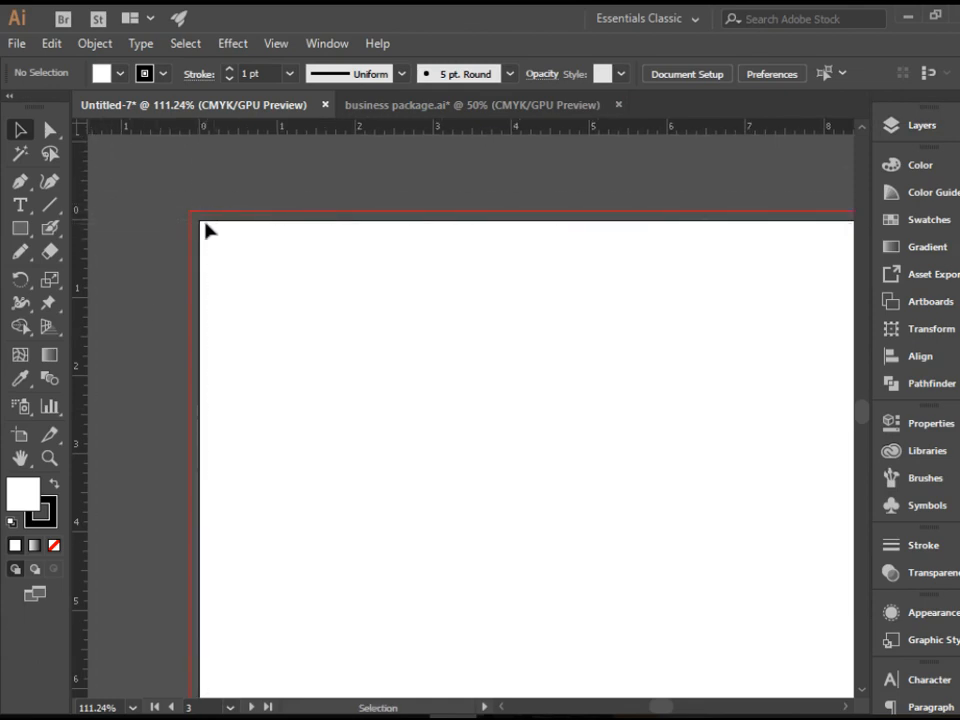
{"action": "mouse_move", "coordinate": [200, 236]}
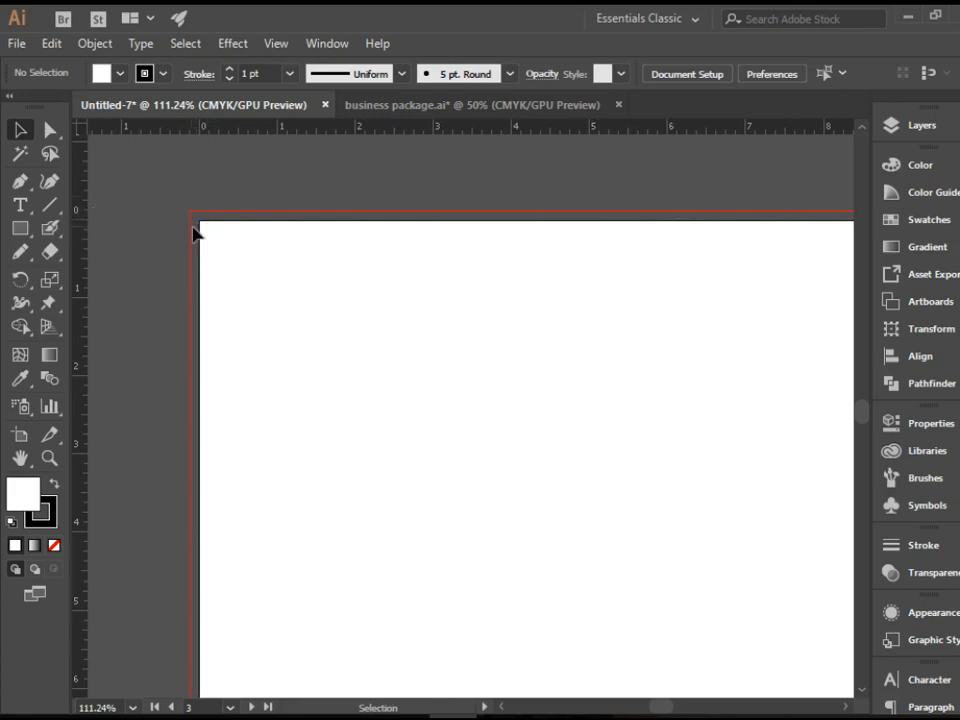
{"action": "mouse_move", "coordinate": [200, 228]}
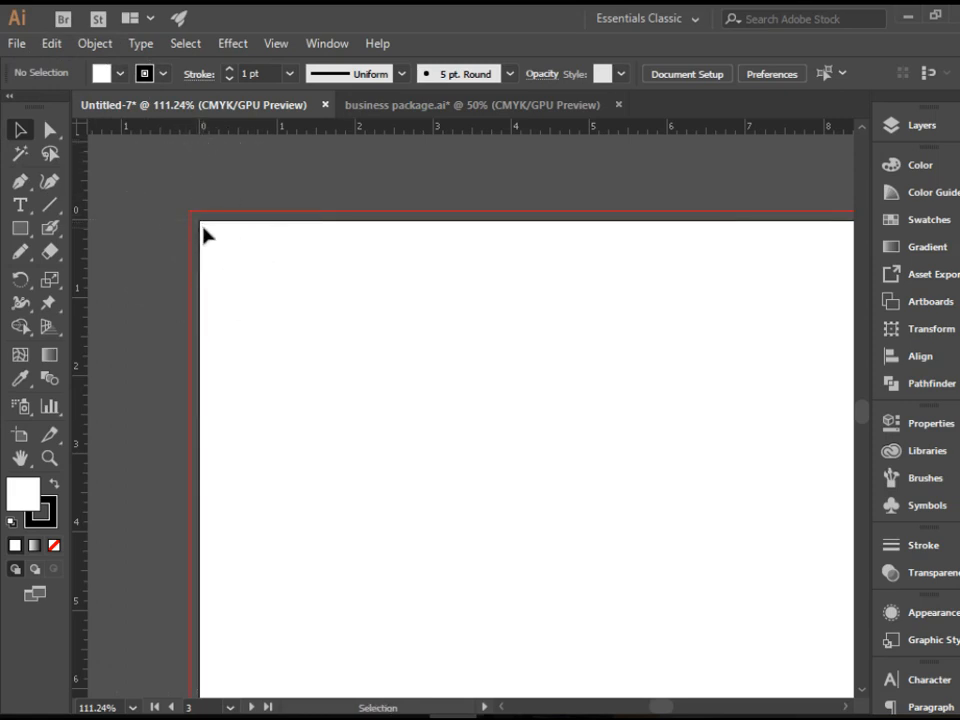
{"action": "mouse_move", "coordinate": [200, 200]}
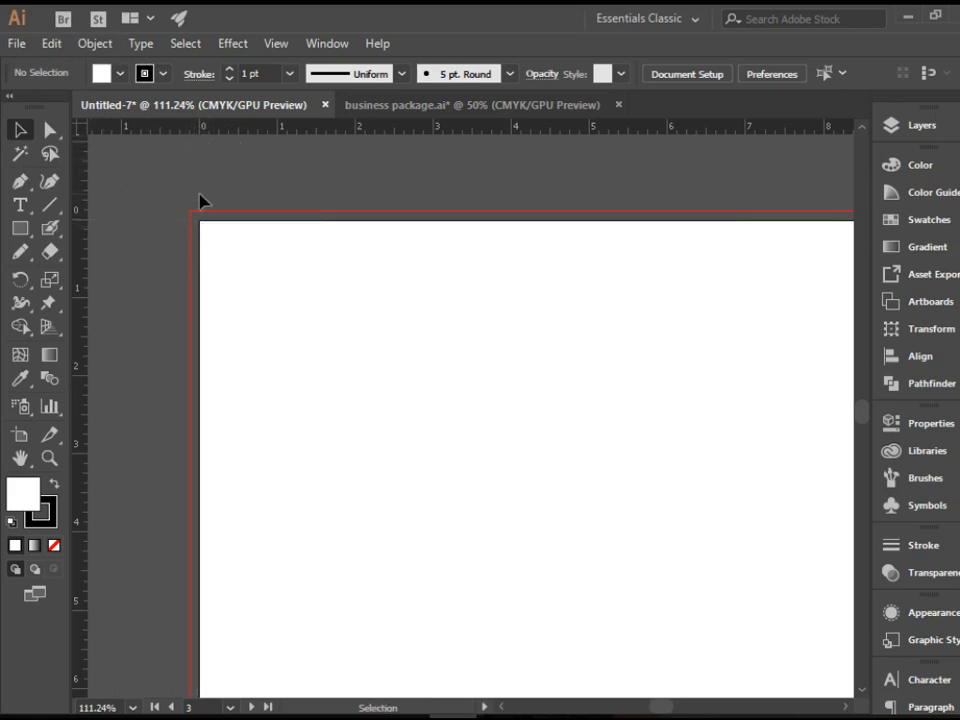
{"action": "mouse_move", "coordinate": [84, 196]}
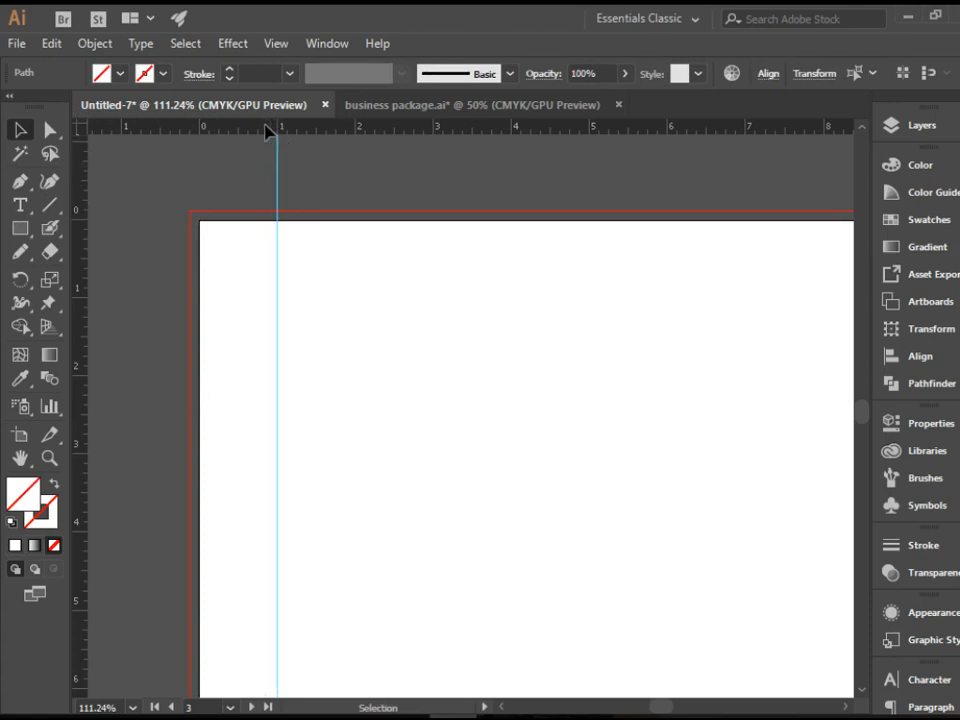
- Add ruler guides marking the letterhead's top and left margins around the W logo
{"action": "left_click_drag", "start_coordinate": [248, 130], "coordinate": [248, 264]}
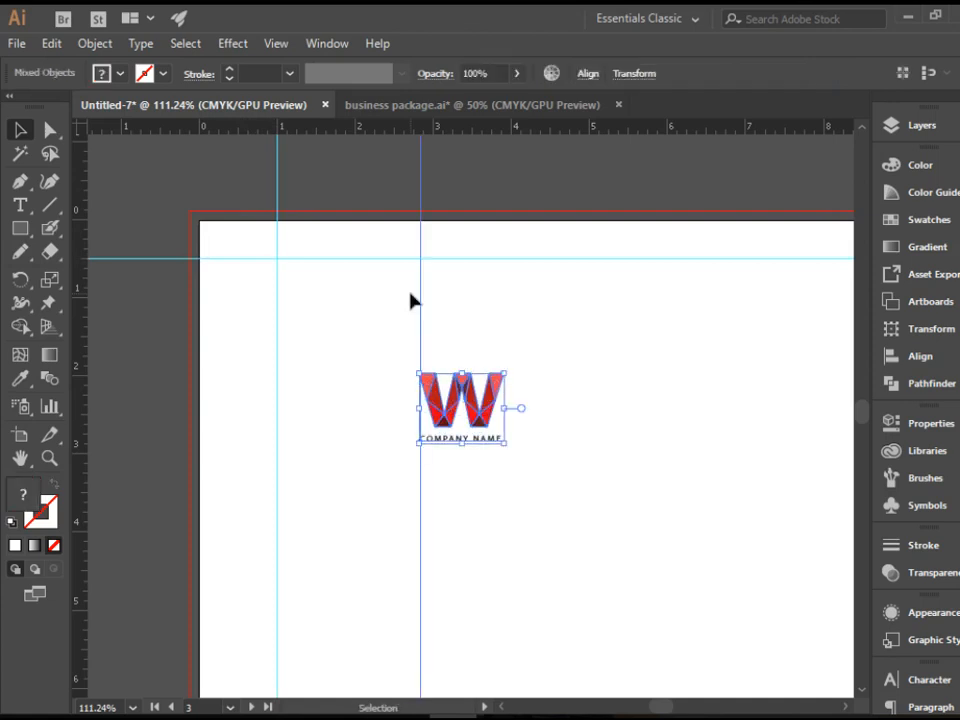
{"action": "left_click_drag", "start_coordinate": [462, 408], "coordinate": [328, 296]}
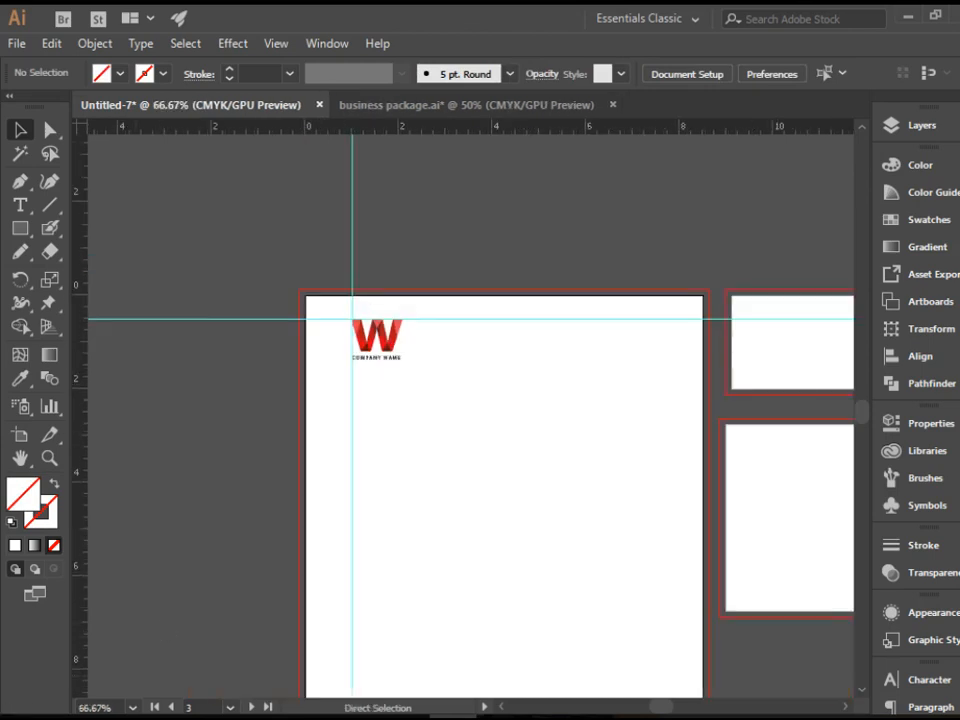
- Place a vertical guide marking the letterhead's right margin
{"action": "left_click", "coordinate": [20, 130]}
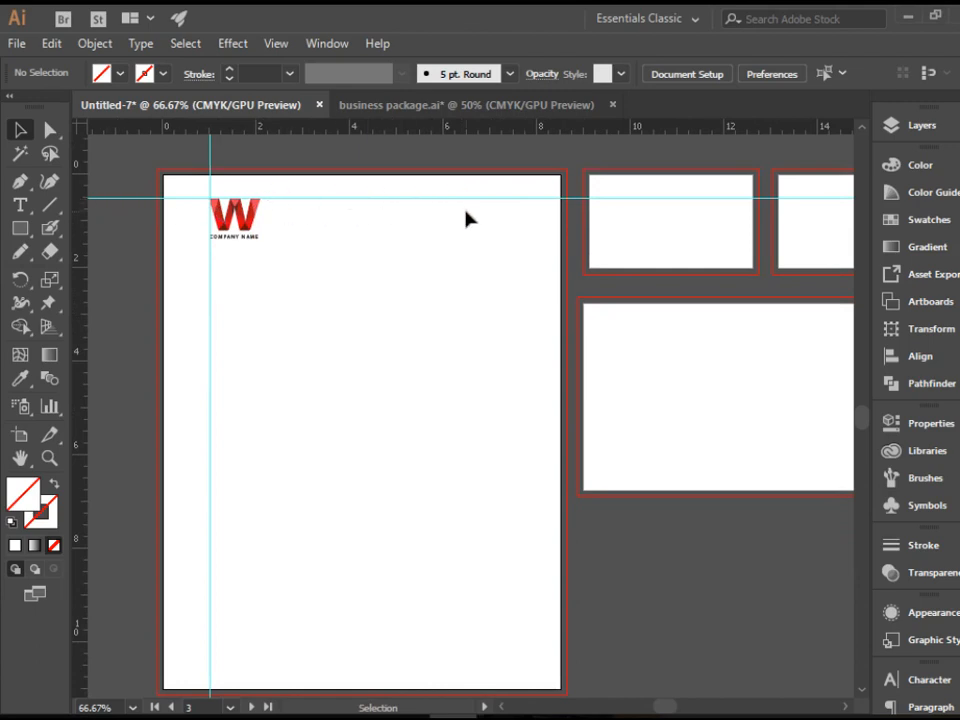
{"action": "mouse_move", "coordinate": [504, 224]}
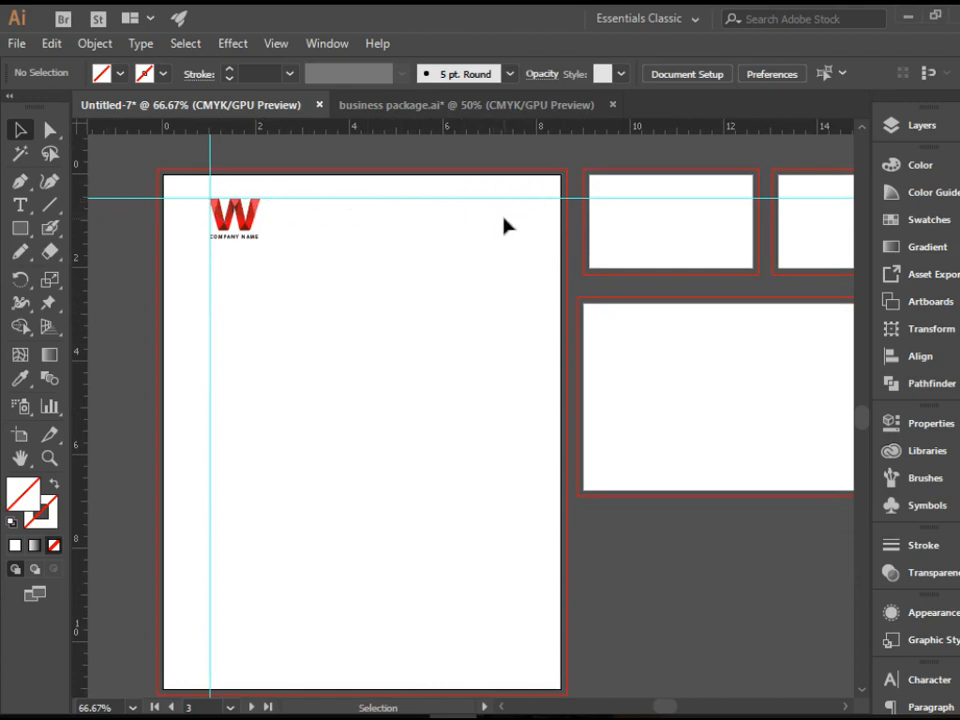
{"action": "mouse_move", "coordinate": [284, 204]}
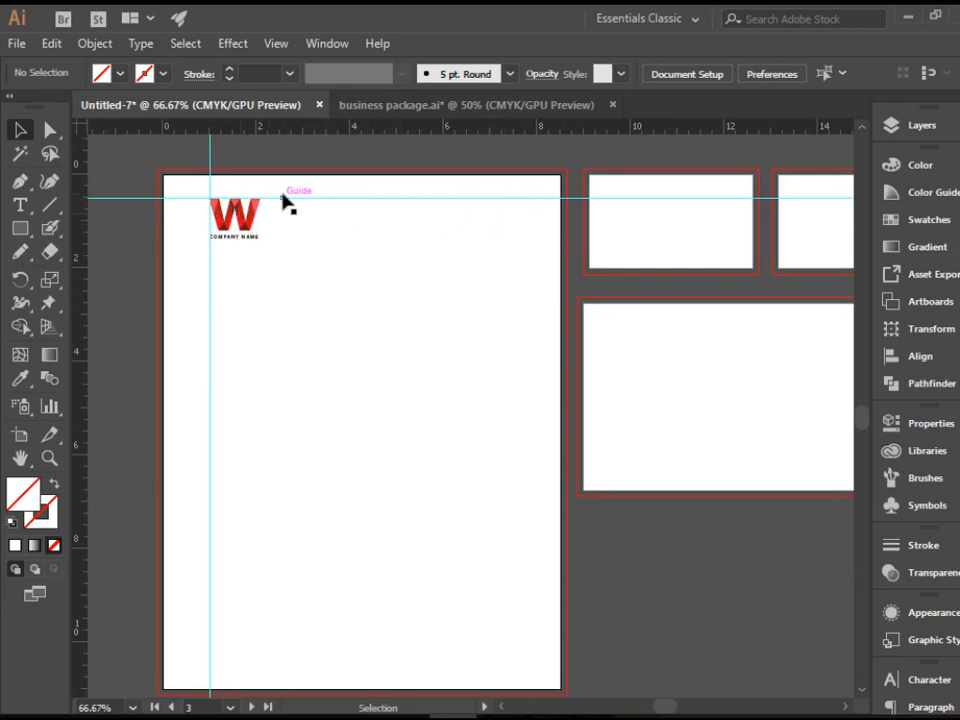
{"action": "mouse_move", "coordinate": [496, 236]}
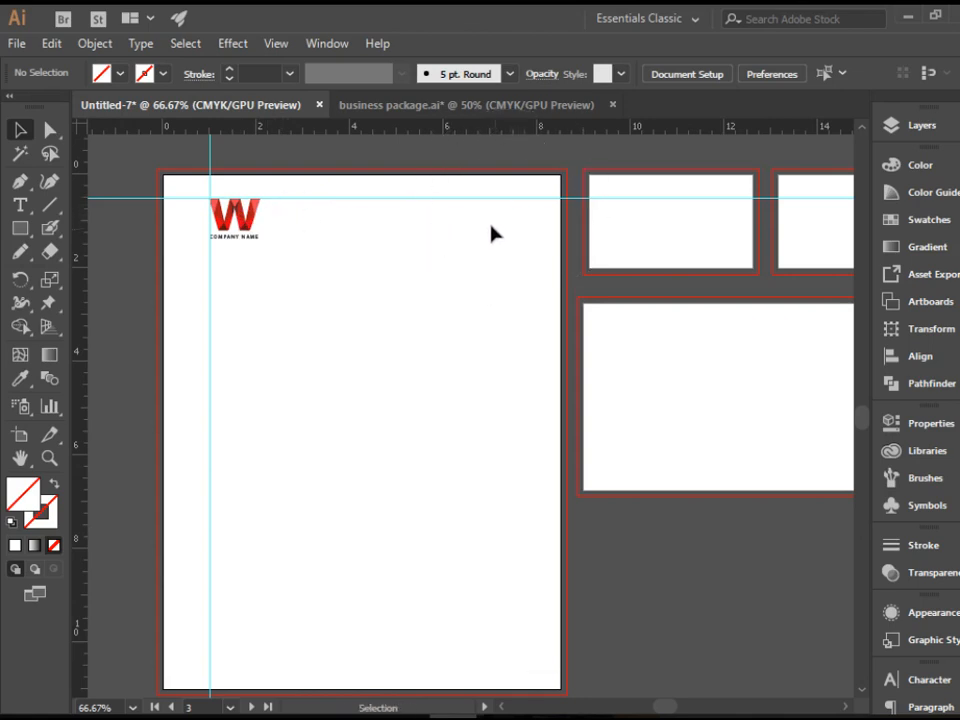
{"action": "mouse_move", "coordinate": [518, 216]}
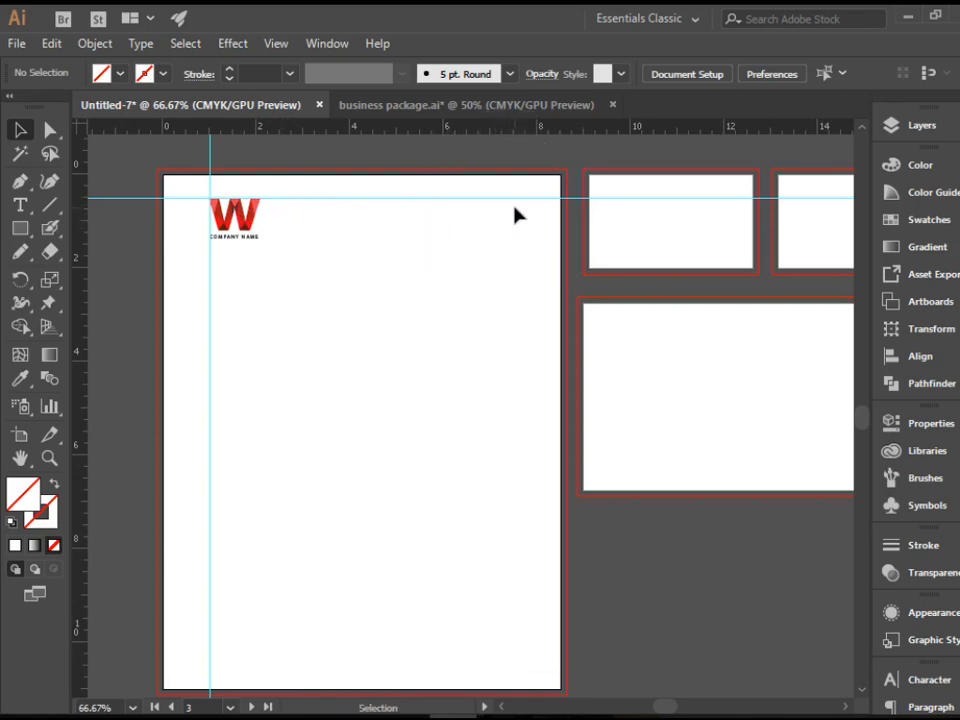
{"action": "mouse_move", "coordinate": [560, 264]}
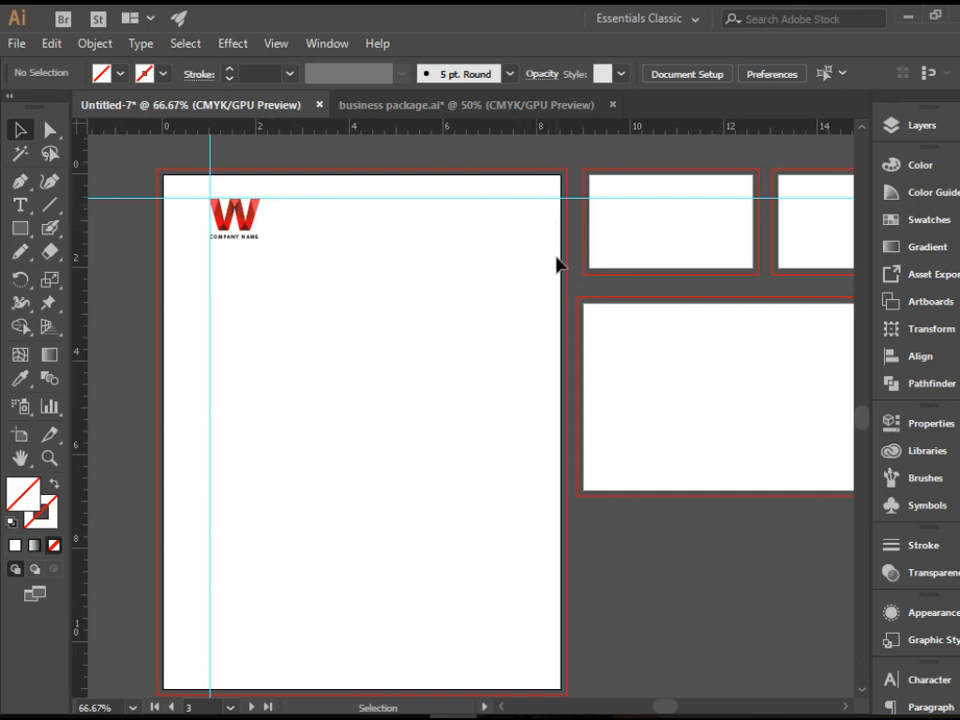
{"action": "mouse_move", "coordinate": [532, 280]}
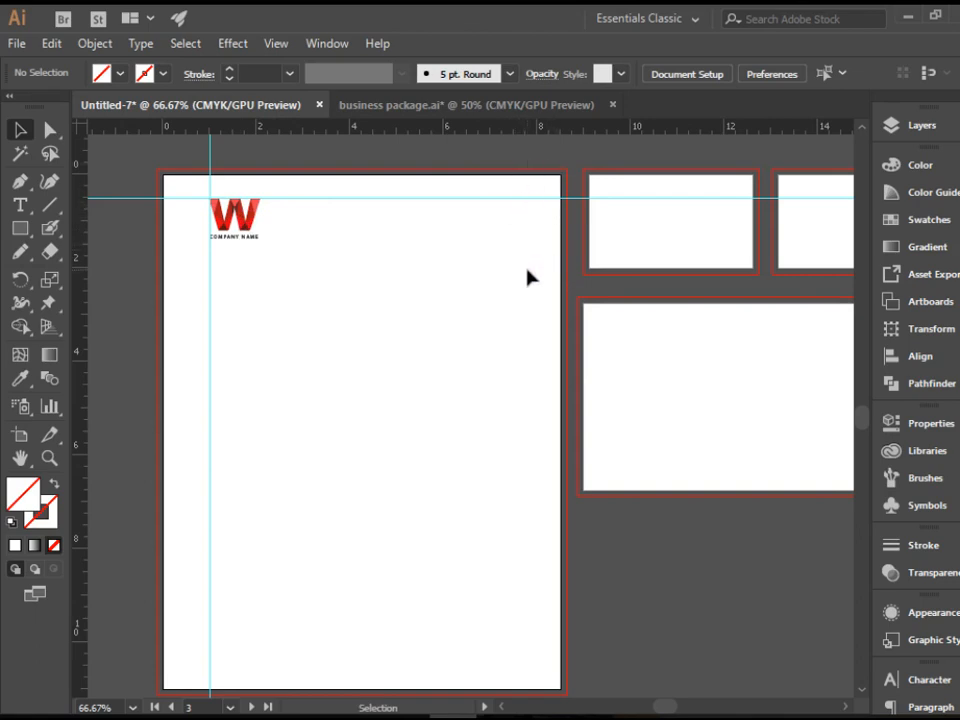
{"action": "mouse_move", "coordinate": [504, 178]}
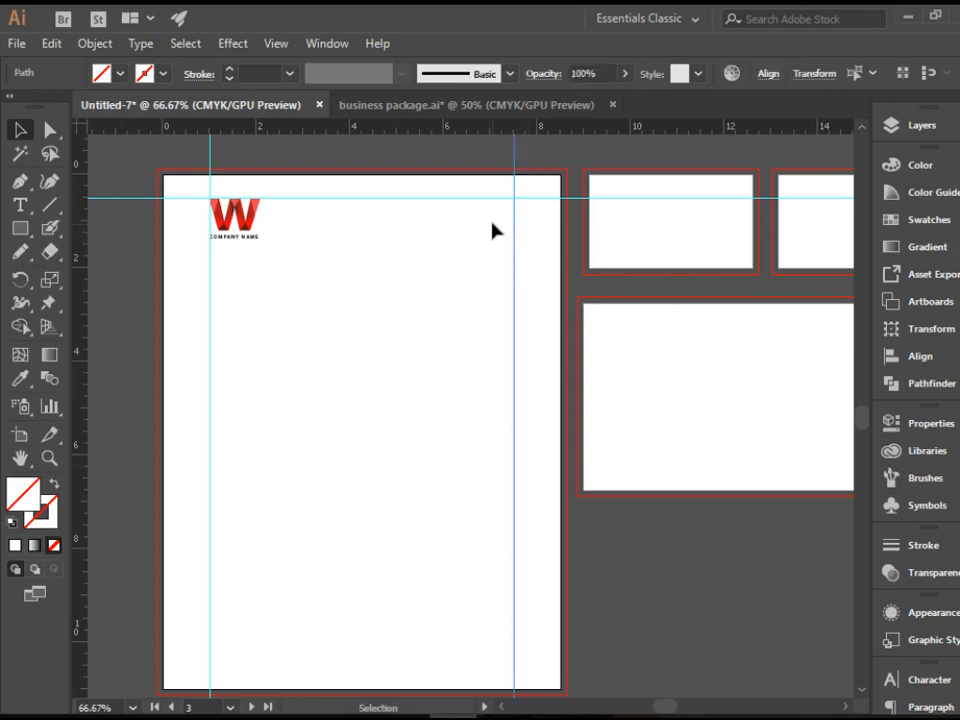
- Move the address, phone, email and website block to the top right against the right guide
{"action": "left_click", "coordinate": [448, 344]}
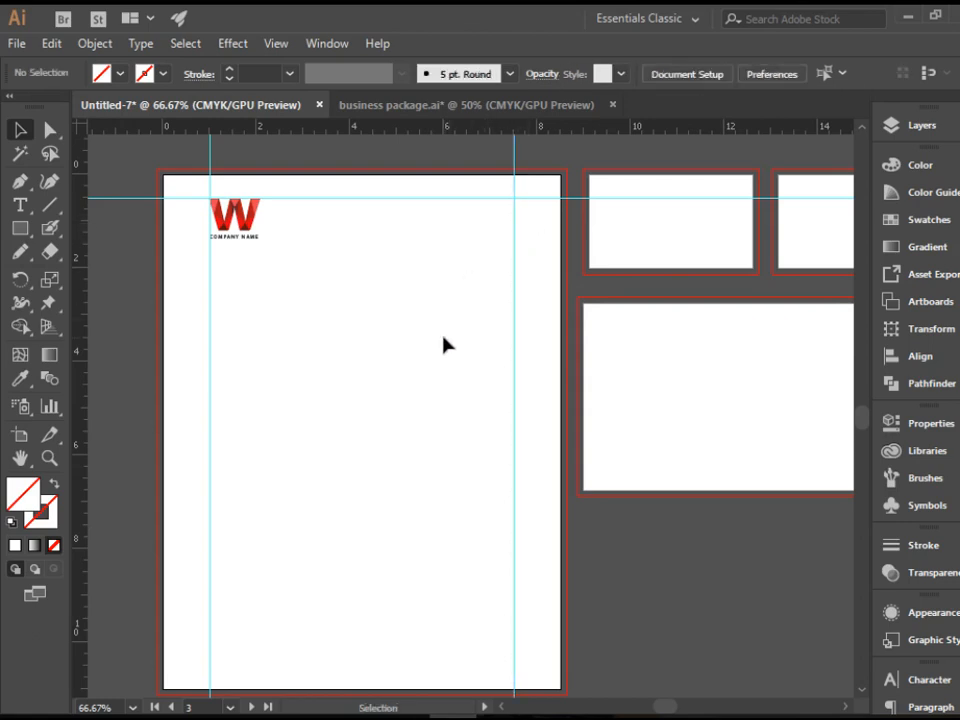
{"action": "mouse_move", "coordinate": [192, 308]}
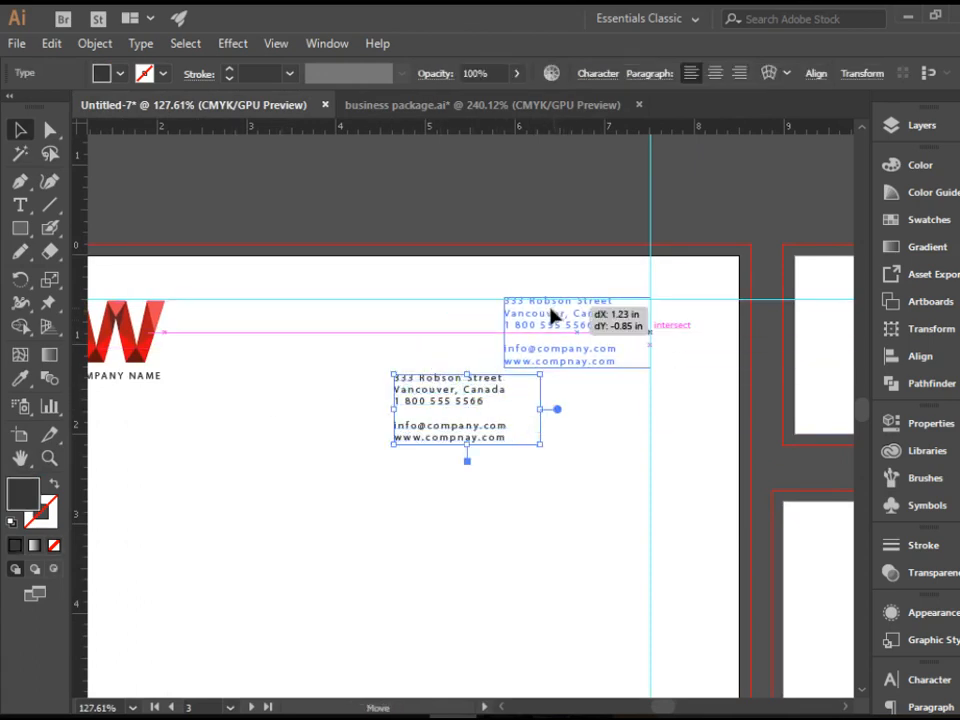
{"action": "left_click_drag", "start_coordinate": [464, 410], "coordinate": [576, 336]}
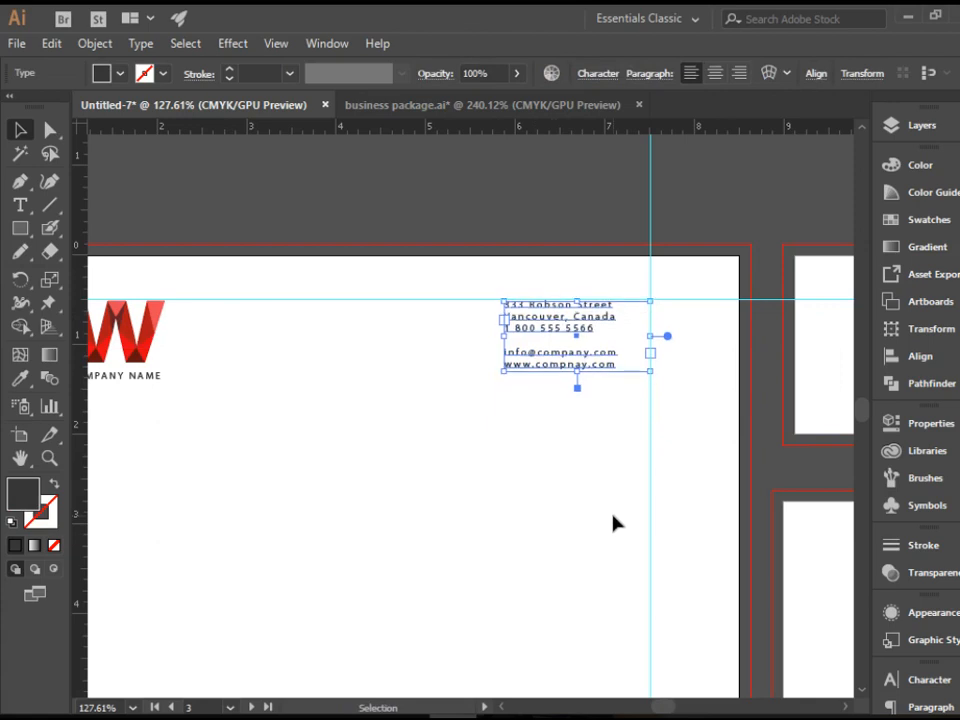
{"action": "left_click", "coordinate": [616, 524]}
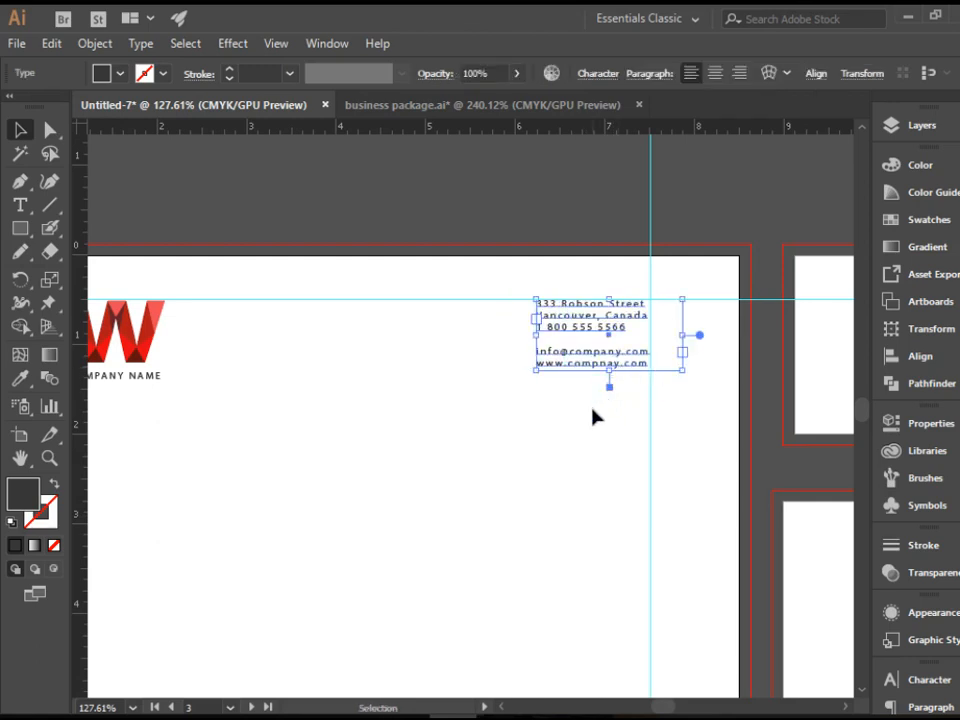
{"action": "left_click", "coordinate": [610, 404]}
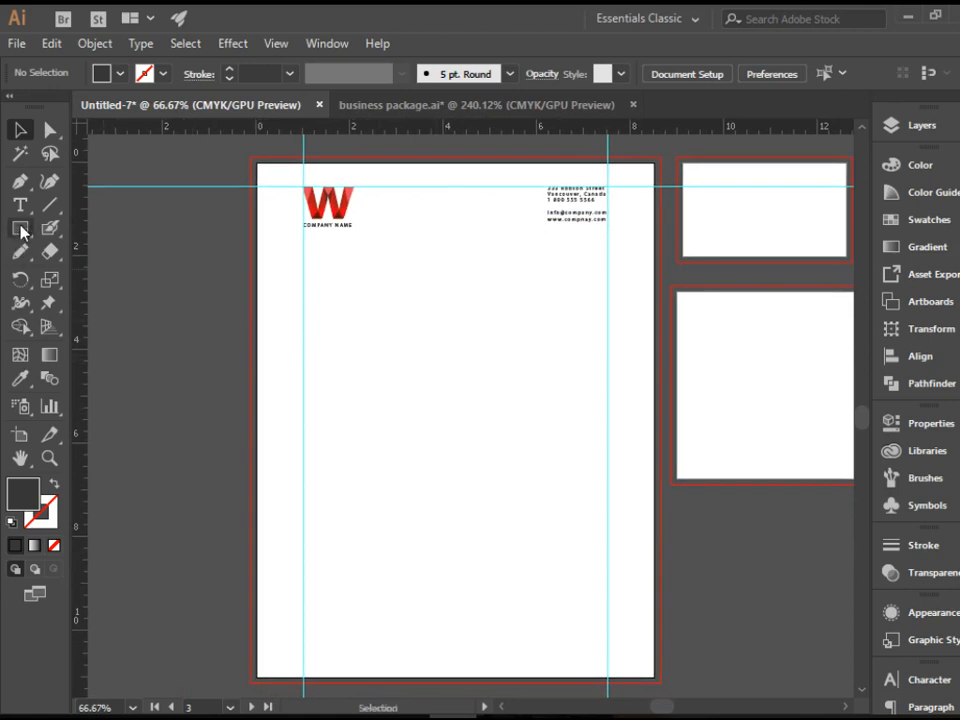
- Add the Lorem ipsum letter body with Signature line and closing name below the logo
{"action": "left_click", "coordinate": [20, 204]}
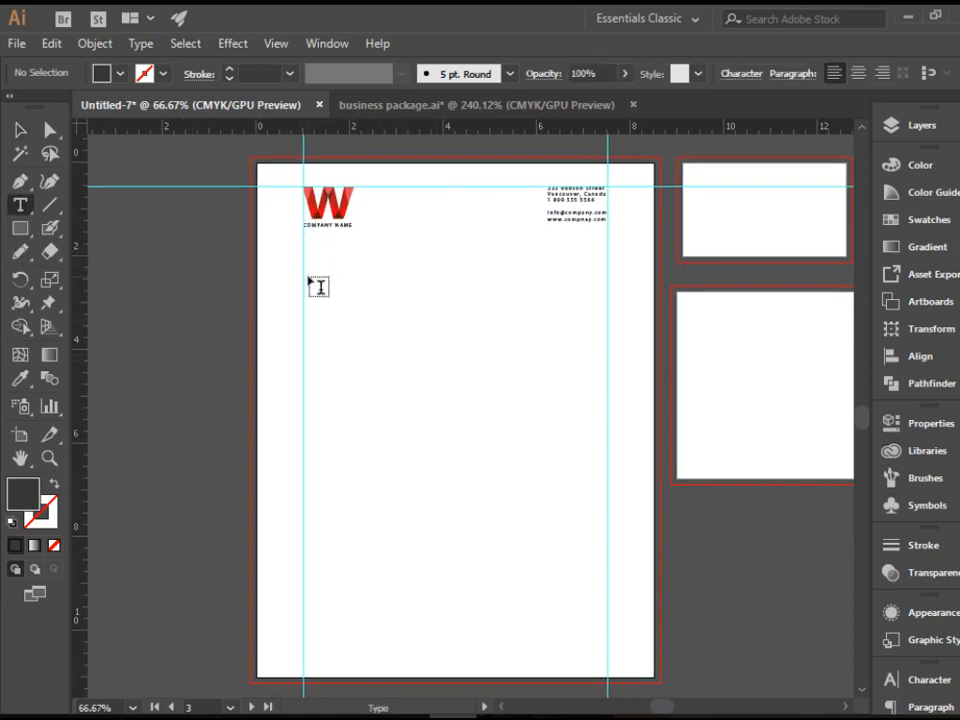
{"action": "left_click_drag", "start_coordinate": [304, 288], "coordinate": [548, 568]}
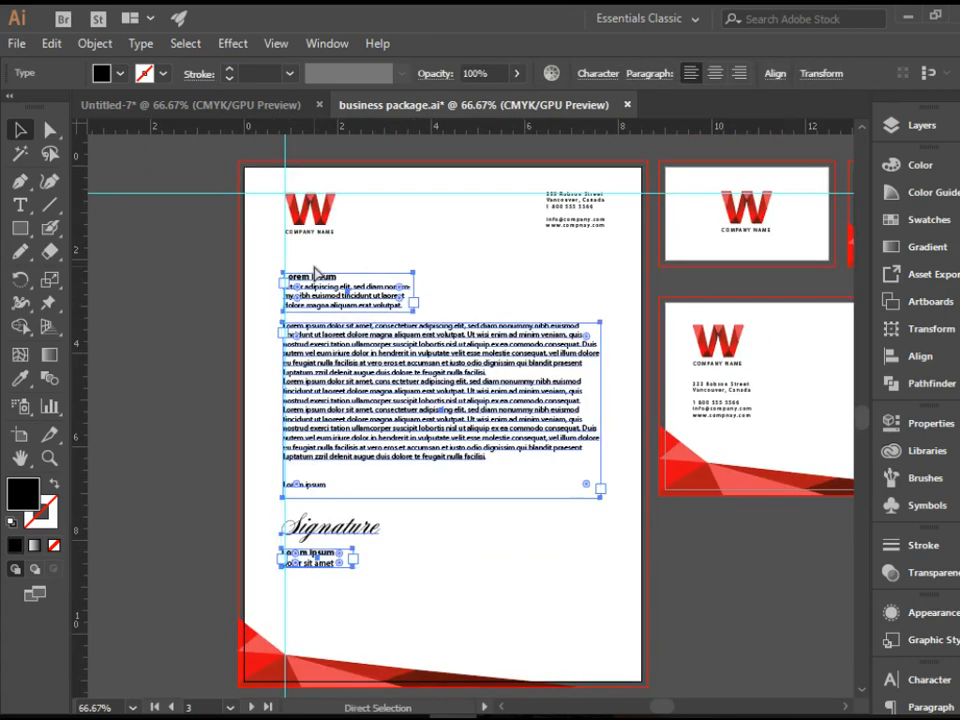
{"action": "left_click", "coordinate": [20, 130]}
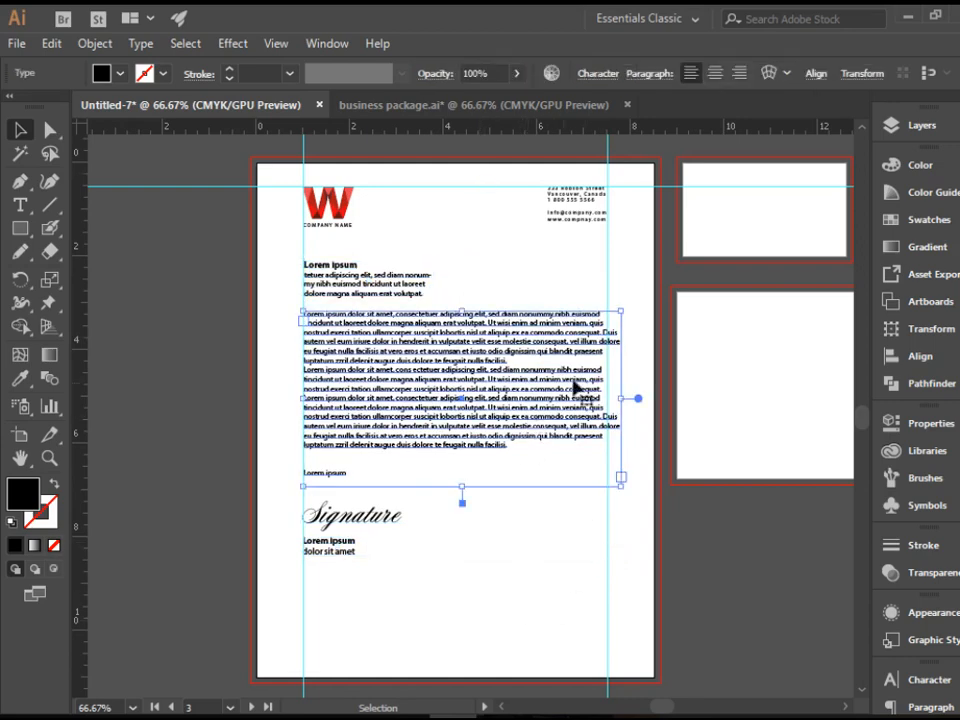
{"action": "left_click", "coordinate": [572, 574]}
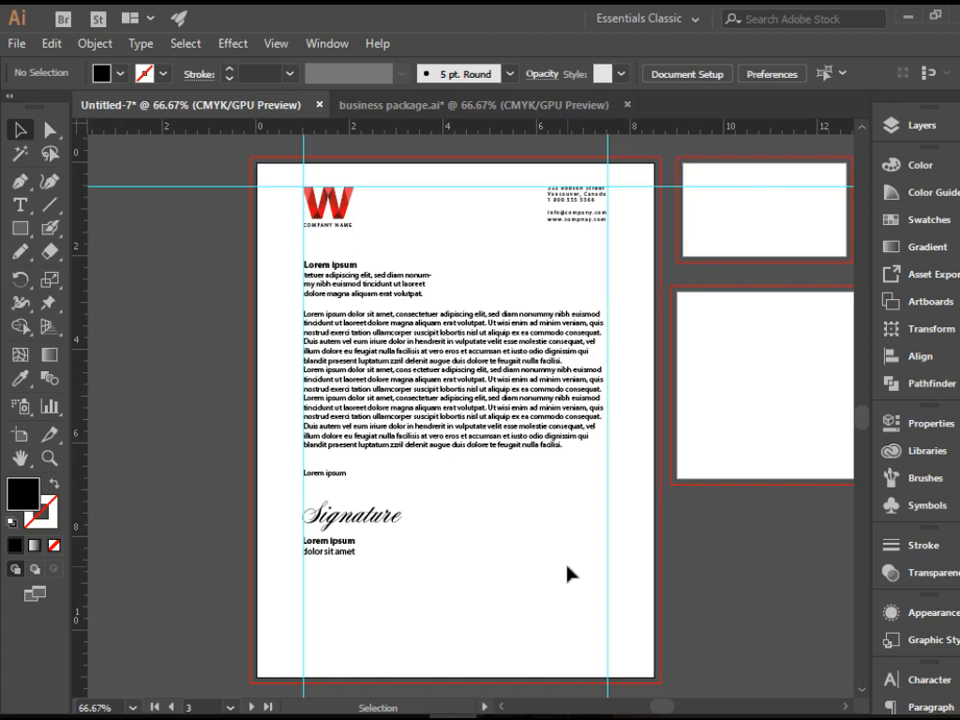
{"action": "mouse_move", "coordinate": [584, 588]}
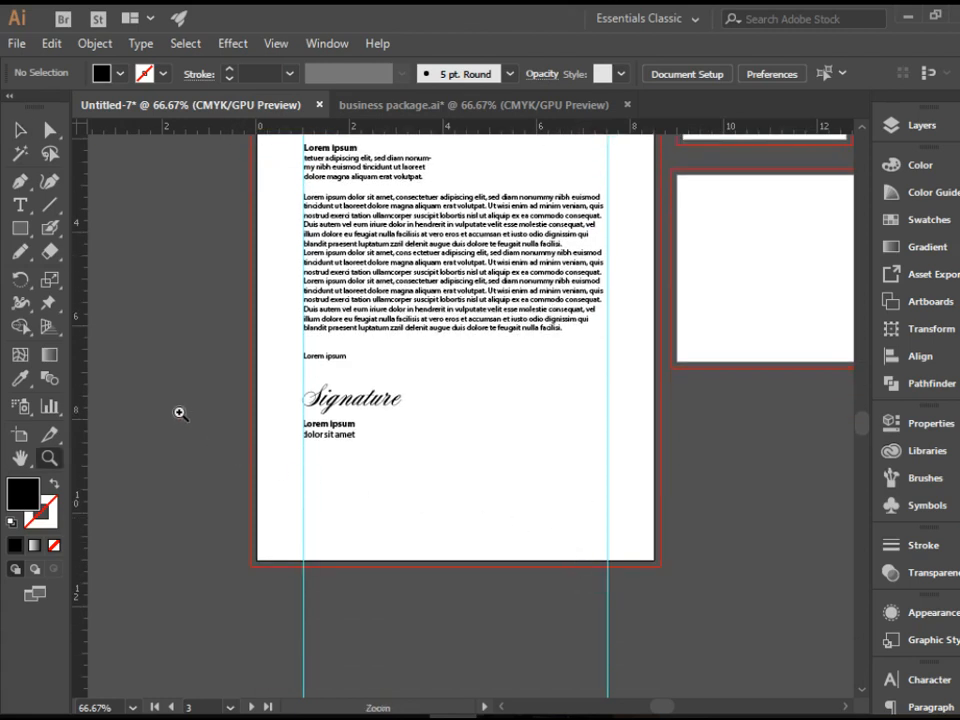
- Copy the red corner graphic from business package.ai and paste it below the letterhead's bottom edge
{"action": "left_click", "coordinate": [180, 414]}
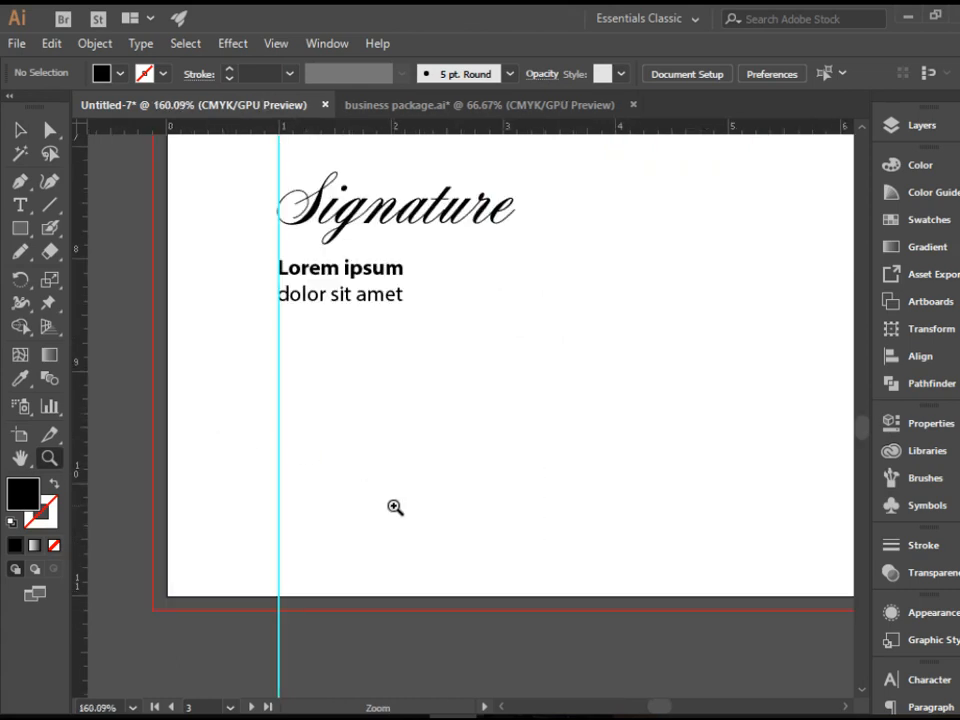
{"action": "mouse_move", "coordinate": [20, 326]}
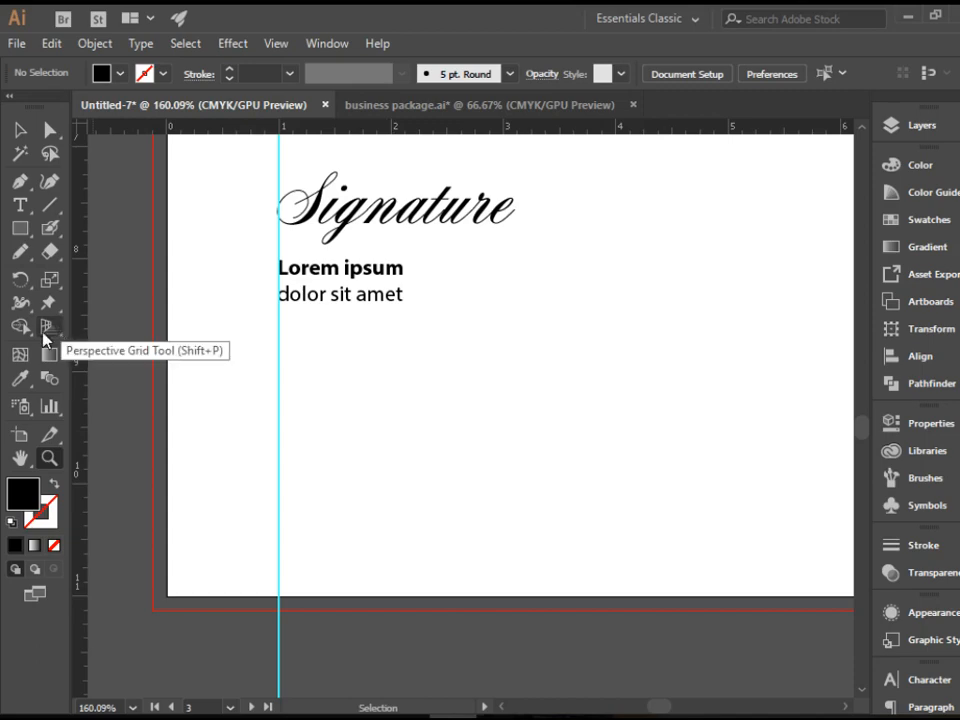
{"action": "mouse_move", "coordinate": [410, 120]}
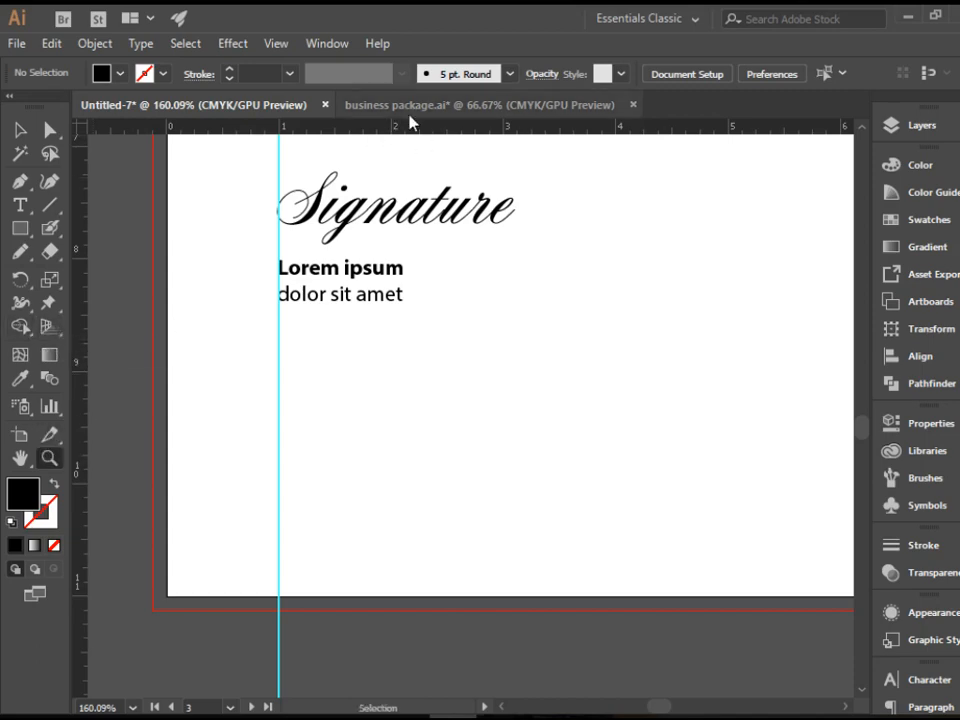
{"action": "left_click", "coordinate": [486, 104]}
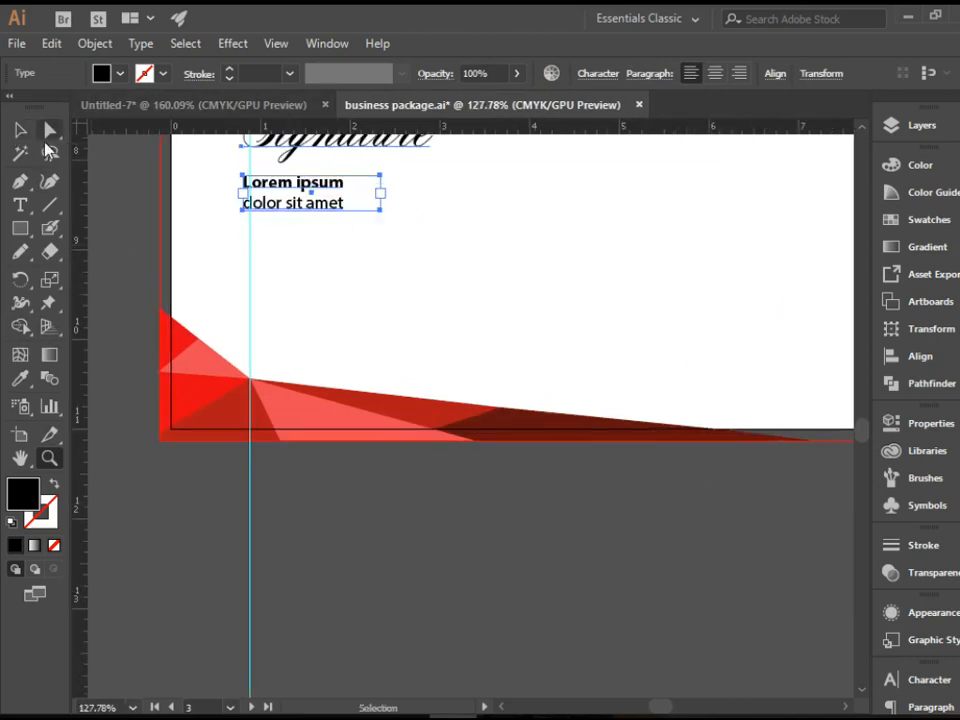
{"action": "left_click", "coordinate": [250, 458]}
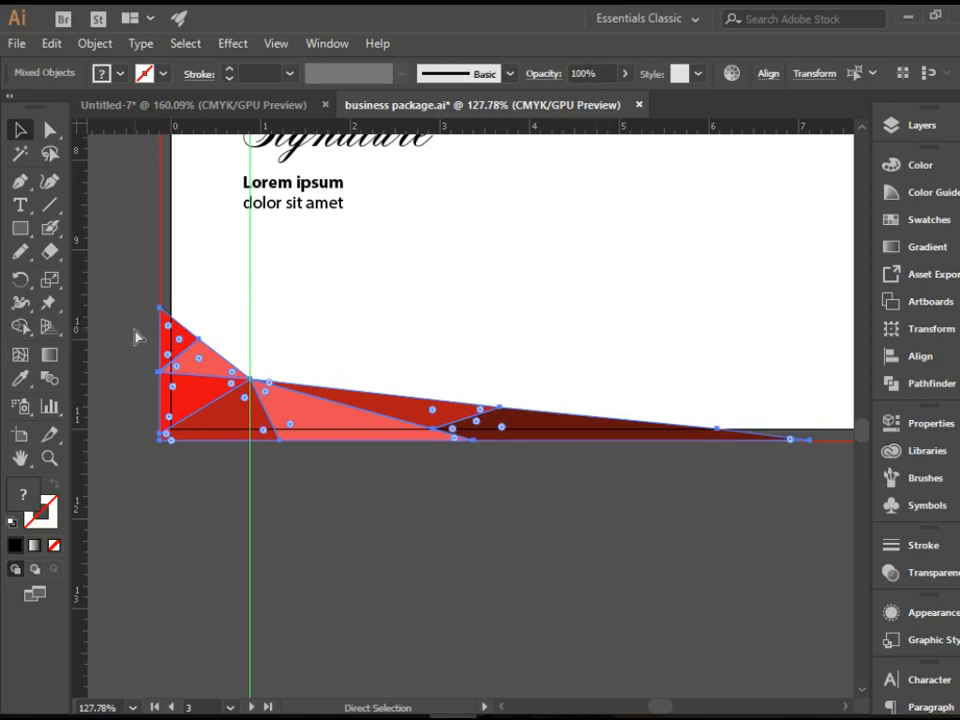
{"action": "left_click", "coordinate": [464, 488]}
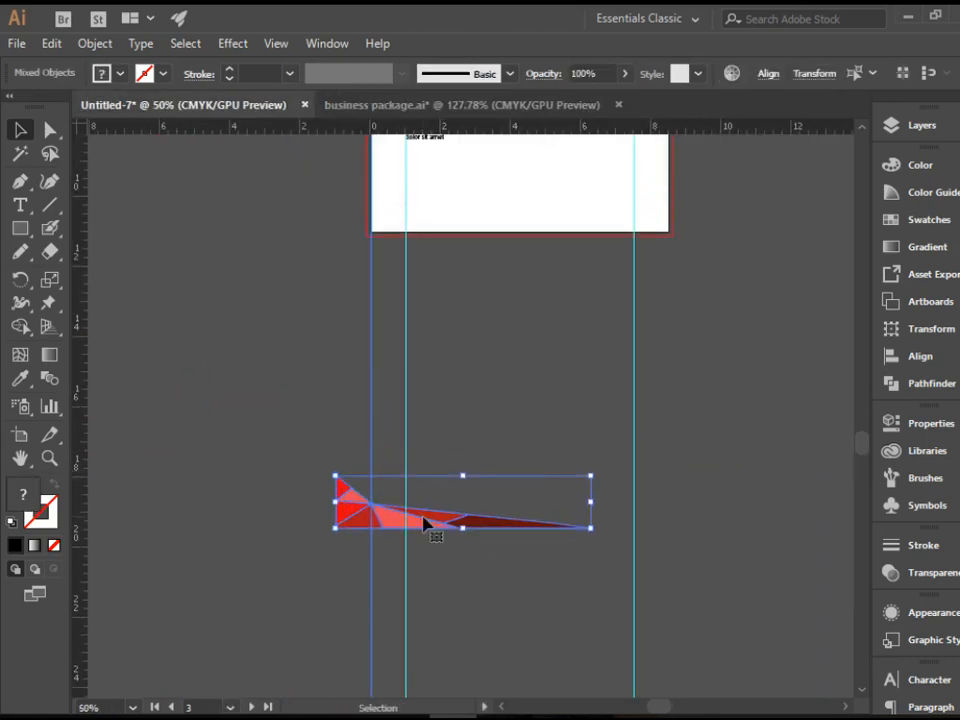
{"action": "left_click", "coordinate": [524, 544]}
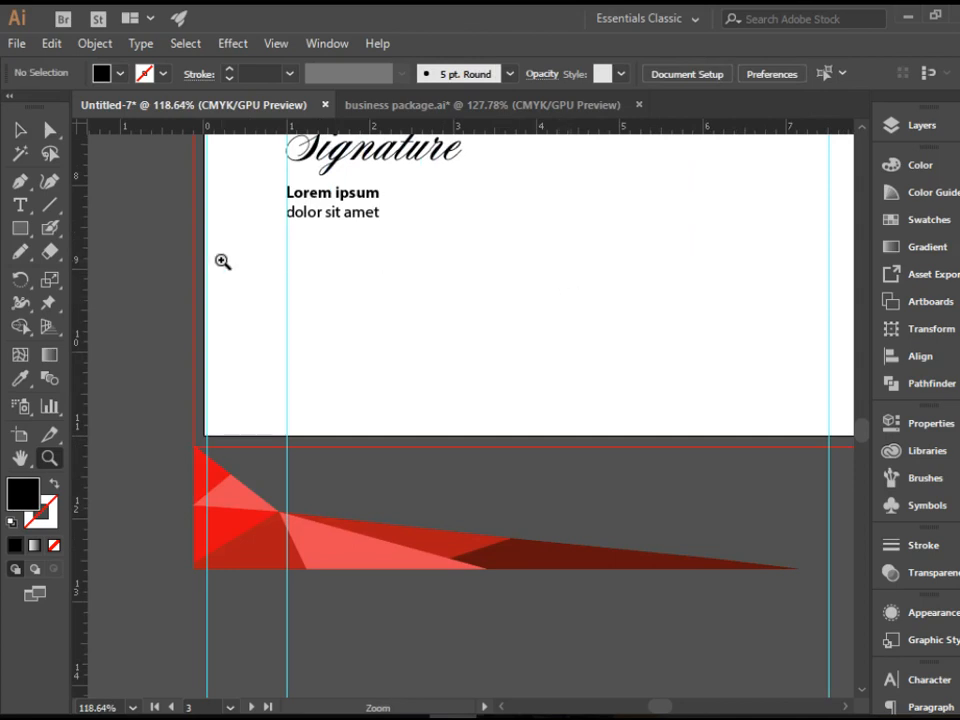
- Draw red and lighter-red triangular facets at the left edge with the Pen tool, sampling fills from the corner graphic
{"action": "left_click", "coordinate": [20, 130]}
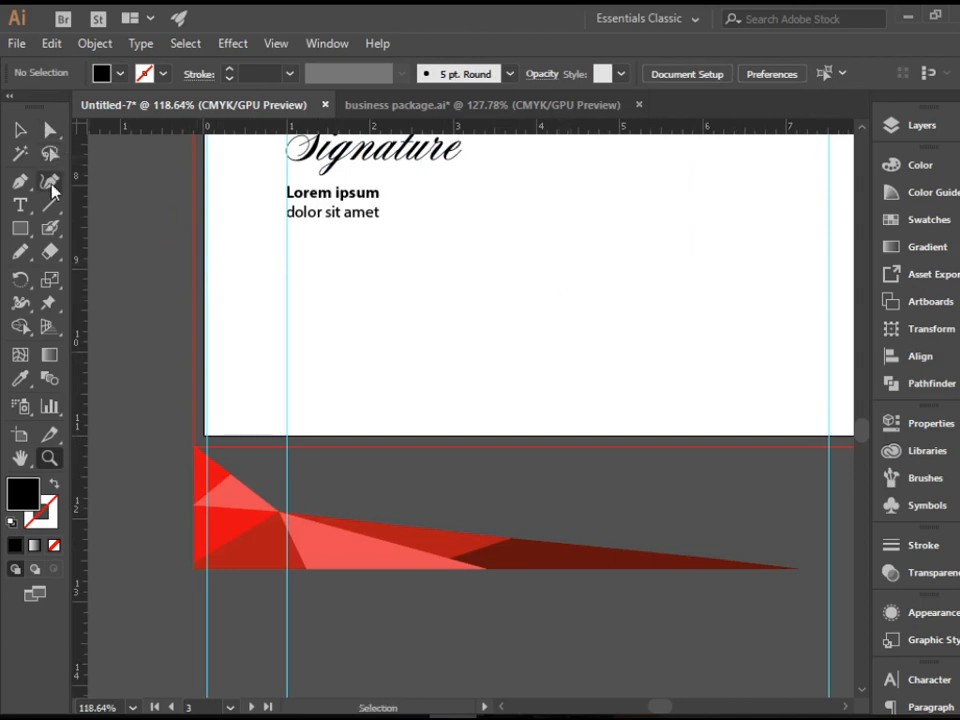
{"action": "mouse_move", "coordinate": [50, 210]}
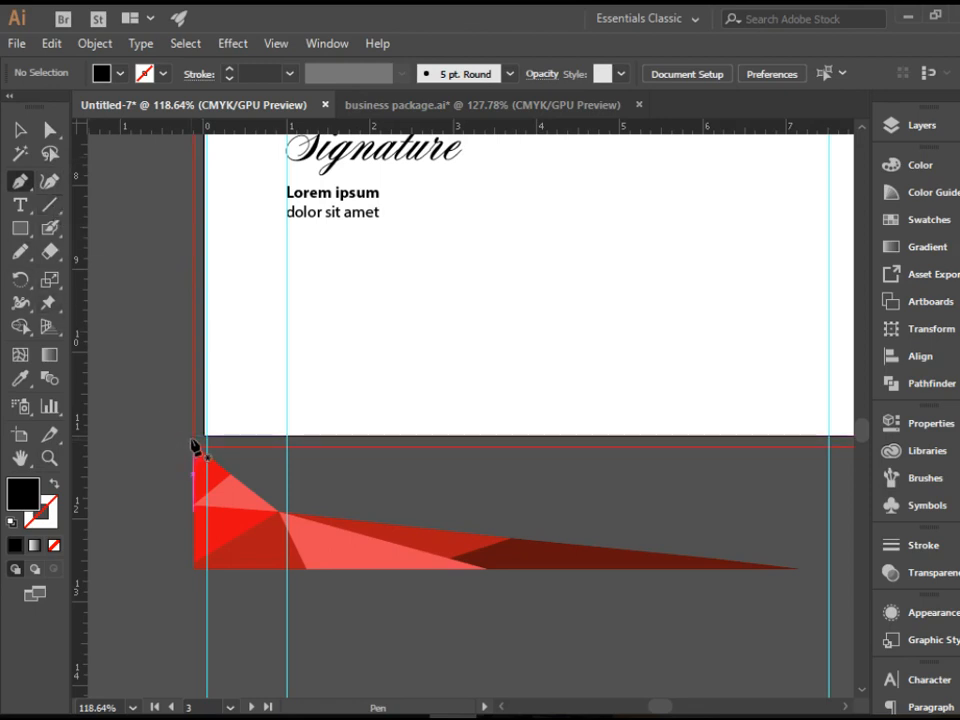
{"action": "left_click", "coordinate": [20, 128]}
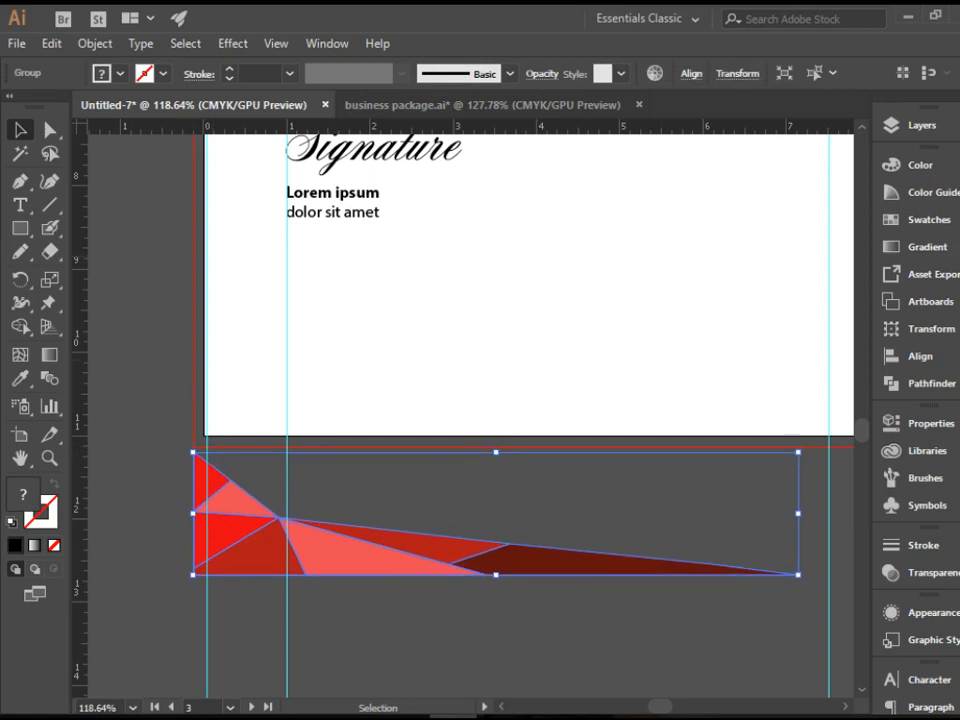
{"action": "left_click", "coordinate": [20, 180]}
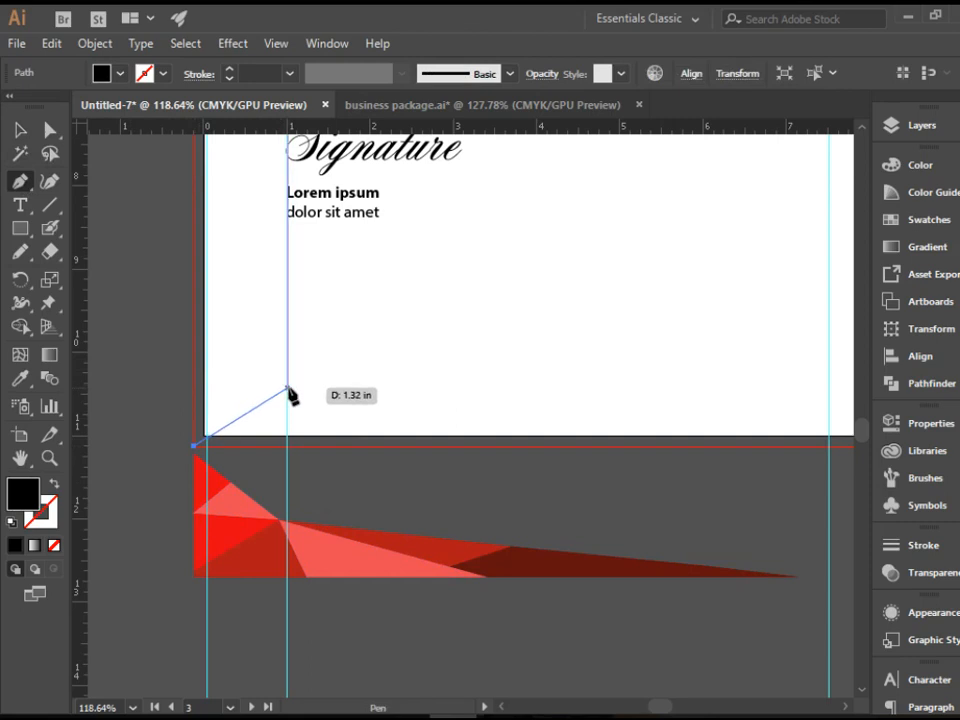
{"action": "mouse_move", "coordinate": [204, 398]}
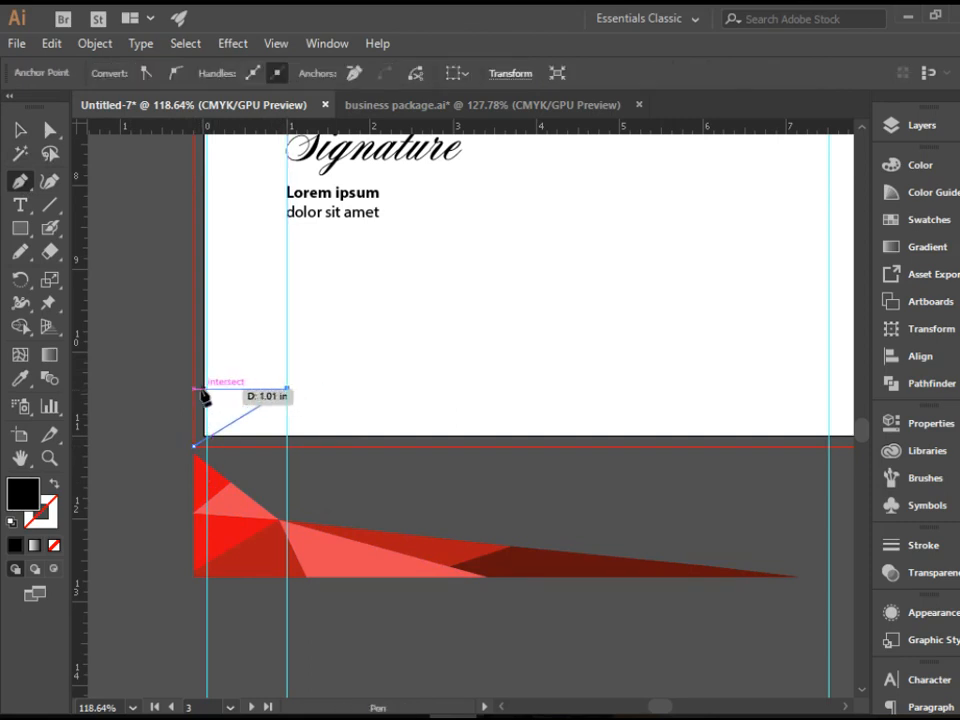
{"action": "left_click", "coordinate": [196, 444]}
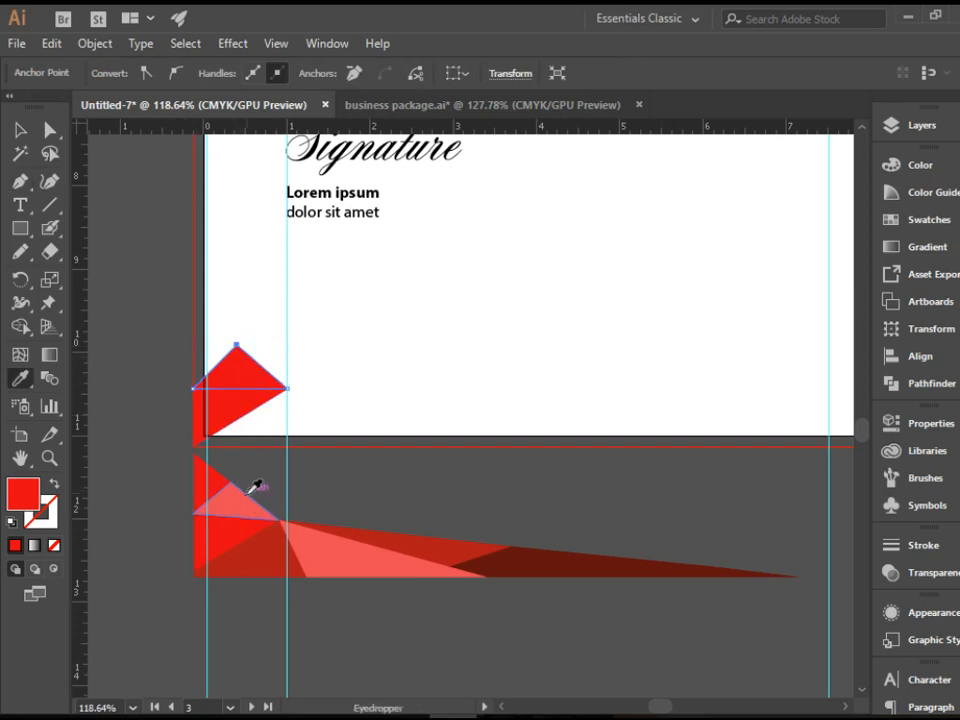
{"action": "left_click", "coordinate": [20, 180]}
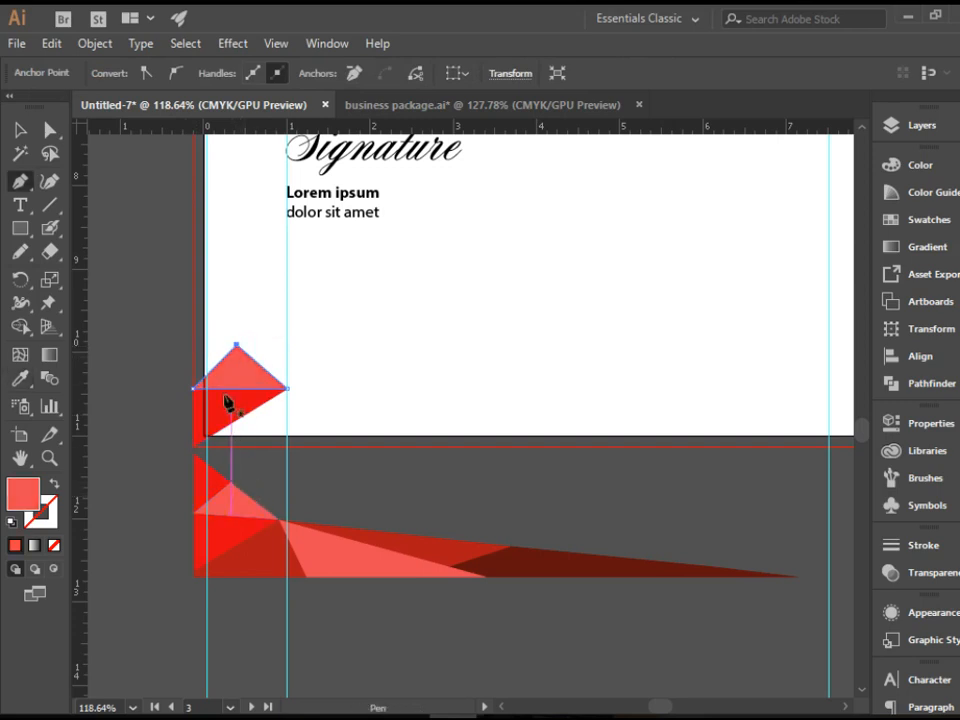
{"action": "mouse_move", "coordinate": [204, 318]}
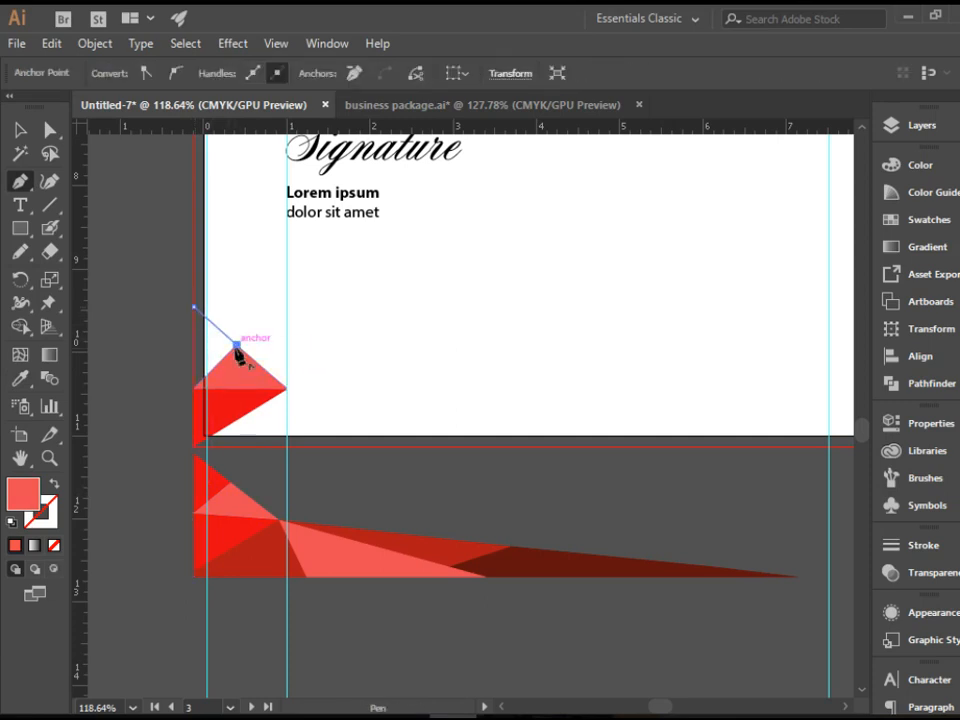
{"action": "left_click_drag", "start_coordinate": [238, 350], "coordinate": [196, 308]}
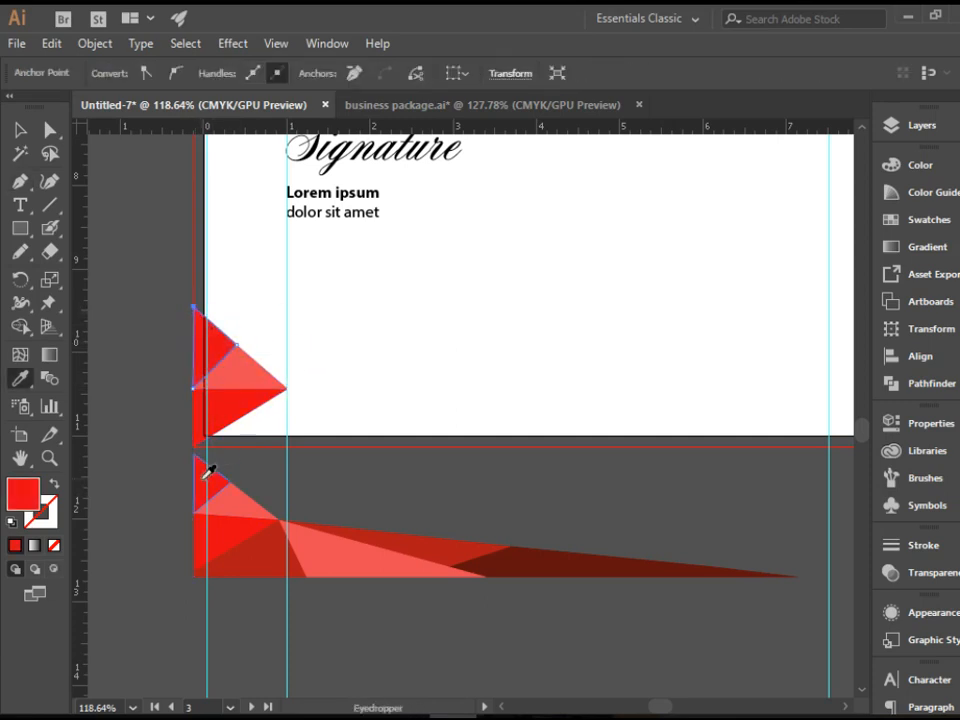
{"action": "left_click", "coordinate": [20, 130]}
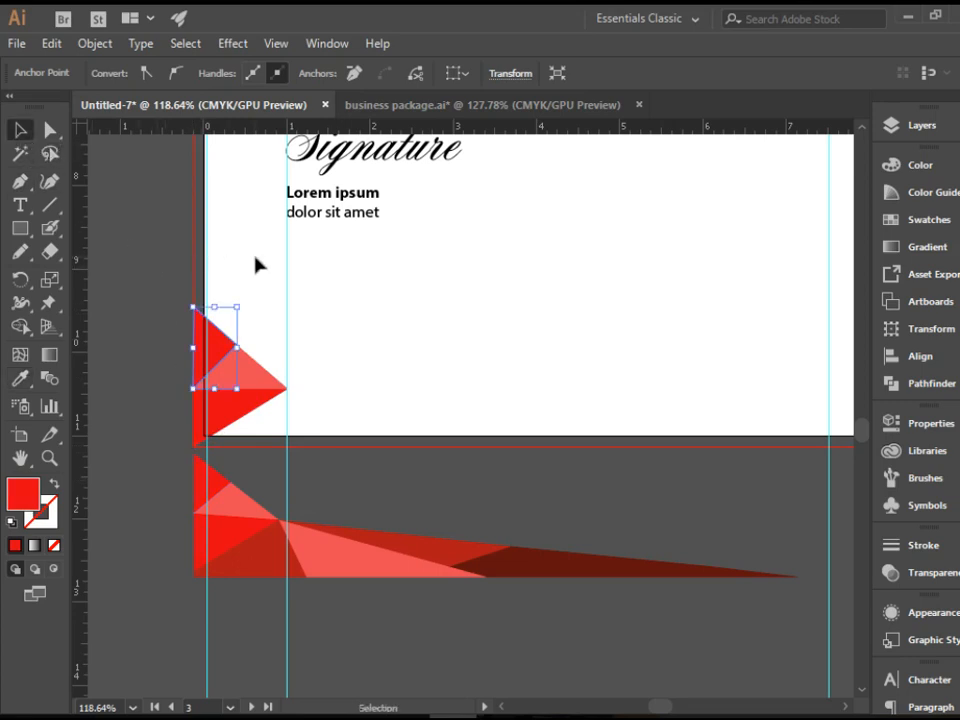
{"action": "left_click", "coordinate": [256, 280]}
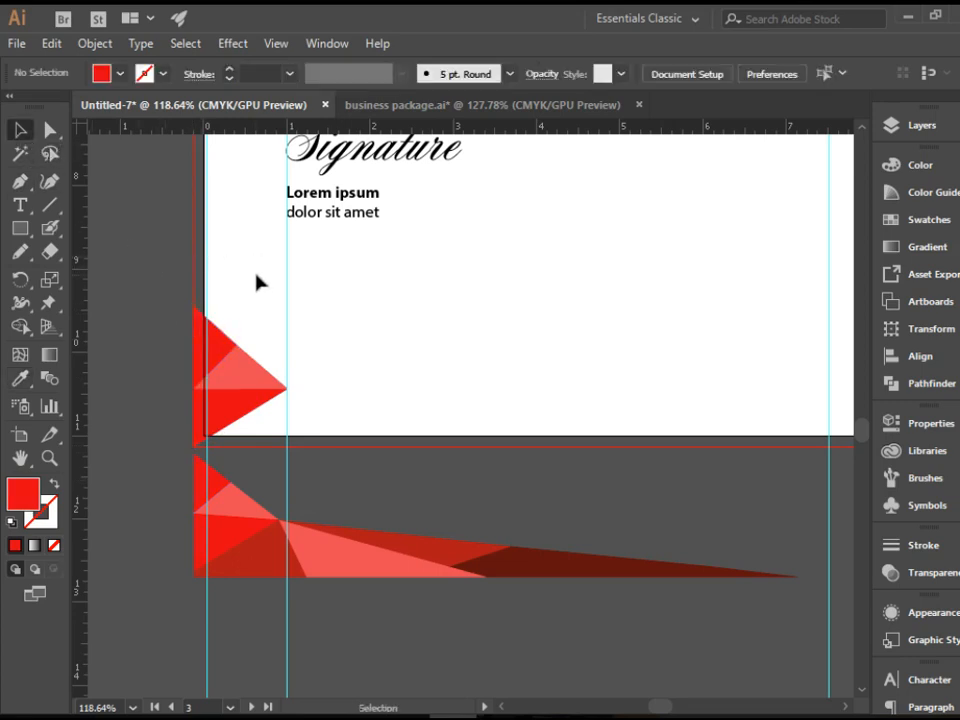
{"action": "mouse_move", "coordinate": [252, 268]}
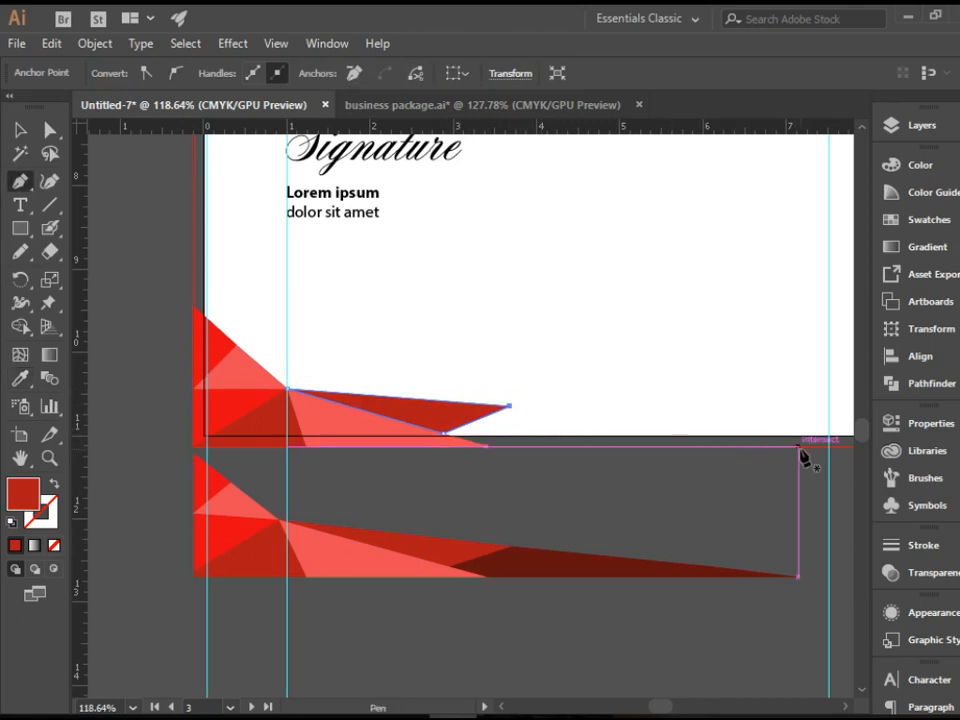
- Finish the long thin sliver along the bottom edge and fill it dark red with the Eyedropper
{"action": "left_click", "coordinate": [510, 408]}
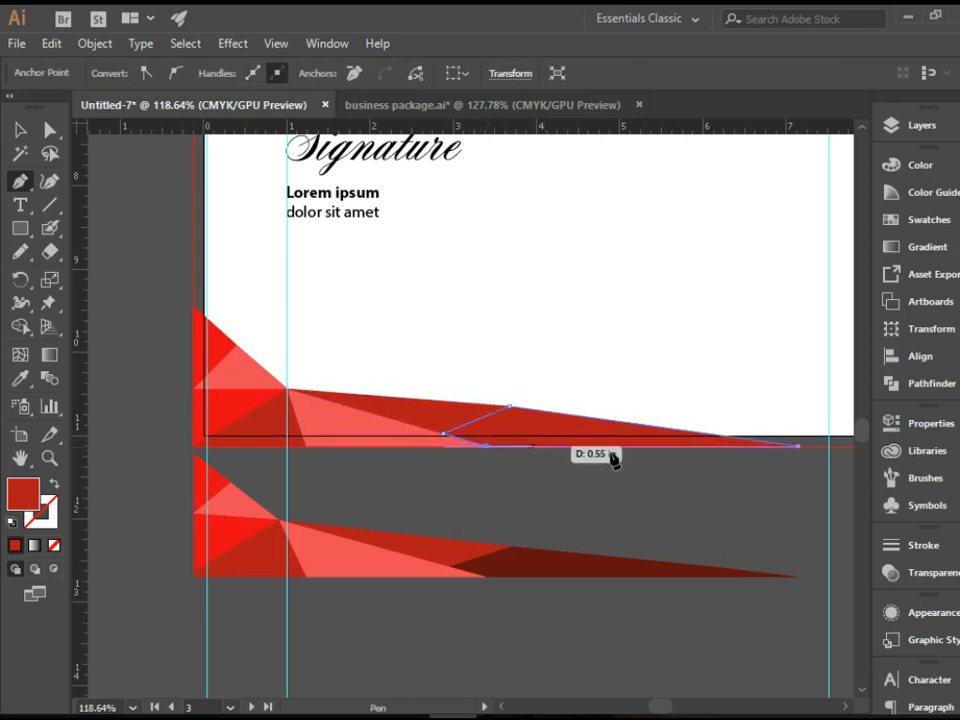
{"action": "mouse_move", "coordinate": [798, 452]}
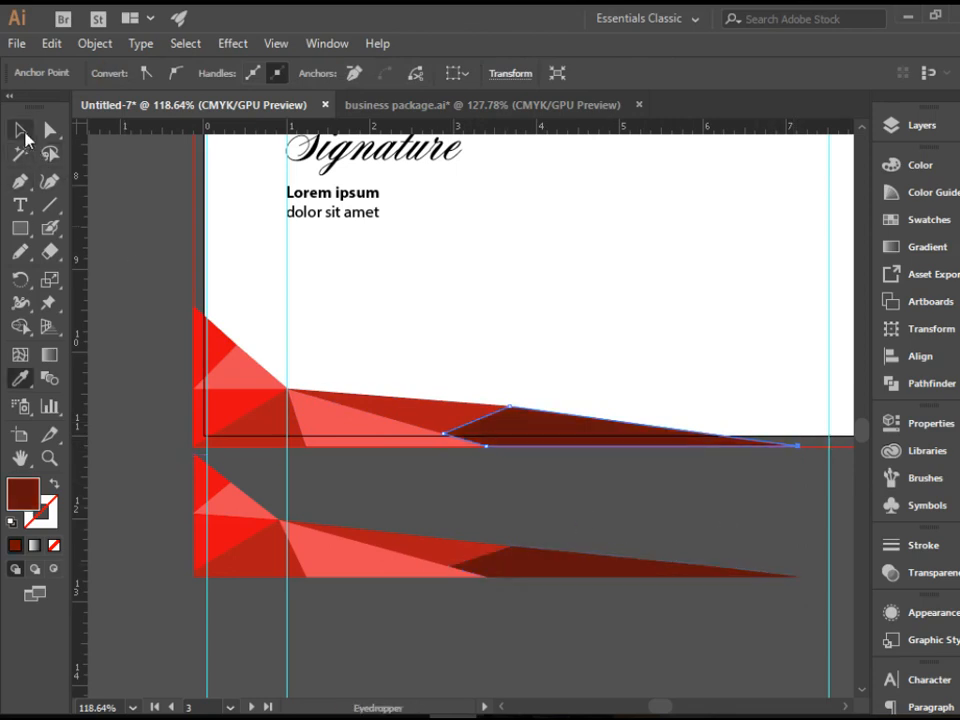
{"action": "left_click", "coordinate": [20, 130]}
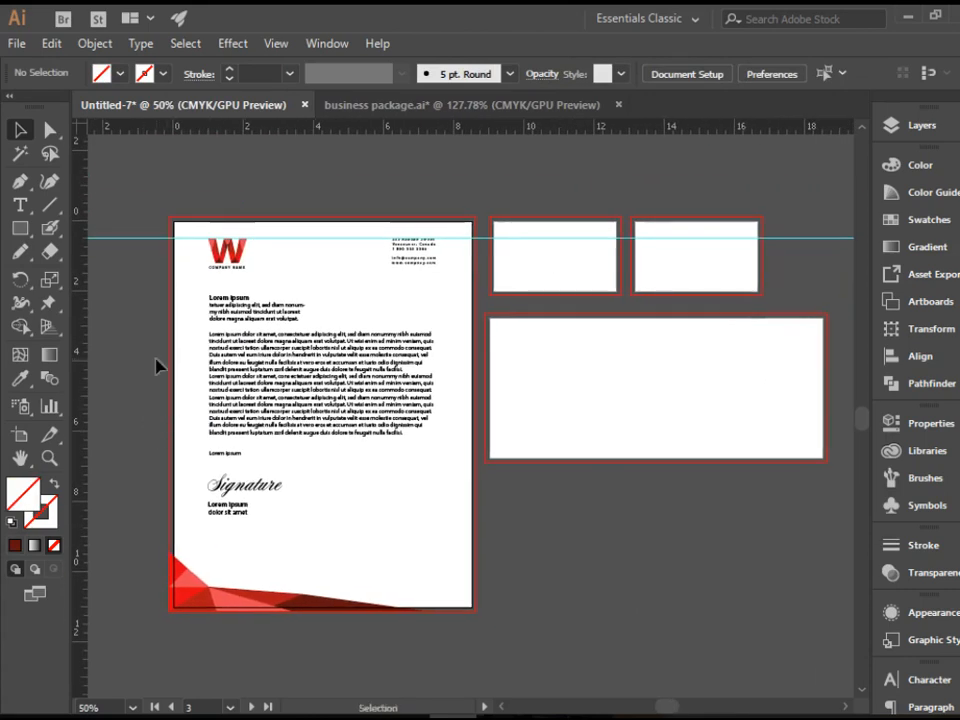
{"action": "mouse_move", "coordinate": [600, 254]}
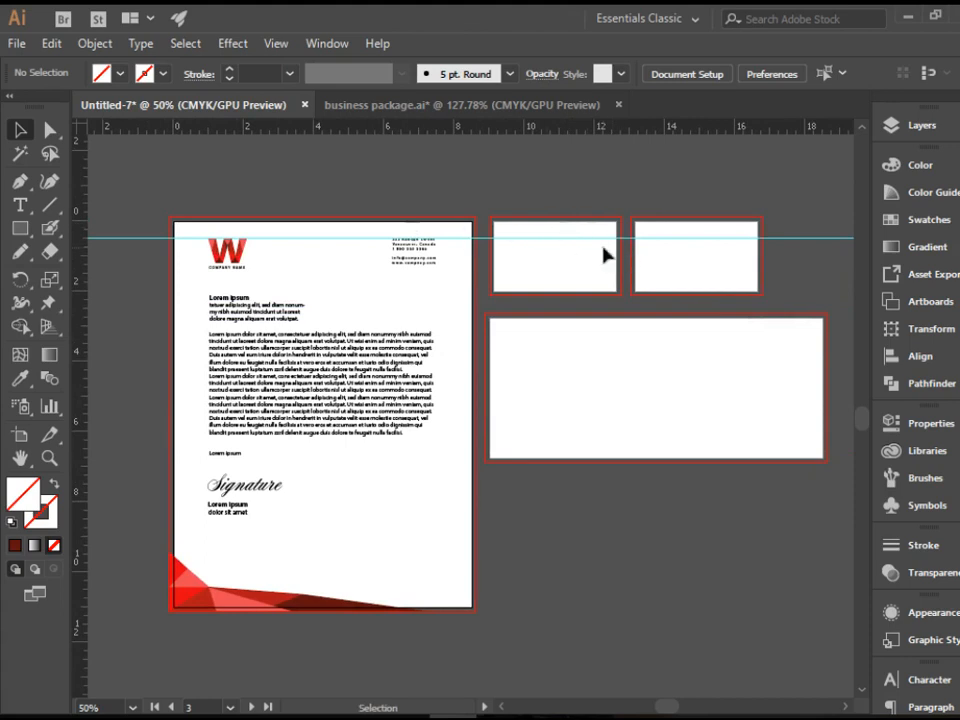
{"action": "mouse_move", "coordinate": [520, 256]}
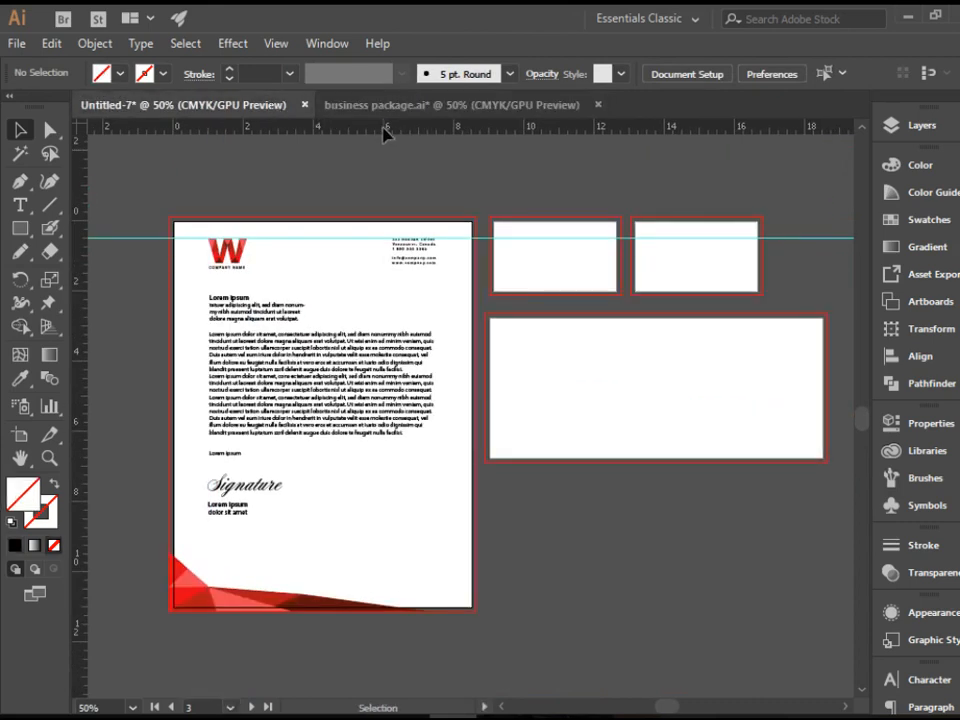
{"action": "mouse_move", "coordinate": [324, 258]}
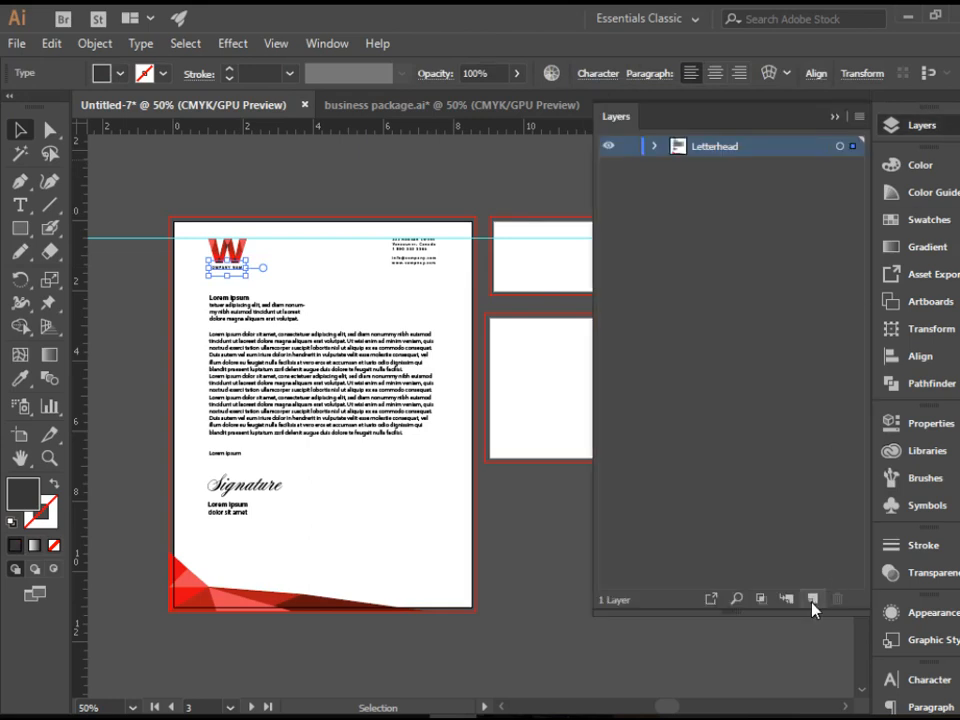
- Create a new layer above Letterhead and name it 'Business card front'
{"action": "left_click", "coordinate": [812, 600]}
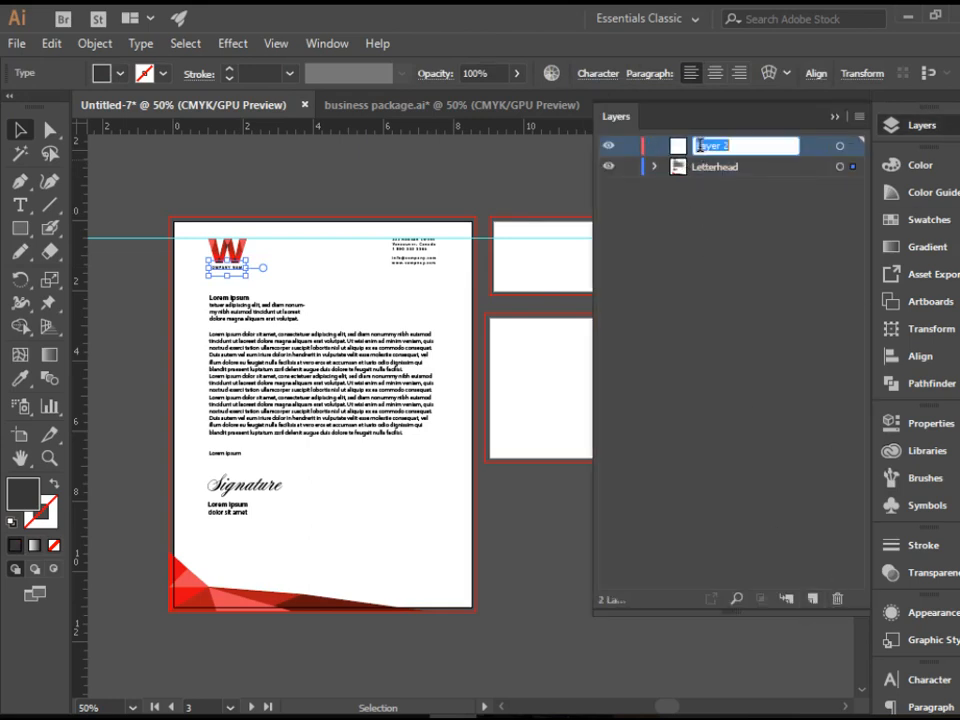
{"action": "type", "text": "Busi"}
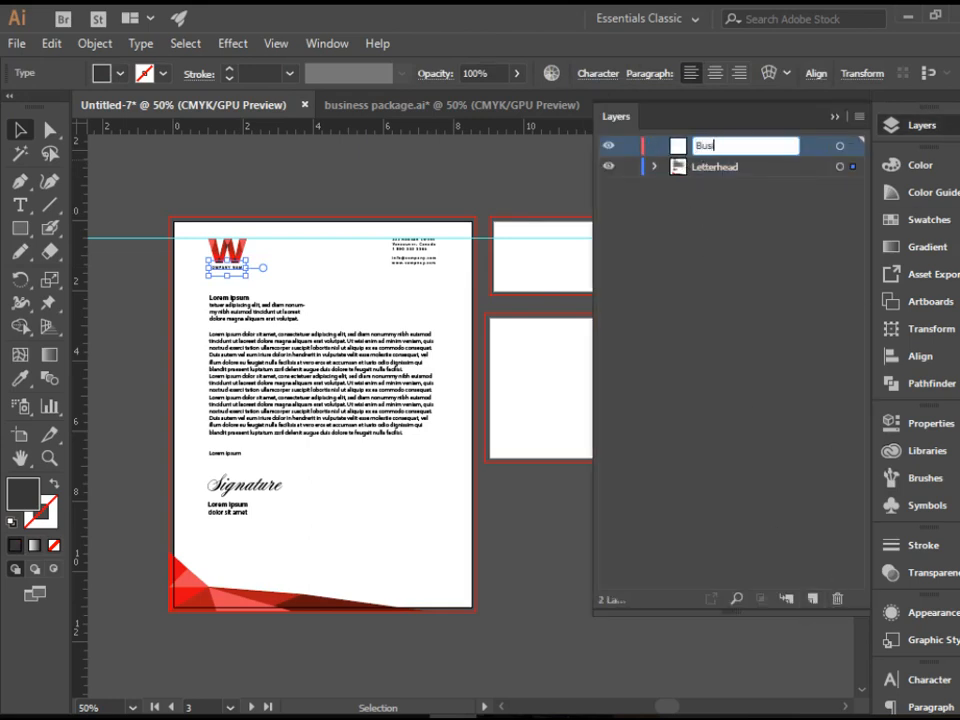
{"action": "type", "text": "Business card fr"}
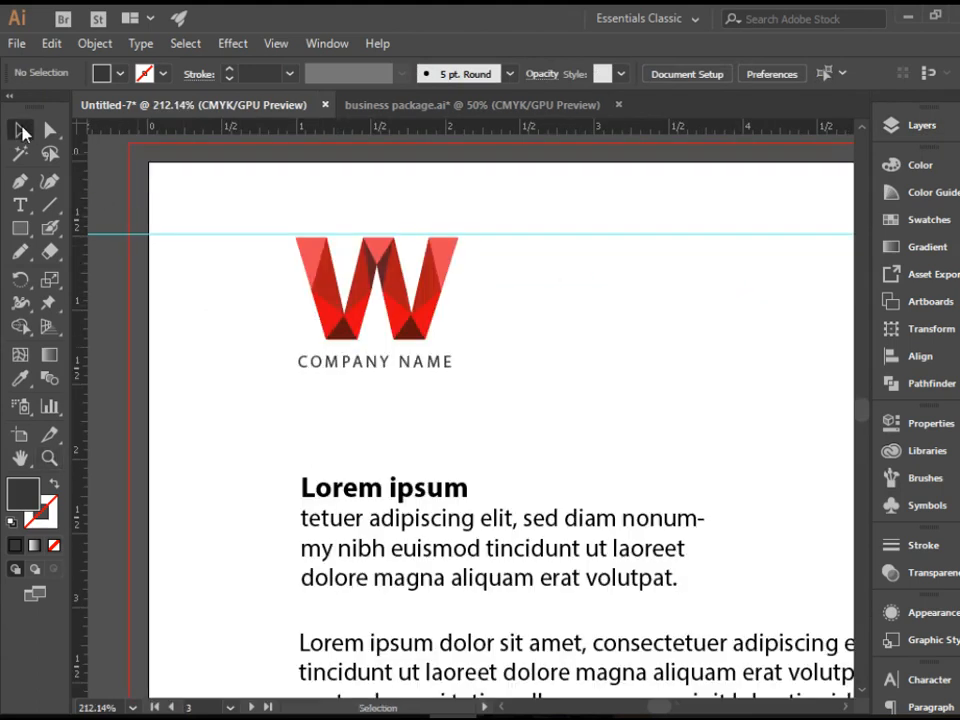
- Alt-drag a copy of the W logo onto the card and move it into the Business card front layer
{"action": "left_click", "coordinate": [376, 290]}
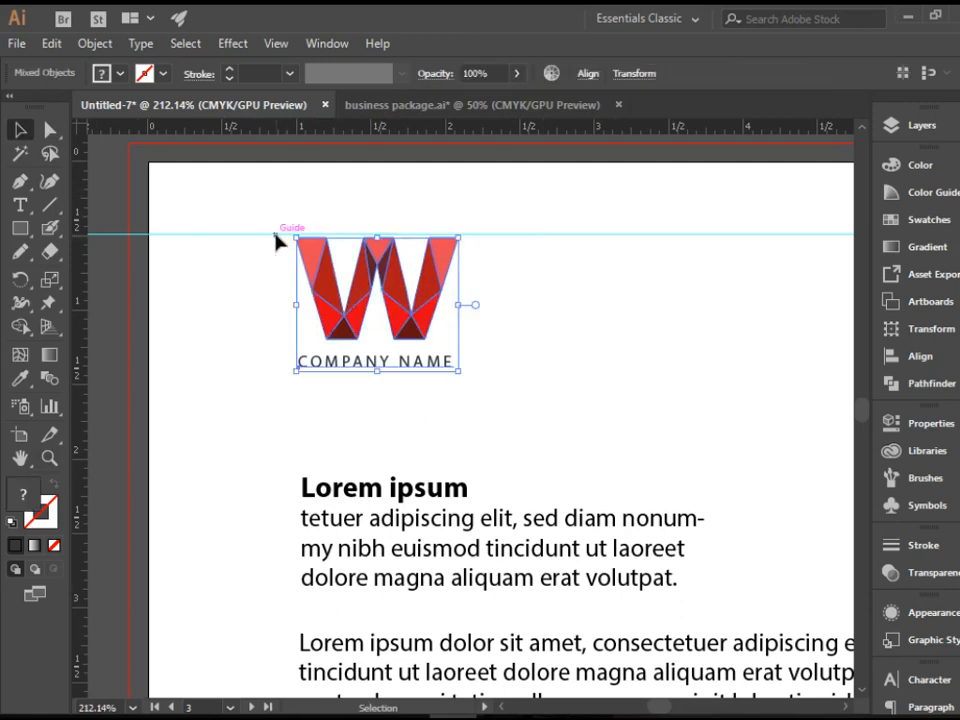
{"action": "mouse_move", "coordinate": [684, 344]}
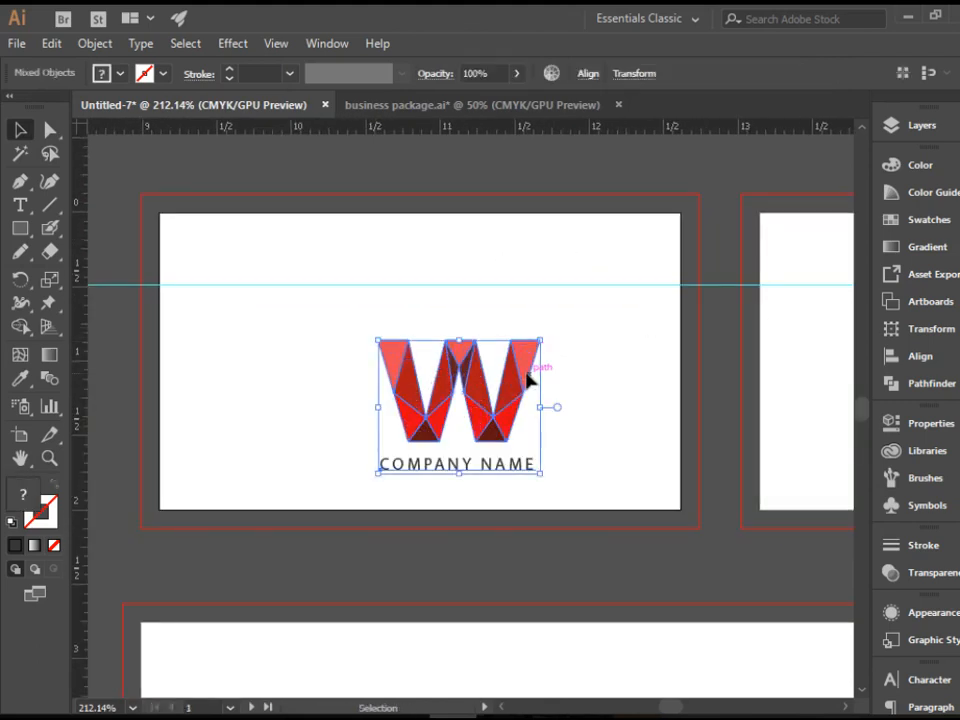
{"action": "left_click_drag", "start_coordinate": [460, 404], "coordinate": [490, 320]}
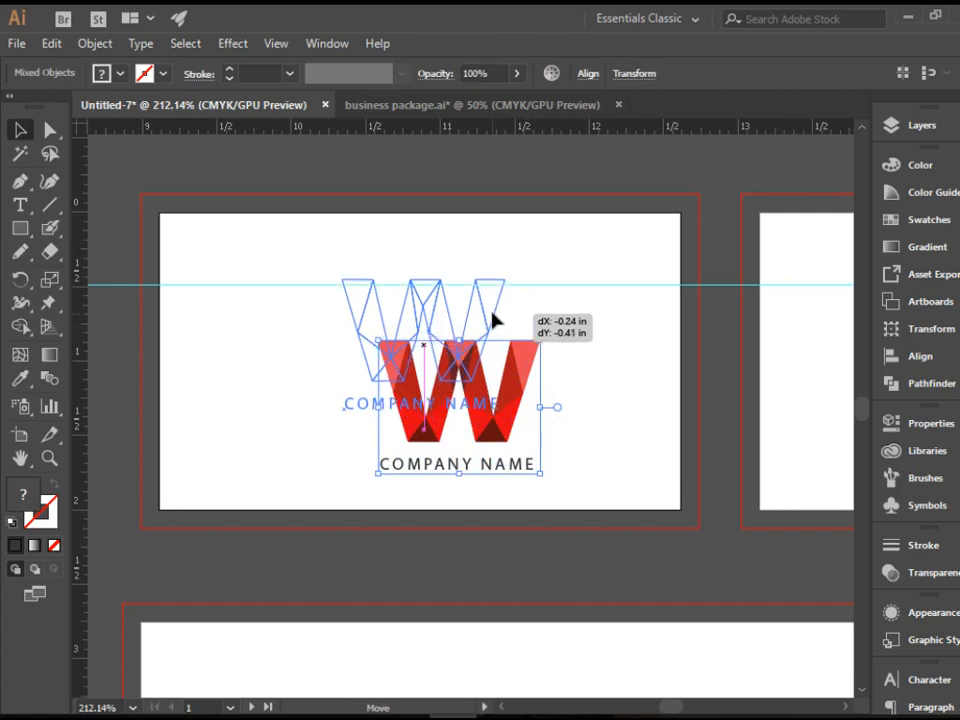
{"action": "left_click", "coordinate": [920, 124]}
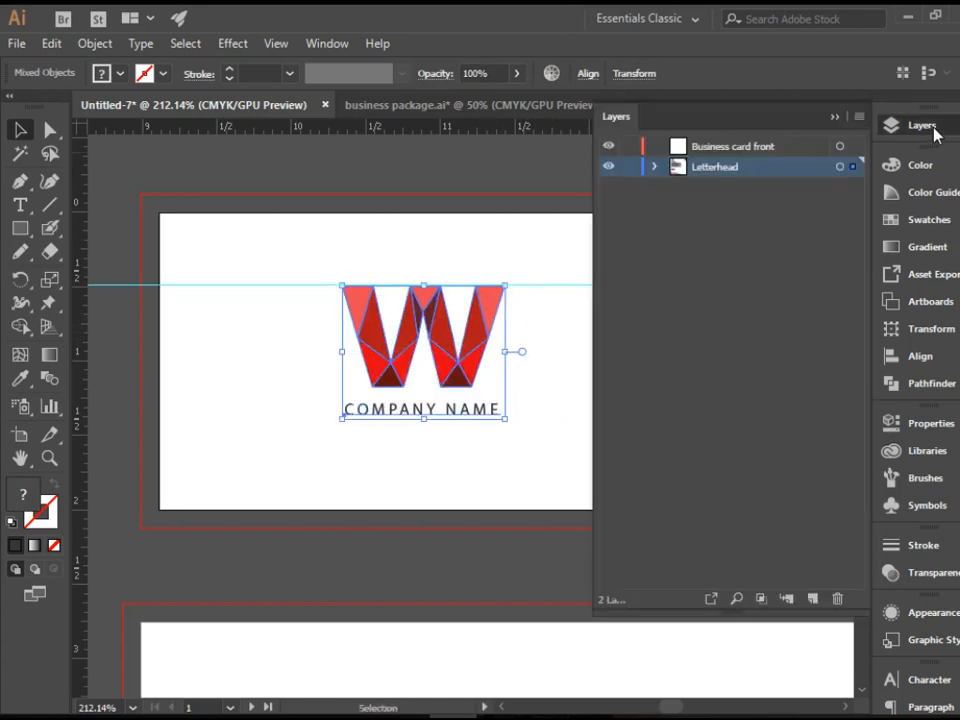
{"action": "left_click_drag", "start_coordinate": [422, 350], "coordinate": [456, 404]}
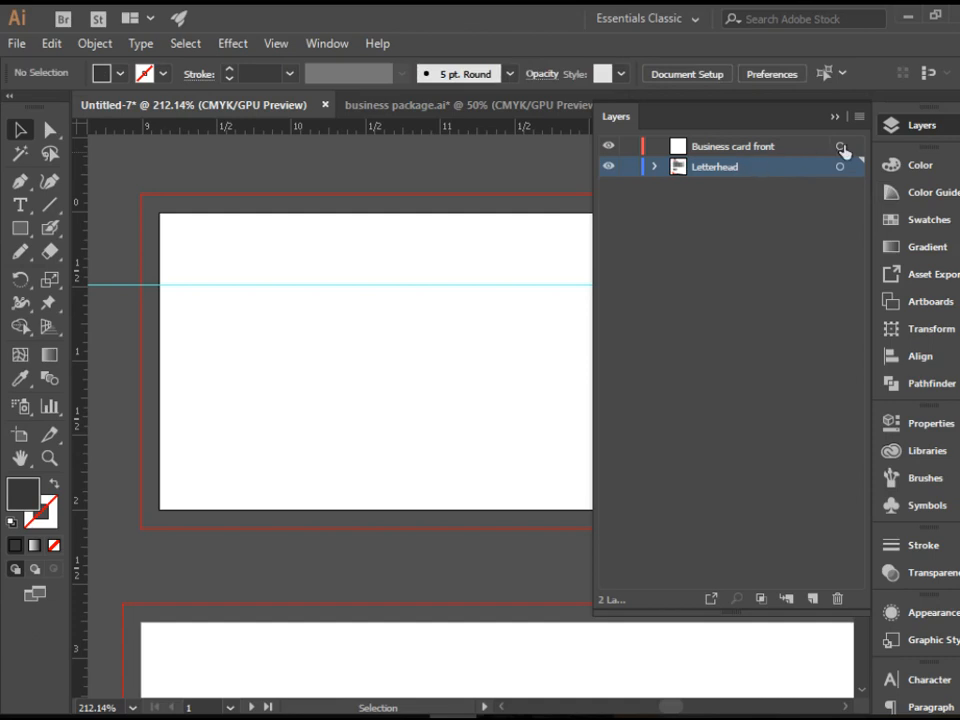
- Centre the logo copy on the business card front artboard
{"action": "left_click", "coordinate": [732, 146]}
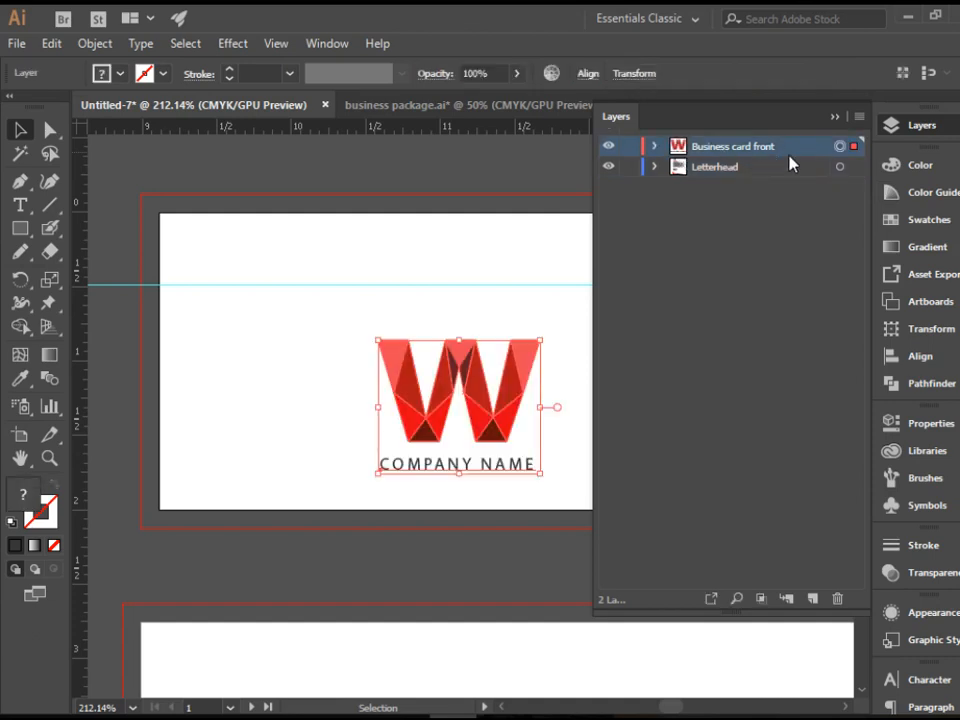
{"action": "mouse_move", "coordinate": [844, 146]}
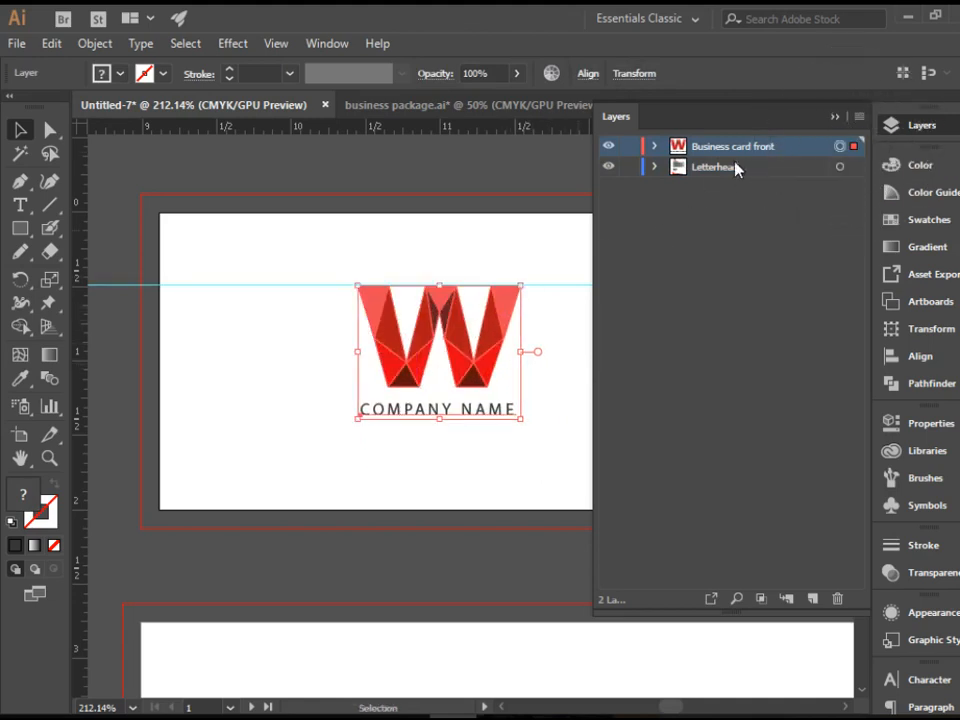
{"action": "left_click_drag", "start_coordinate": [438, 350], "coordinate": [450, 350]}
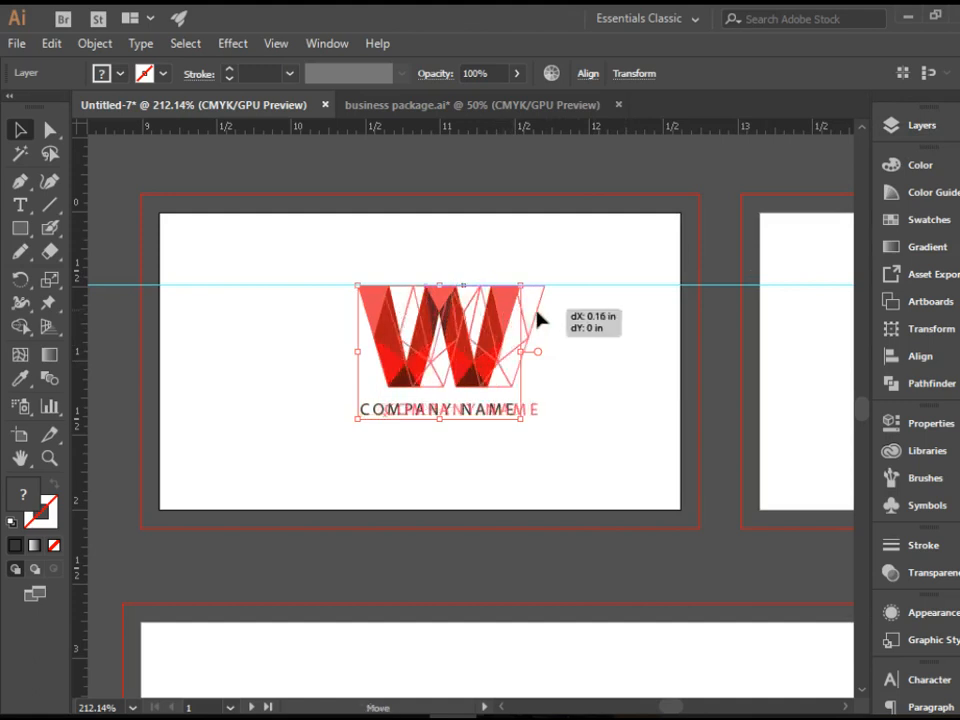
{"action": "left_click_drag", "start_coordinate": [540, 320], "coordinate": [490, 318]}
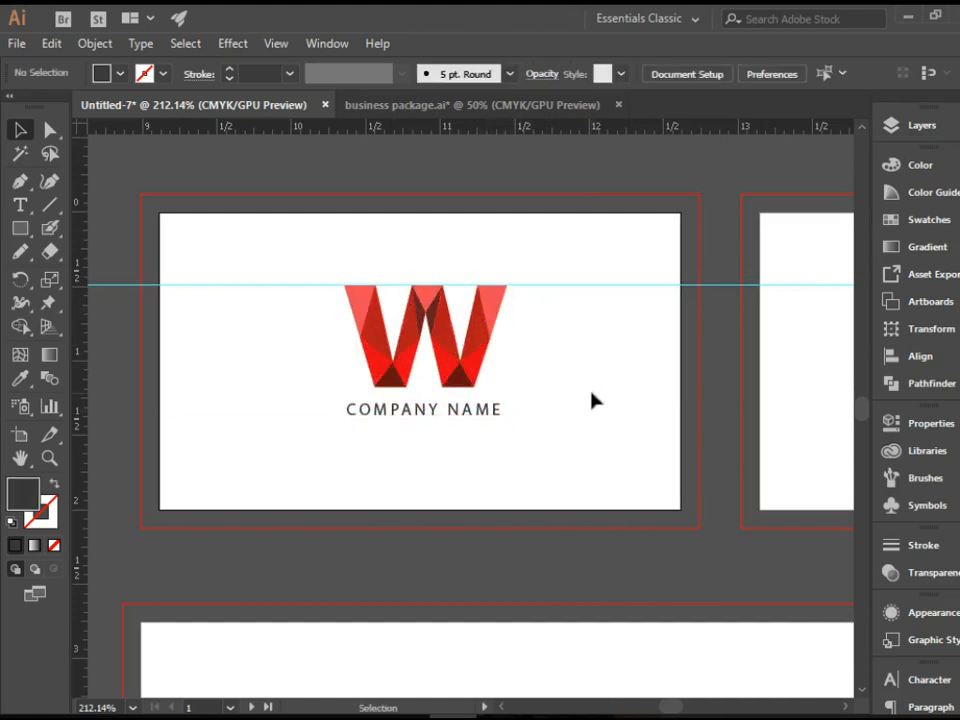
{"action": "mouse_move", "coordinate": [628, 456]}
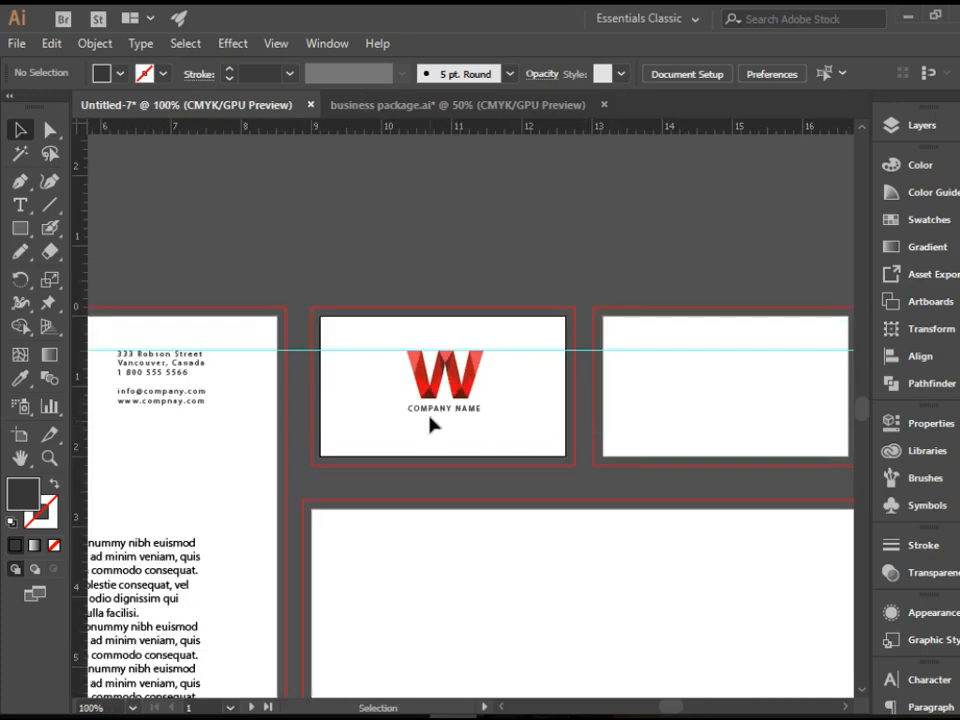
- Add a third layer, Layer 3, above Business card front in the Layers panel
{"action": "scroll", "scroll_direction": "left", "scroll_amount": 3}
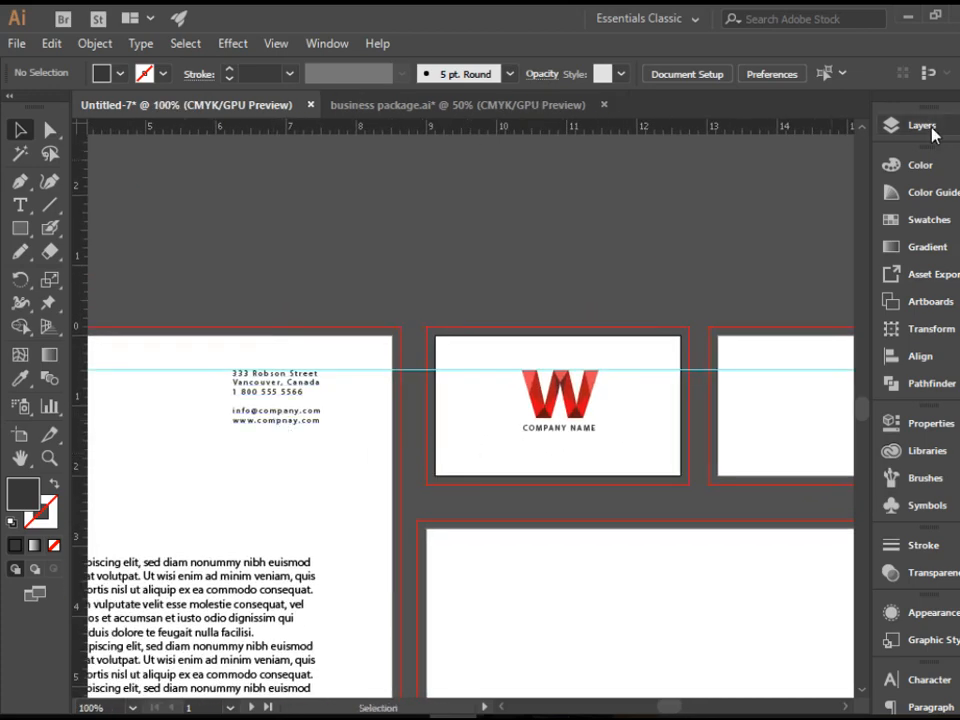
{"action": "left_click", "coordinate": [920, 124]}
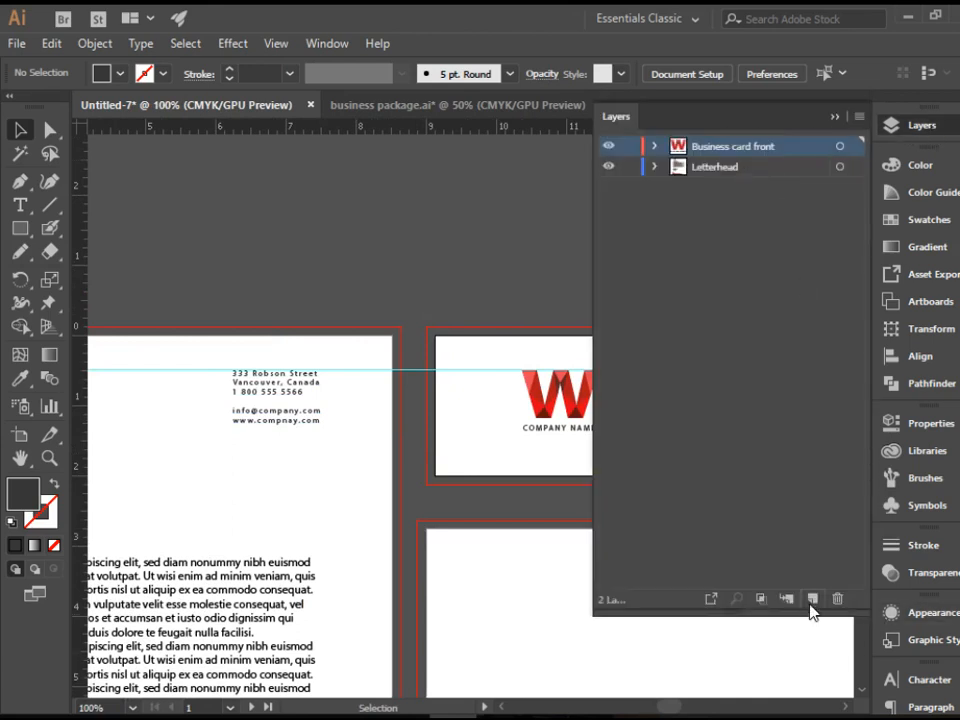
{"action": "left_click", "coordinate": [812, 600]}
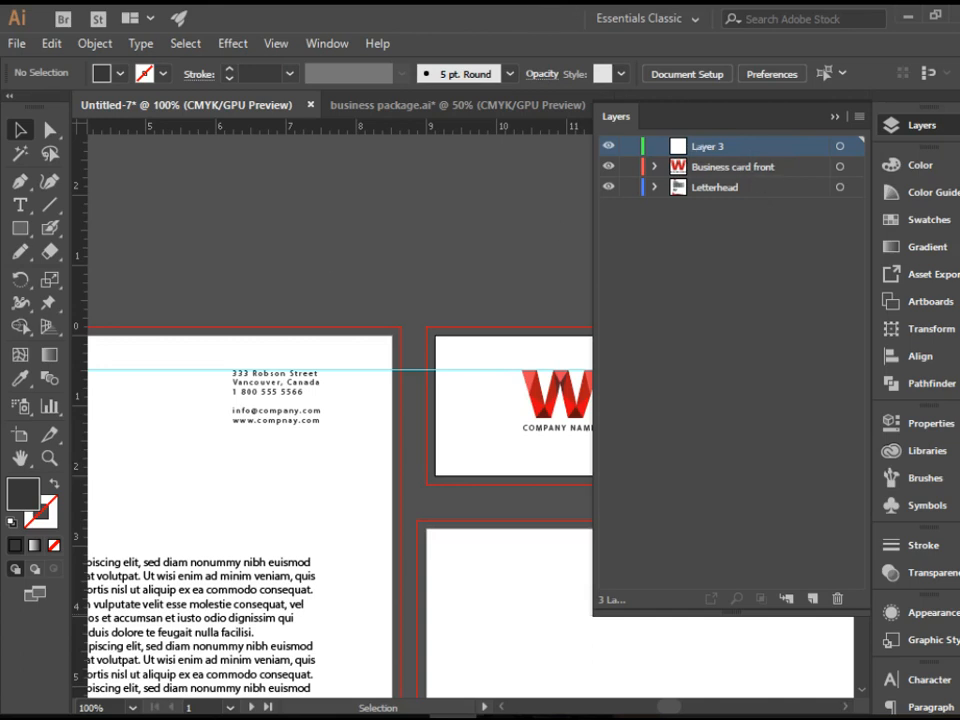
{"action": "double_click", "coordinate": [710, 146]}
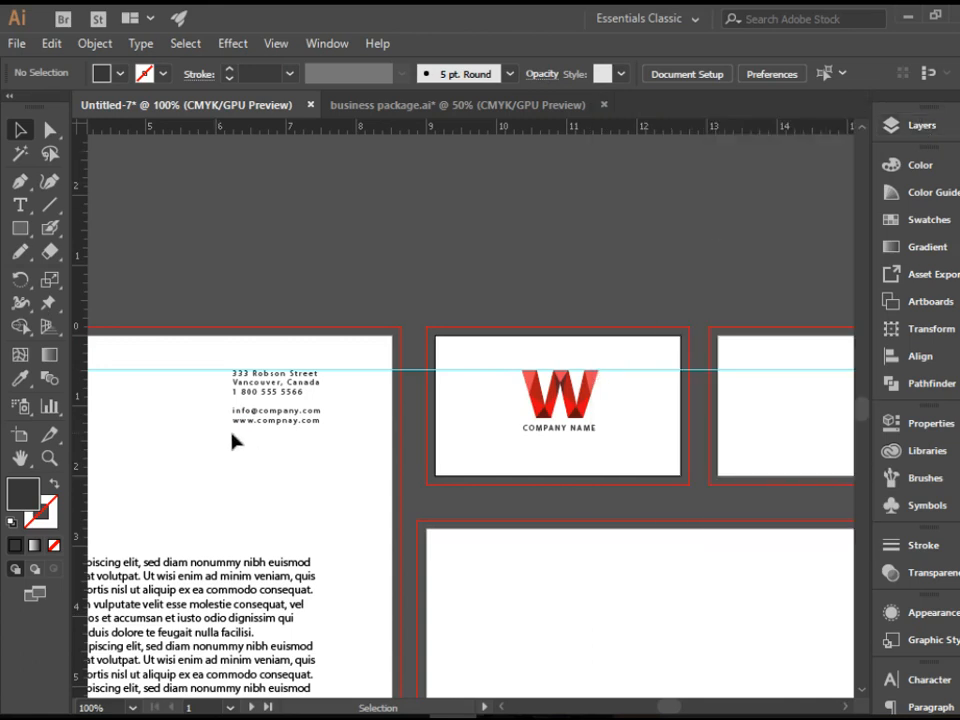
{"action": "left_click", "coordinate": [276, 396]}
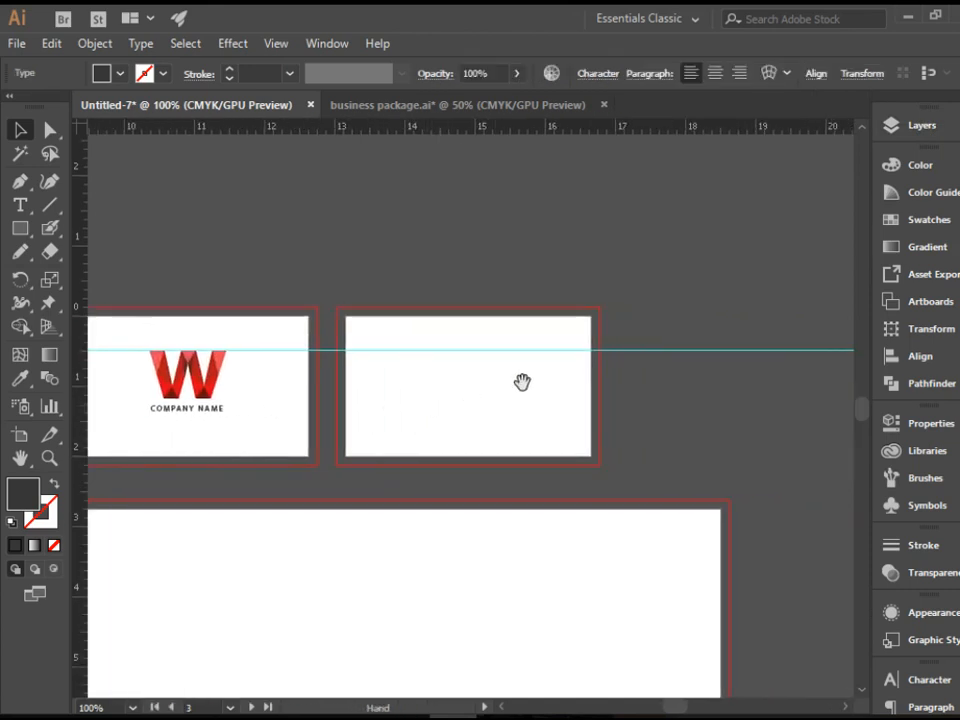
- Paste the contact details onto the card back and shift the address block to the right
{"action": "left_click", "coordinate": [920, 124]}
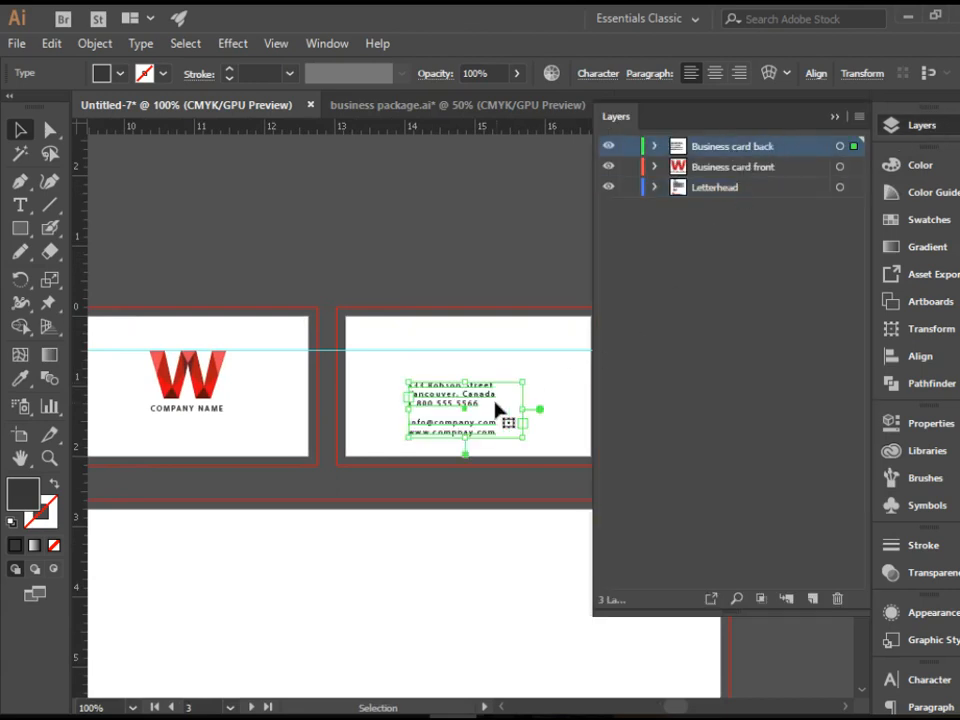
{"action": "left_click_drag", "start_coordinate": [464, 410], "coordinate": [520, 364]}
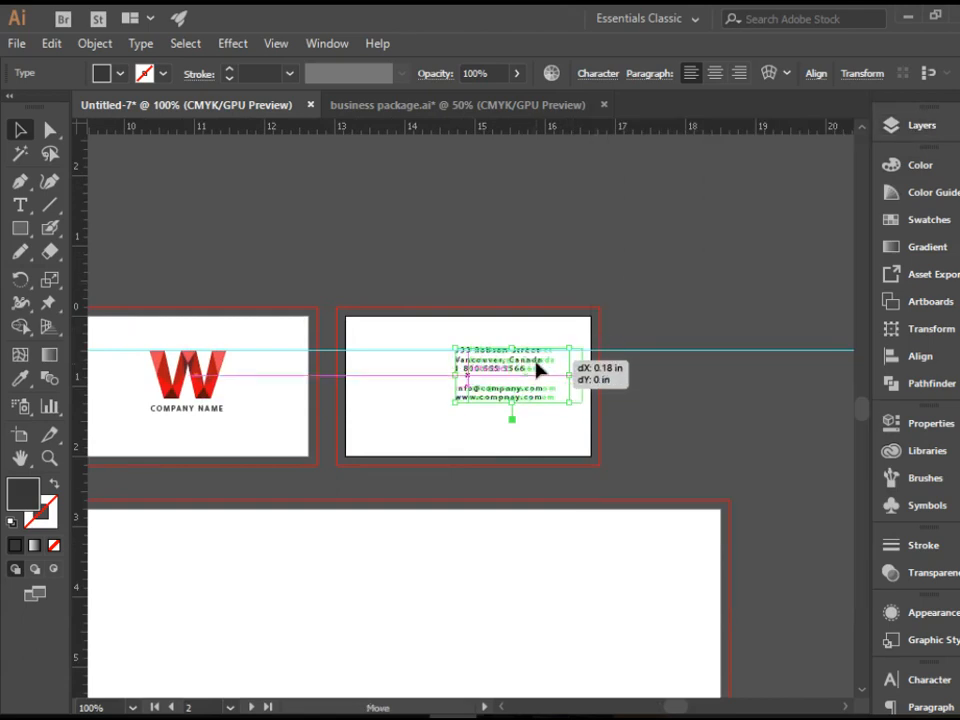
{"action": "left_click_drag", "start_coordinate": [510, 376], "coordinate": [528, 376]}
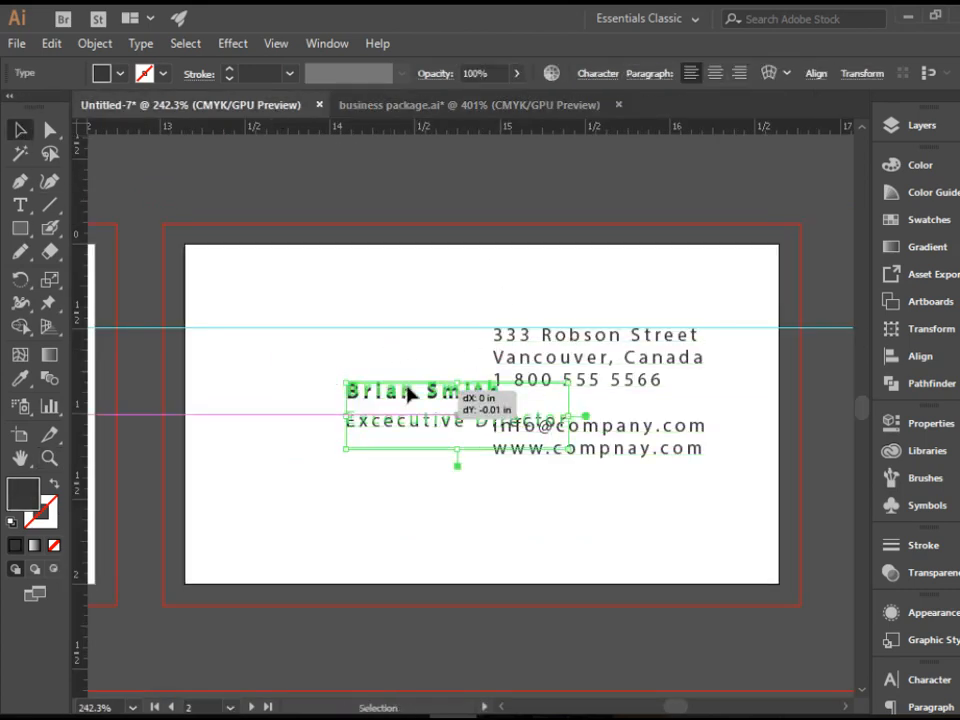
- Set the Brian Smith, Executive Director block at the card's left side
{"action": "left_click_drag", "start_coordinate": [410, 404], "coordinate": [296, 330]}
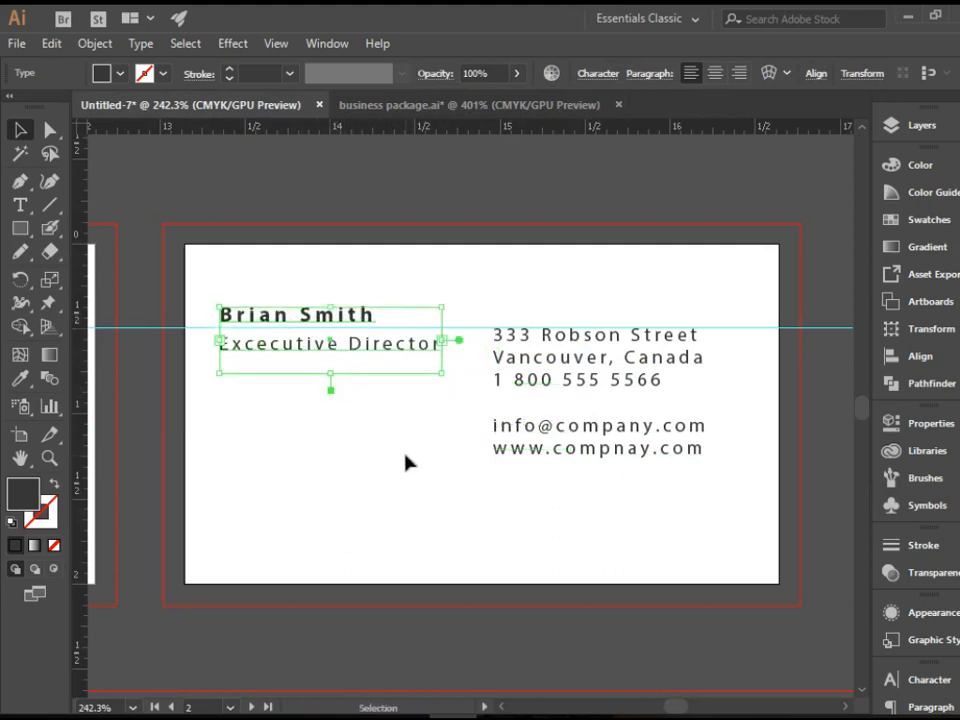
{"action": "left_click_drag", "start_coordinate": [330, 344], "coordinate": [320, 332]}
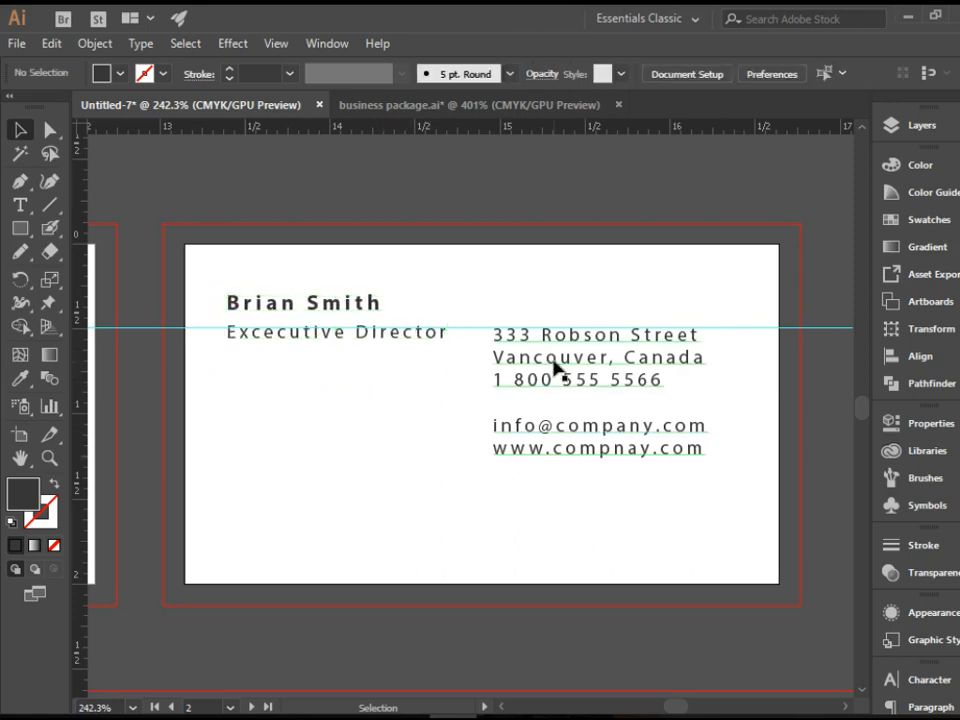
{"action": "left_click", "coordinate": [596, 380]}
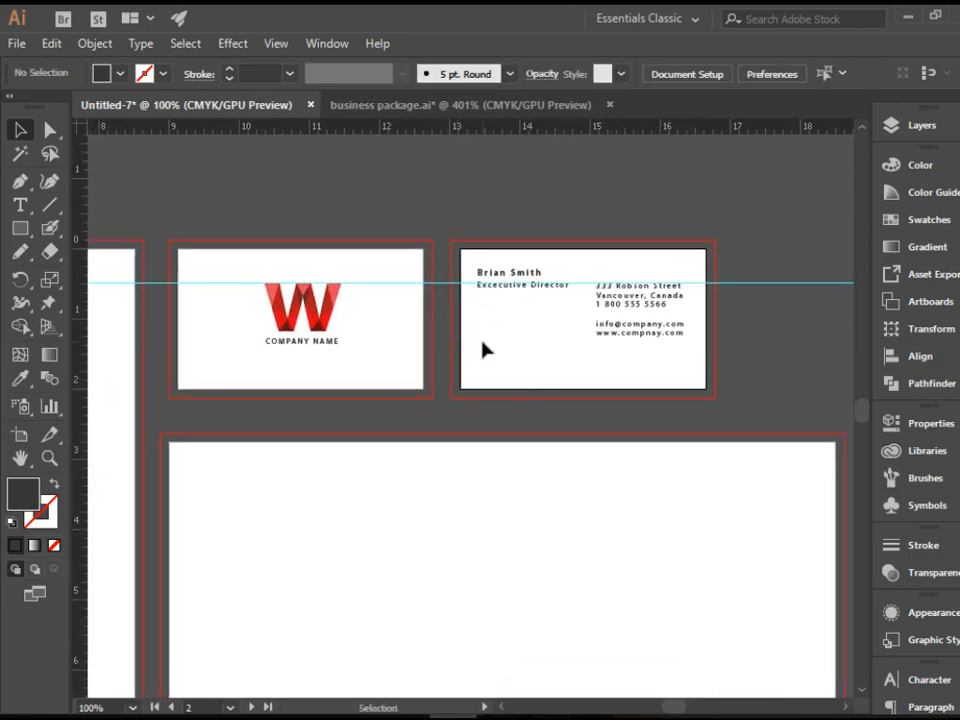
{"action": "mouse_move", "coordinate": [516, 412]}
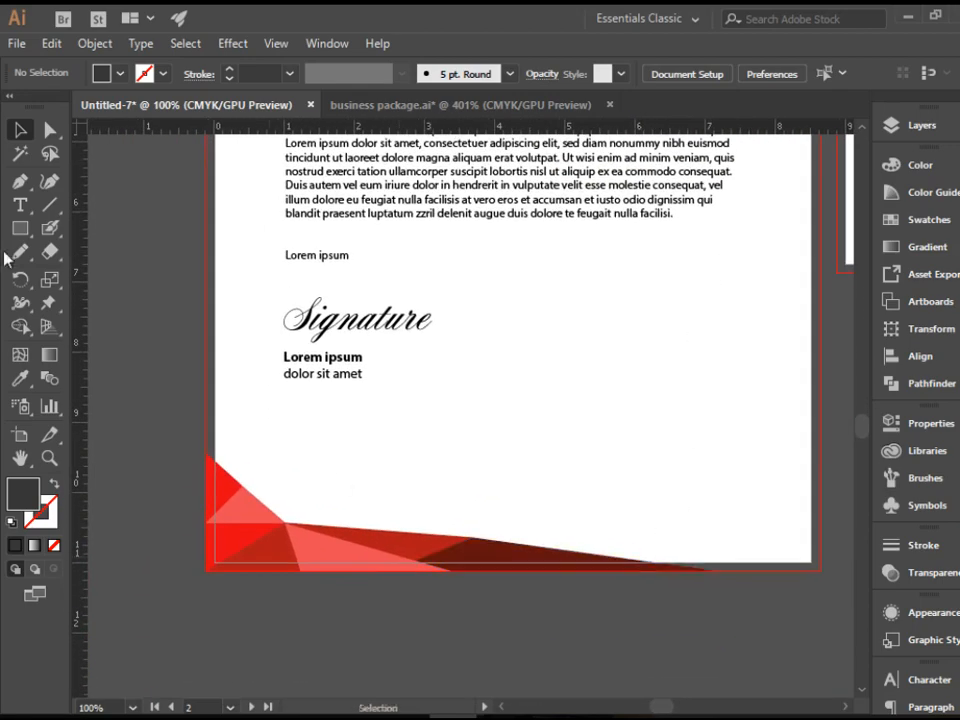
{"action": "mouse_move", "coordinate": [696, 616]}
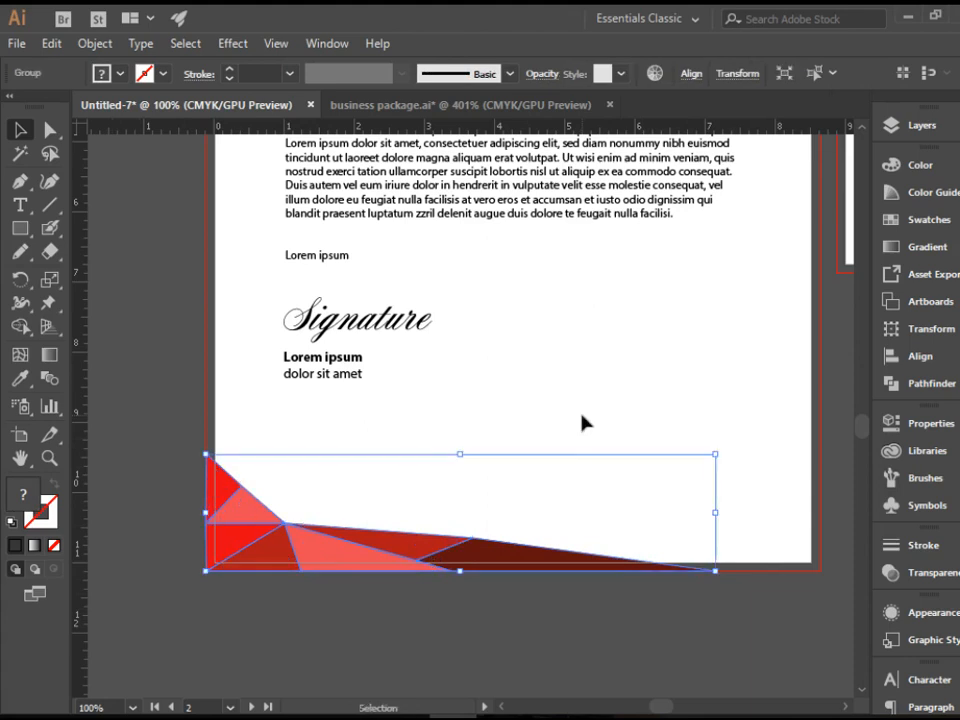
- Copy the letterhead's red corner graphic into the card back layer at its bottom-left corner
{"action": "left_click", "coordinate": [20, 152]}
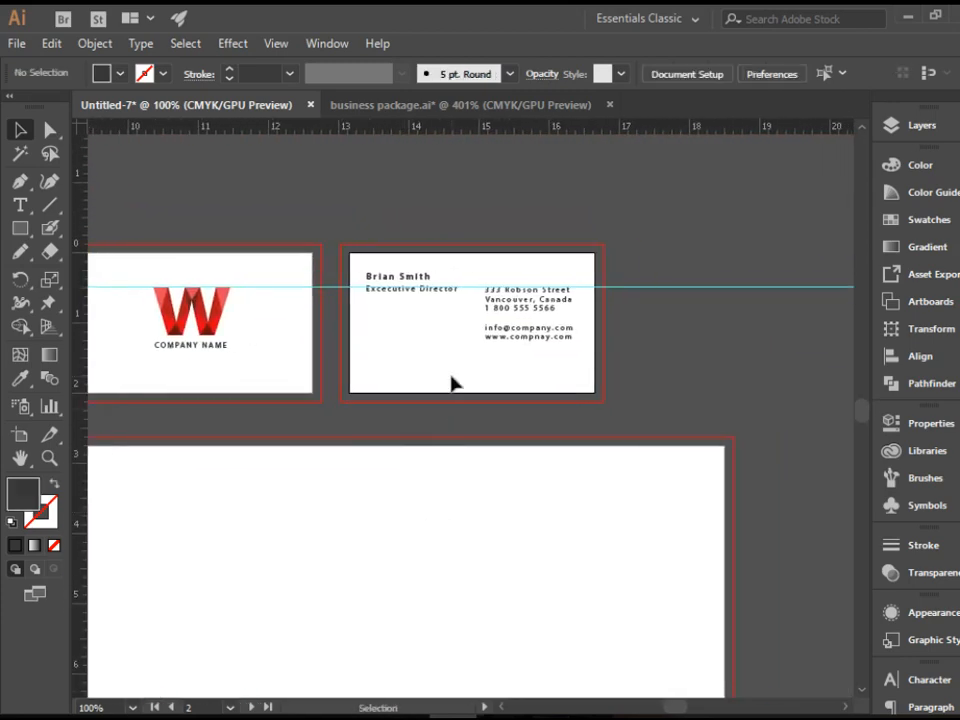
{"action": "left_click", "coordinate": [916, 124]}
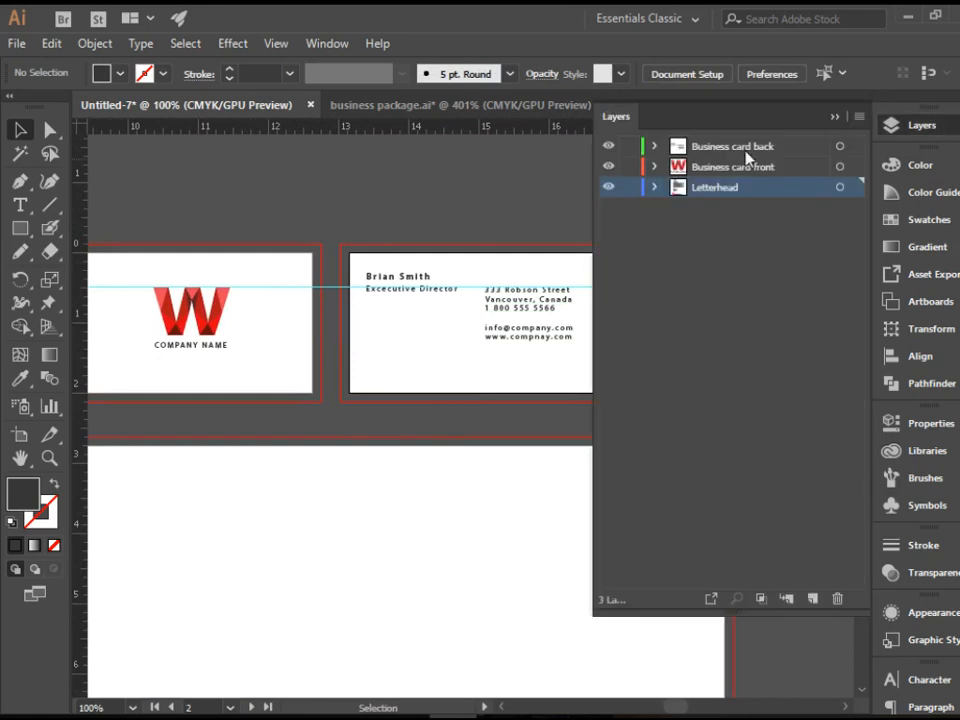
{"action": "left_click", "coordinate": [732, 146]}
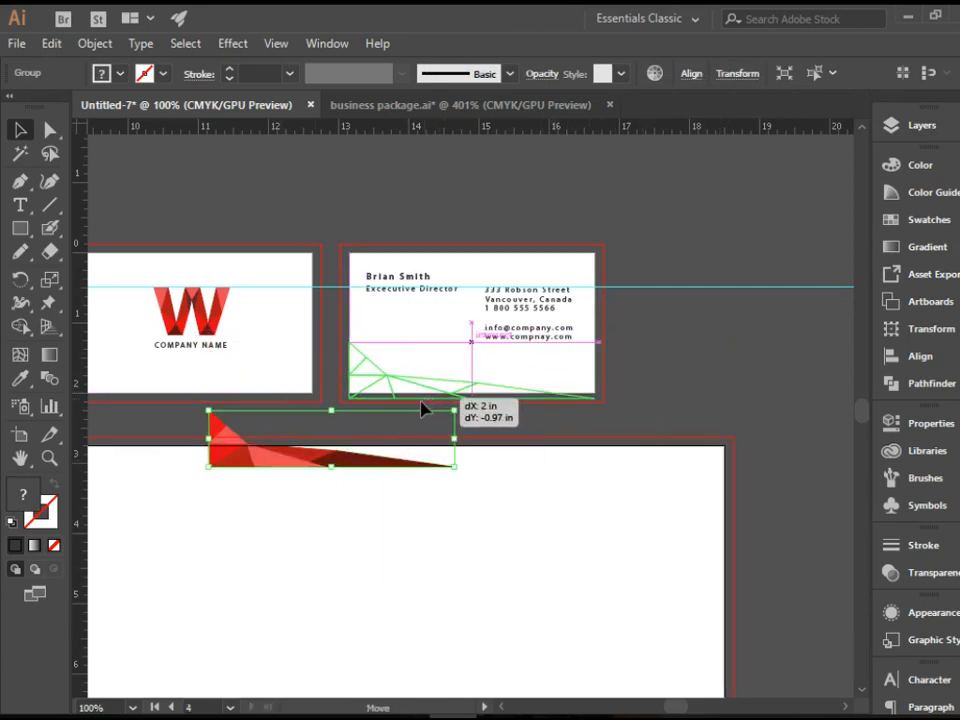
{"action": "left_click_drag", "start_coordinate": [330, 440], "coordinate": [464, 370]}
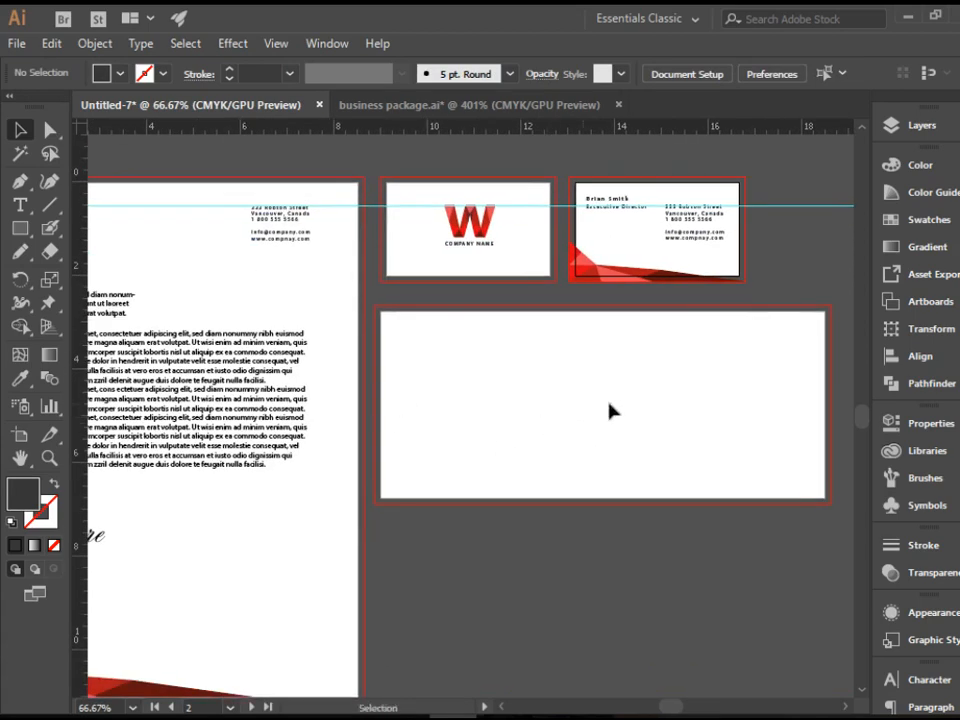
{"action": "mouse_move", "coordinate": [916, 138]}
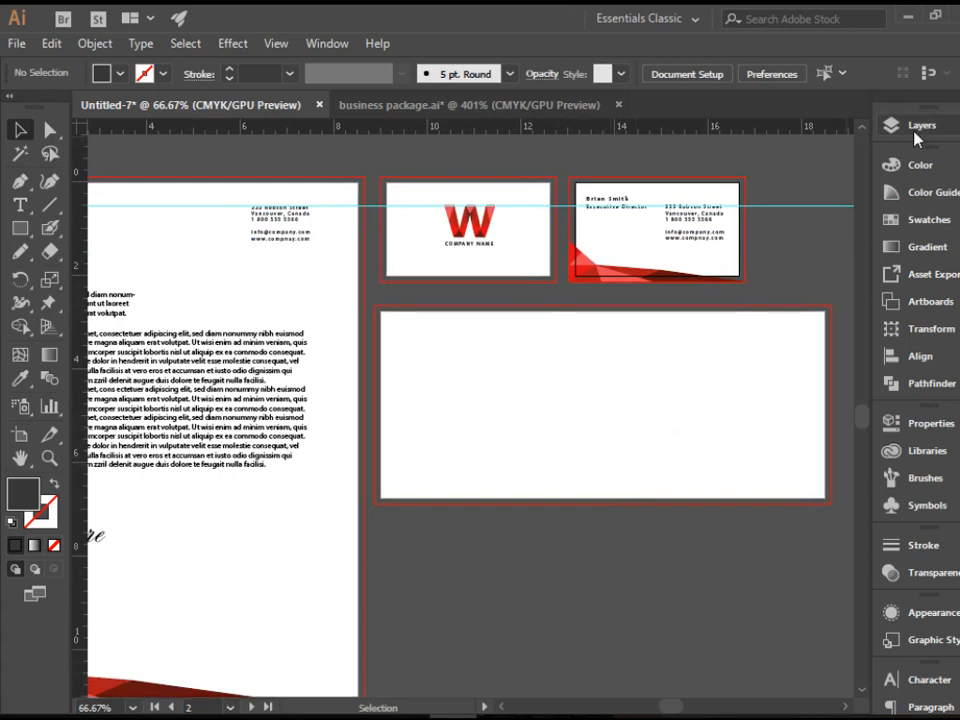
- Rename the new layer 'Envelope' and place the red corner graphic at the envelope's bottom left
{"action": "left_click", "coordinate": [920, 124]}
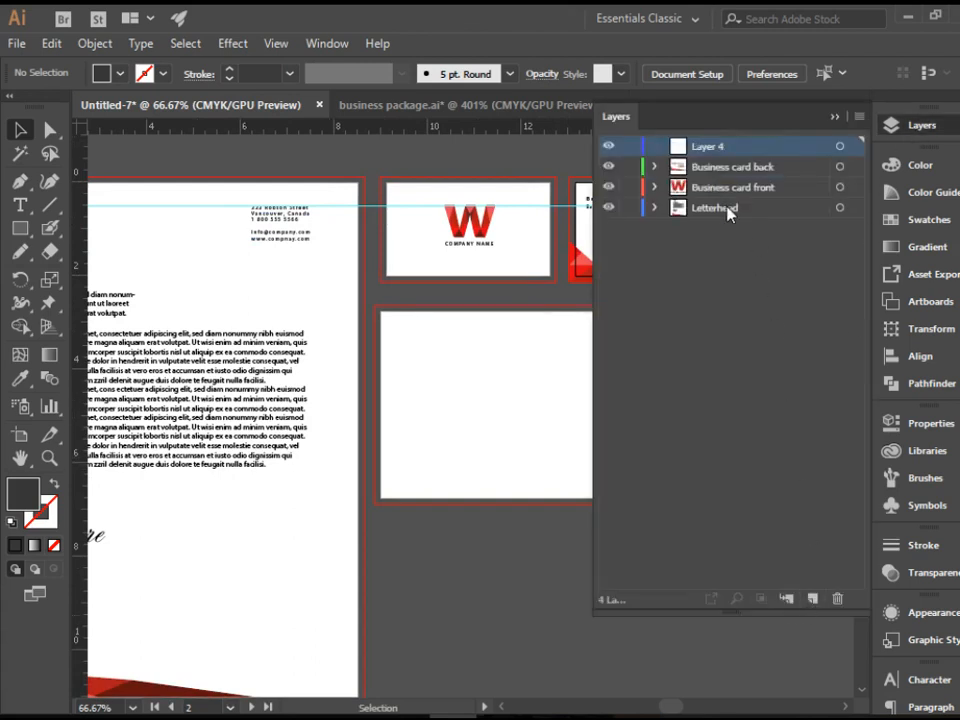
{"action": "double_click", "coordinate": [708, 144]}
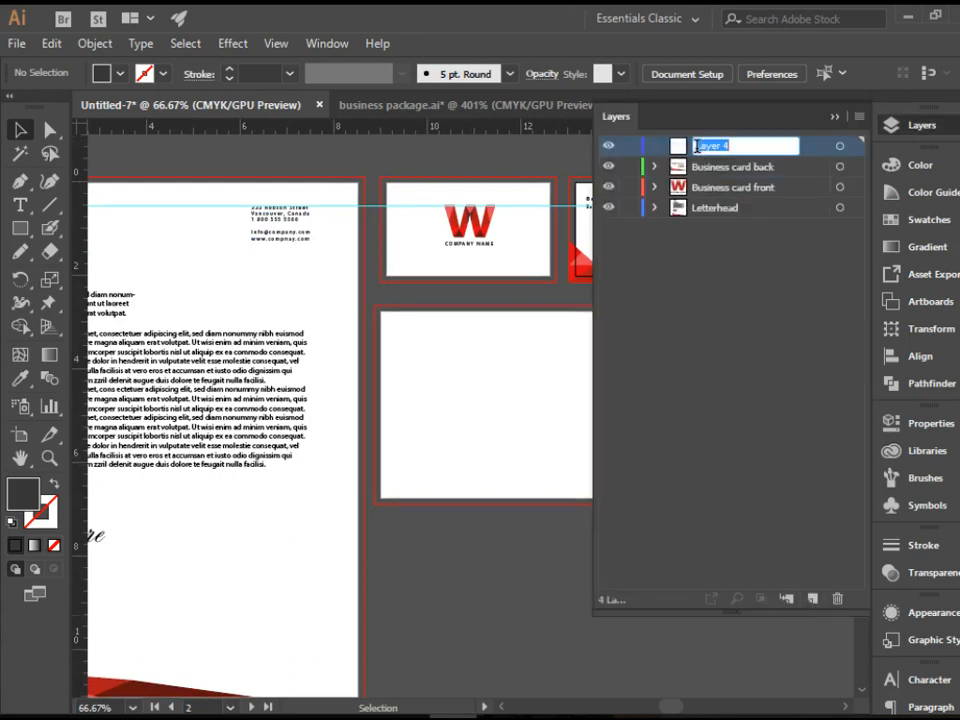
{"action": "type", "text": "Env"}
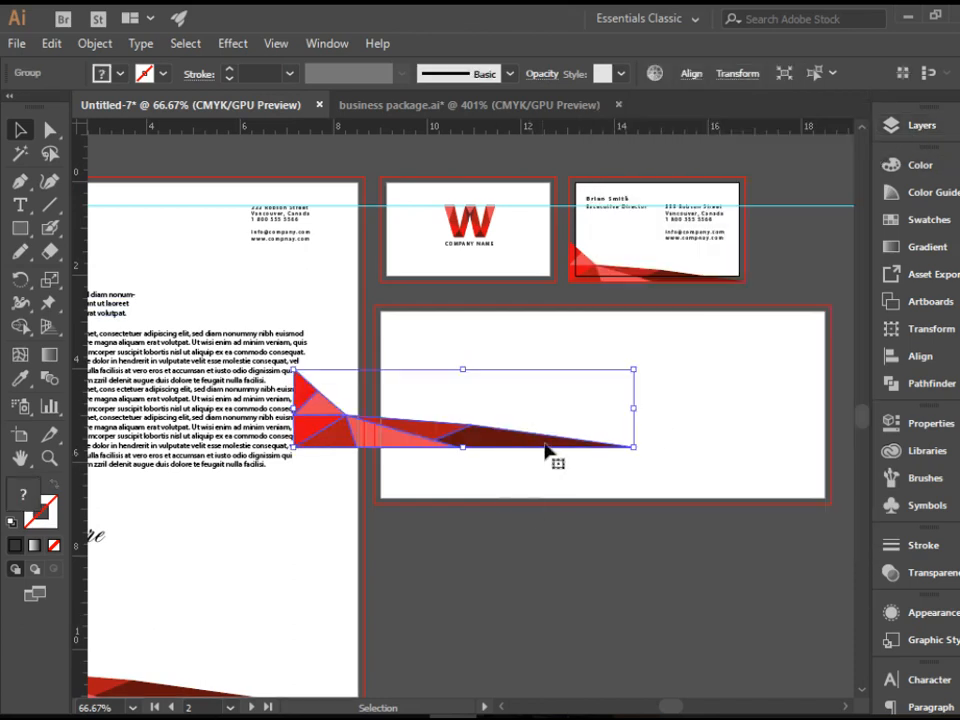
{"action": "left_click_drag", "start_coordinate": [544, 450], "coordinate": [600, 504]}
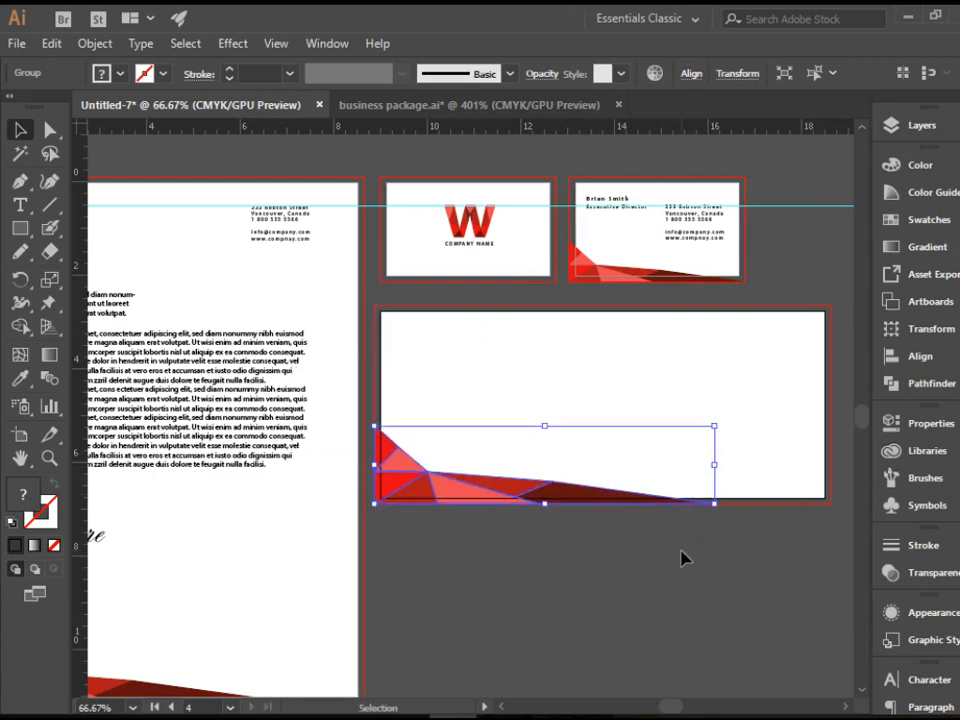
{"action": "left_click", "coordinate": [460, 364]}
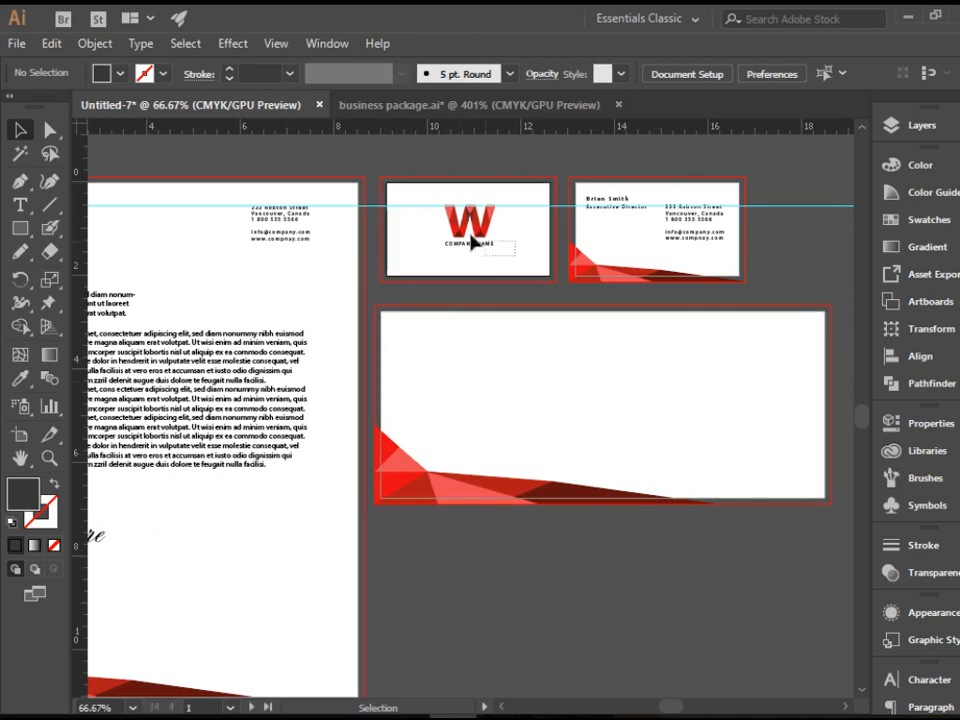
- Select the W logo with company name and make the Envelope layer active to receive it
{"action": "left_click", "coordinate": [468, 220]}
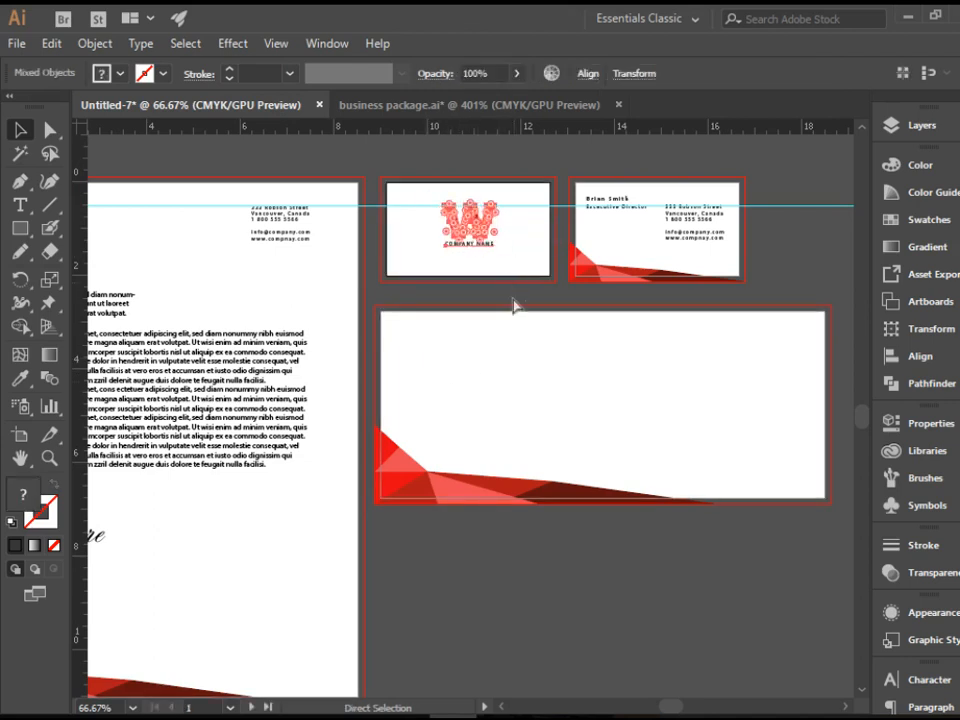
{"action": "left_click", "coordinate": [920, 124]}
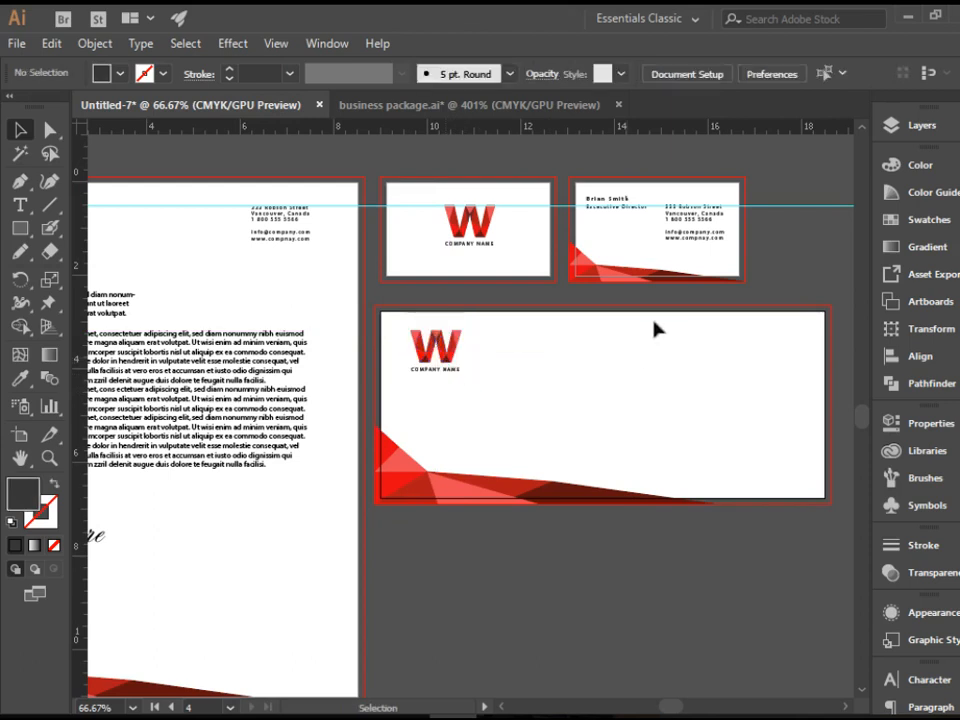
{"action": "left_click", "coordinate": [690, 224]}
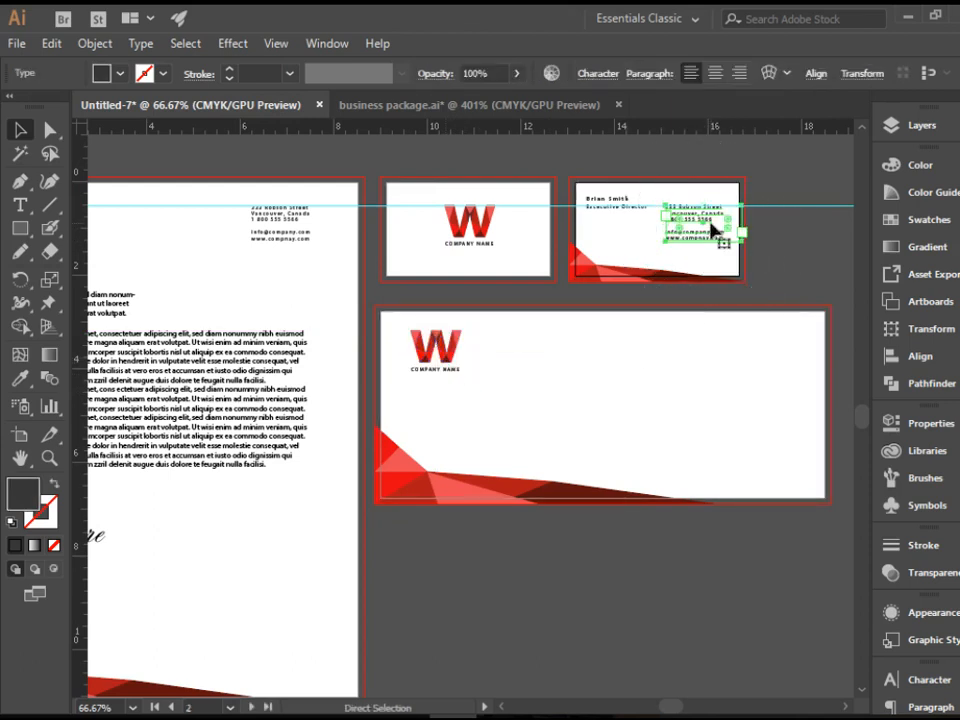
{"action": "left_click", "coordinate": [908, 124]}
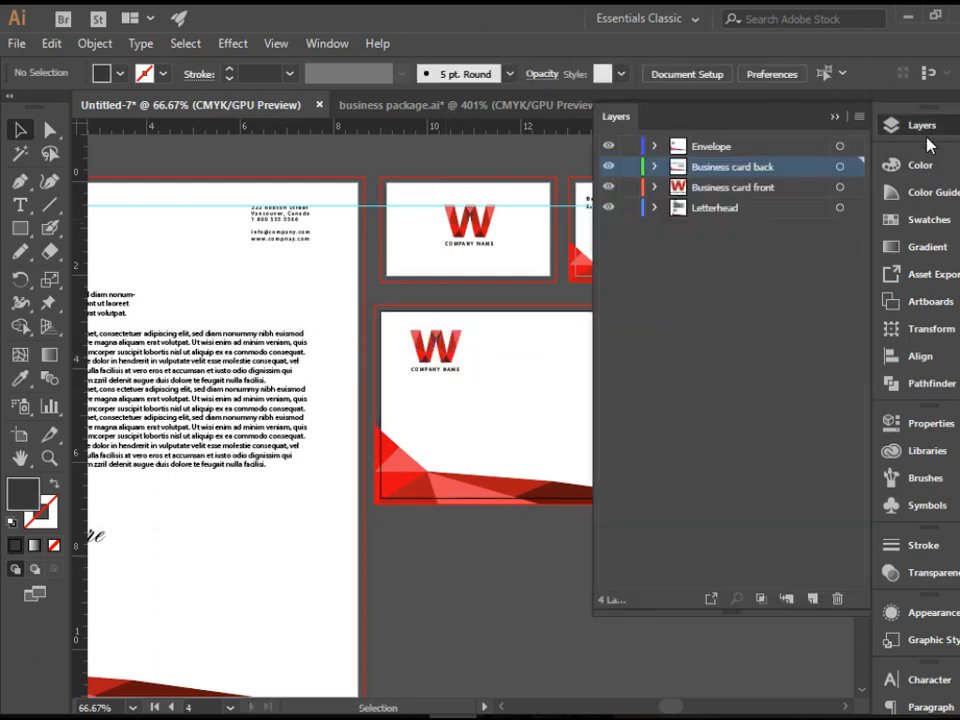
{"action": "left_click", "coordinate": [712, 146]}
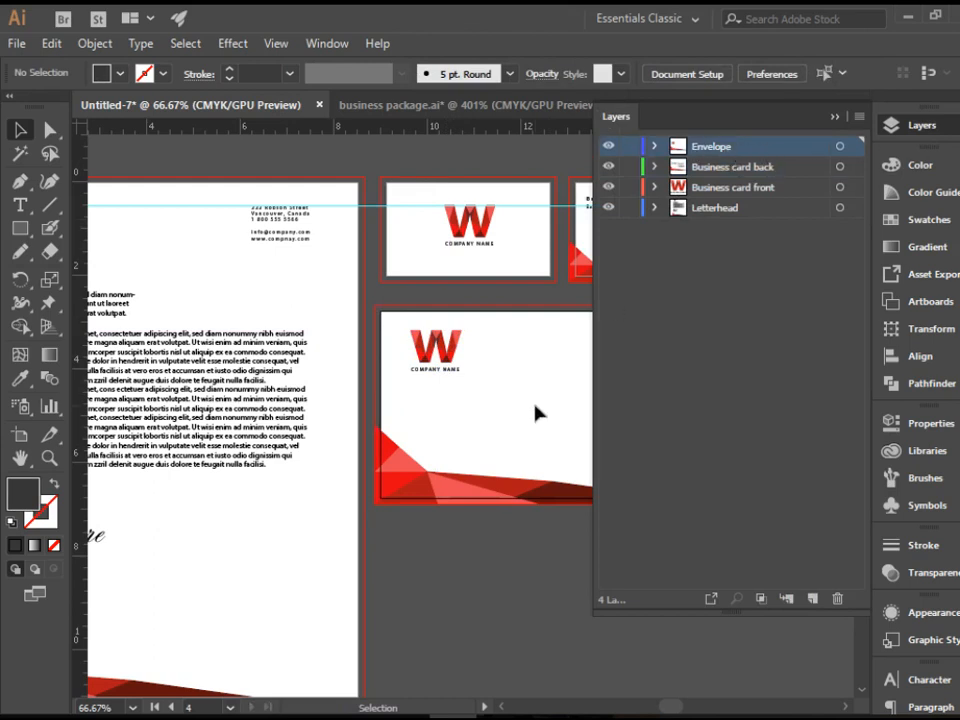